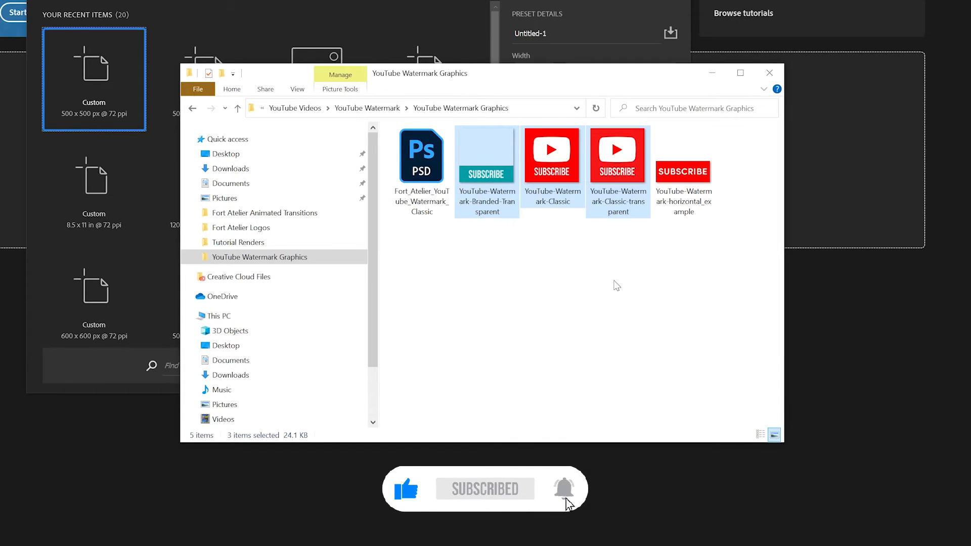
Step: Deselect the three chosen watermark files and pick the teal branded transparent watermark file
click(613, 284)
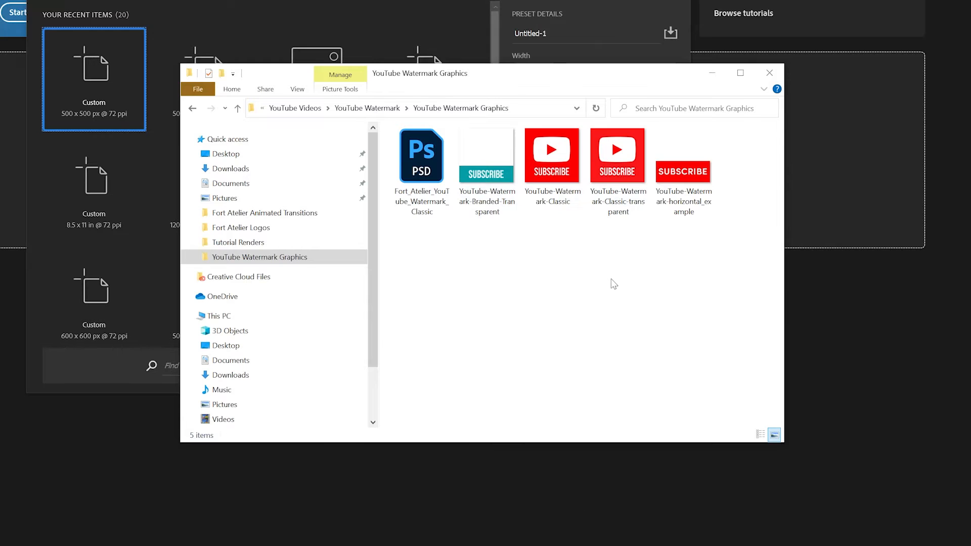
mouse_move(563, 275)
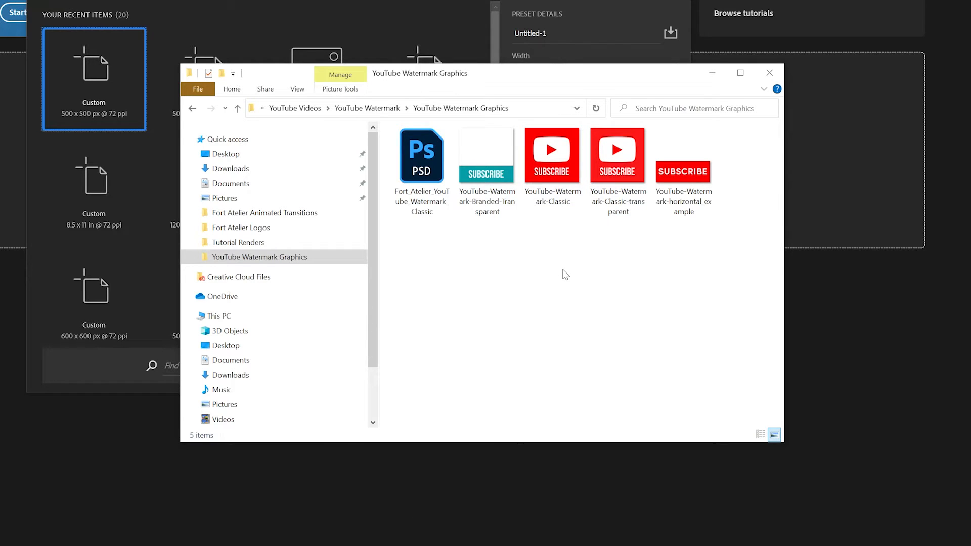
mouse_move(569, 261)
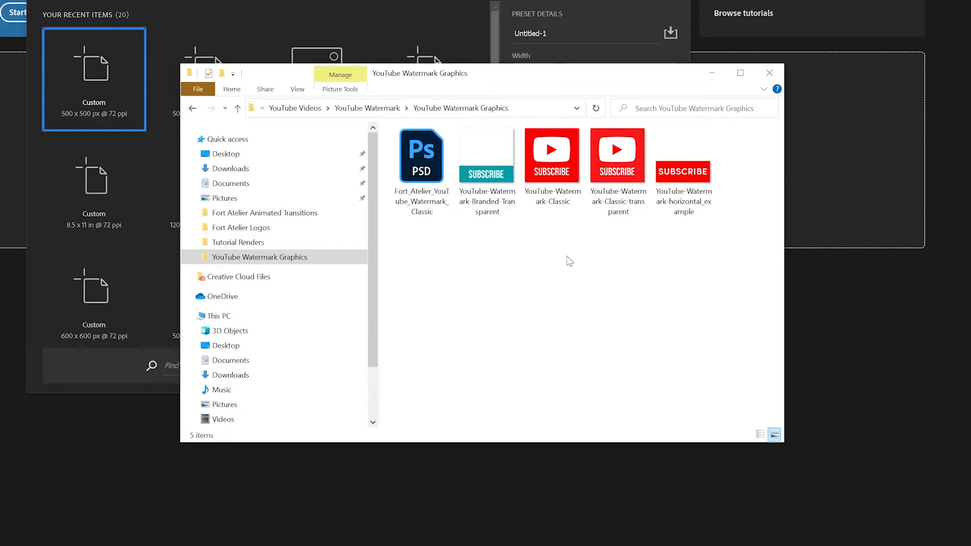
mouse_move(573, 143)
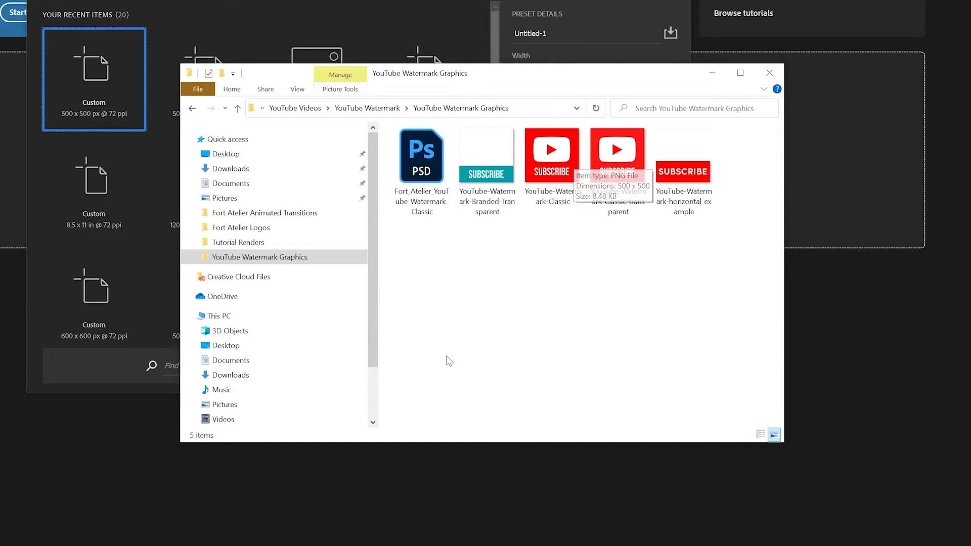
mouse_move(483, 328)
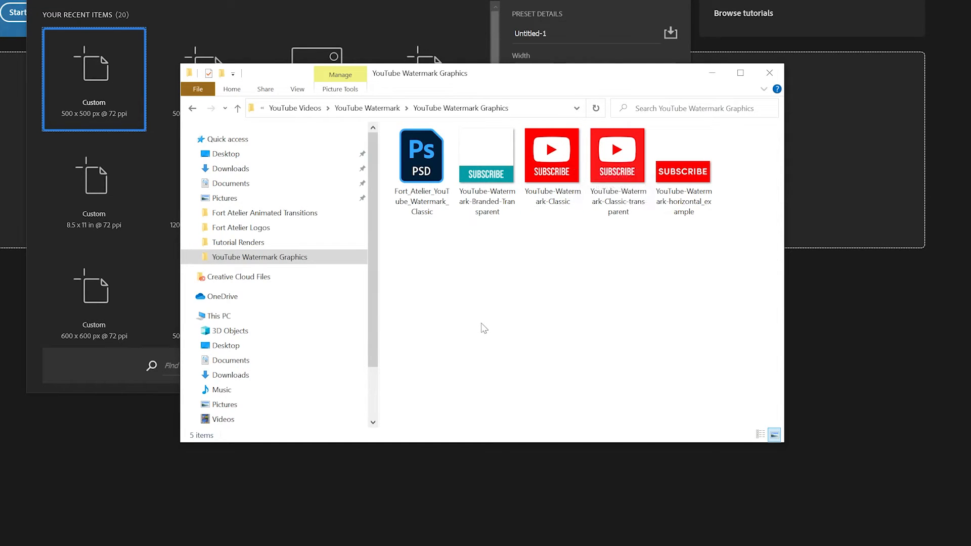
mouse_move(470, 276)
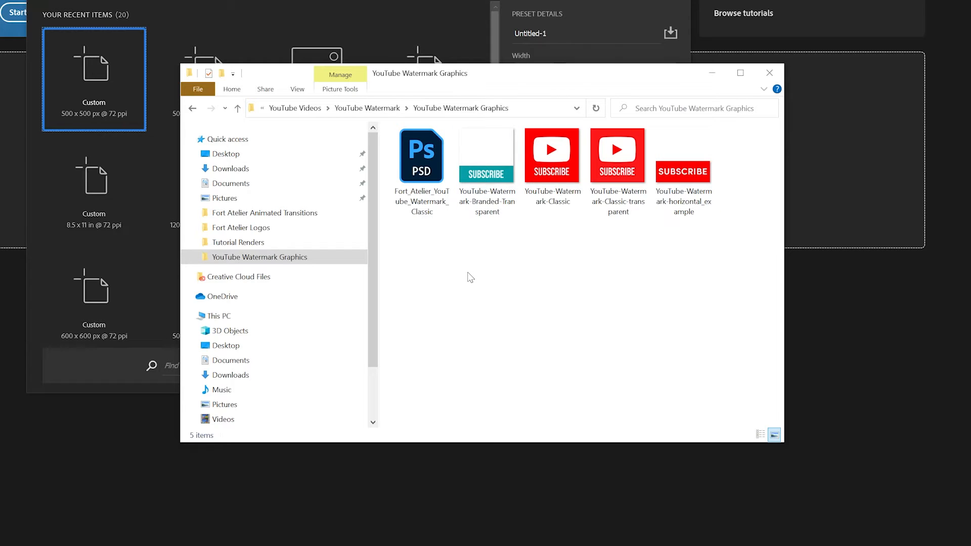
click(486, 155)
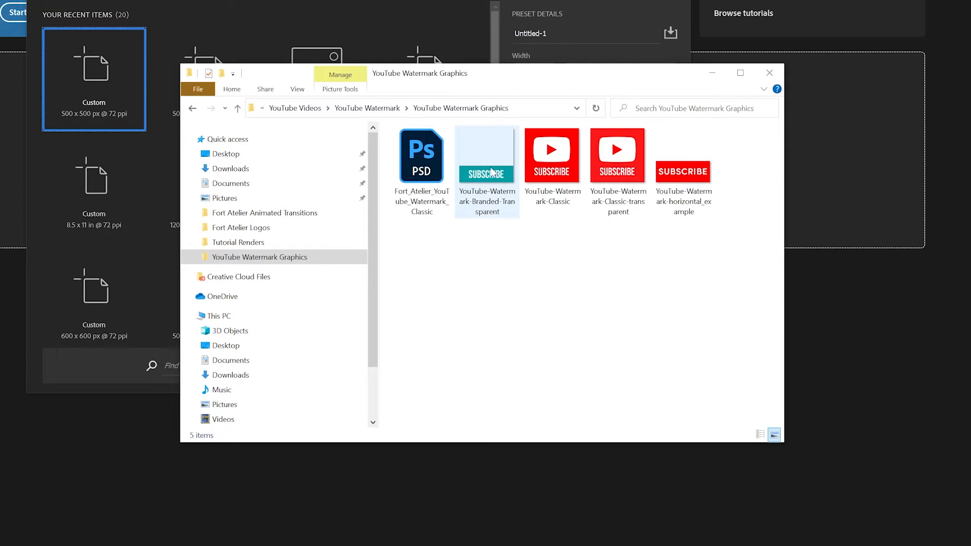
mouse_move(487, 154)
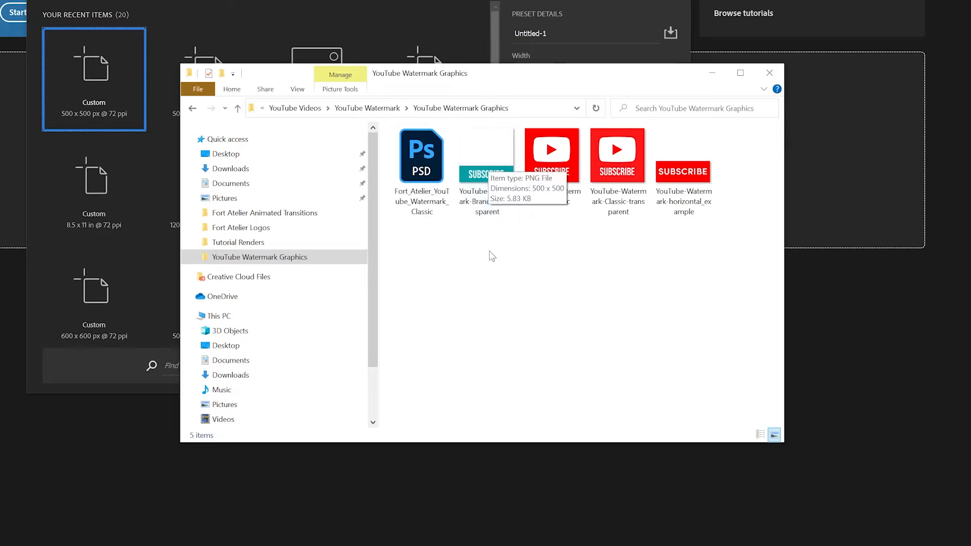
mouse_move(493, 246)
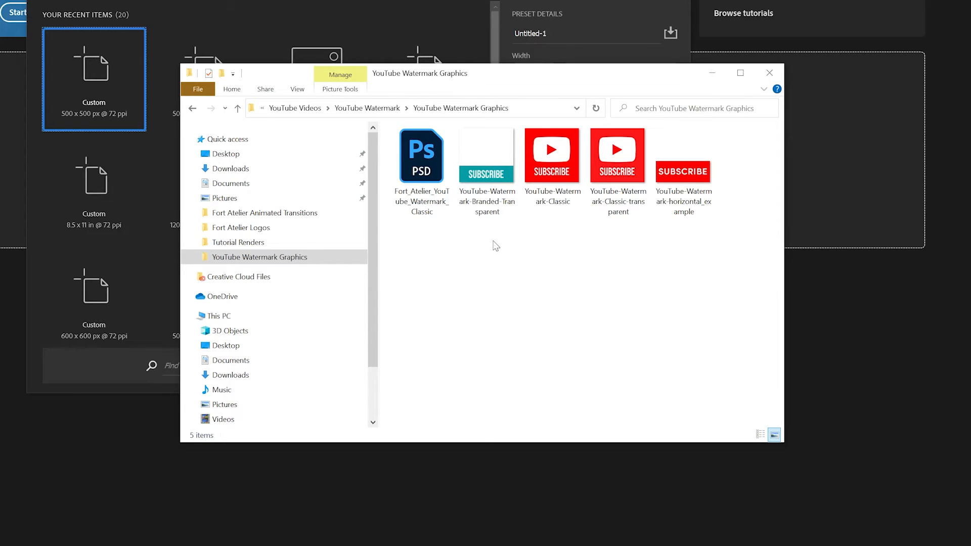
click(486, 155)
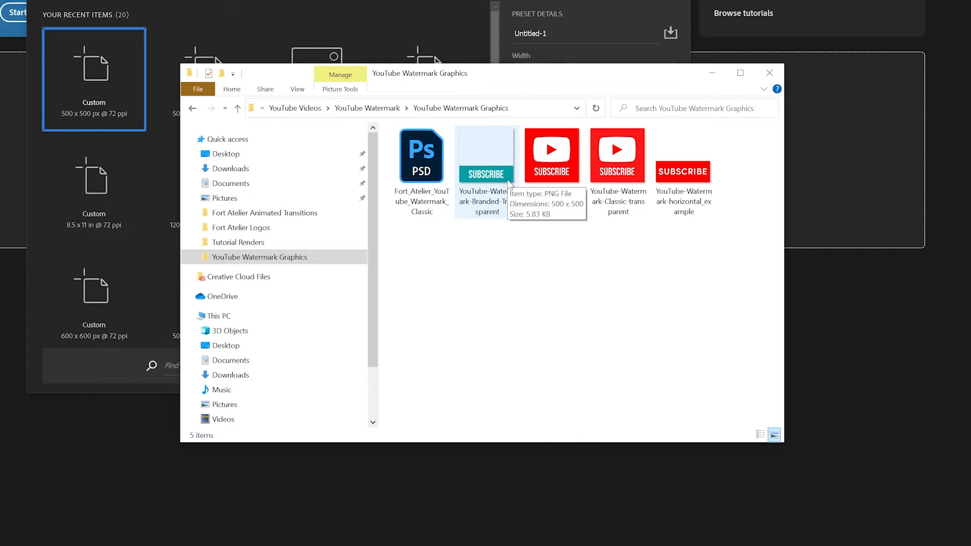
mouse_move(573, 282)
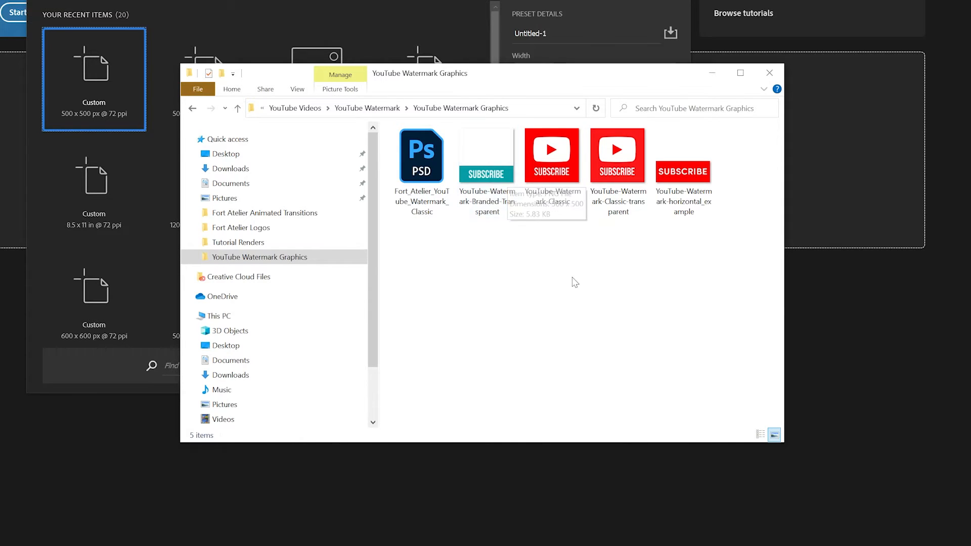
mouse_move(573, 276)
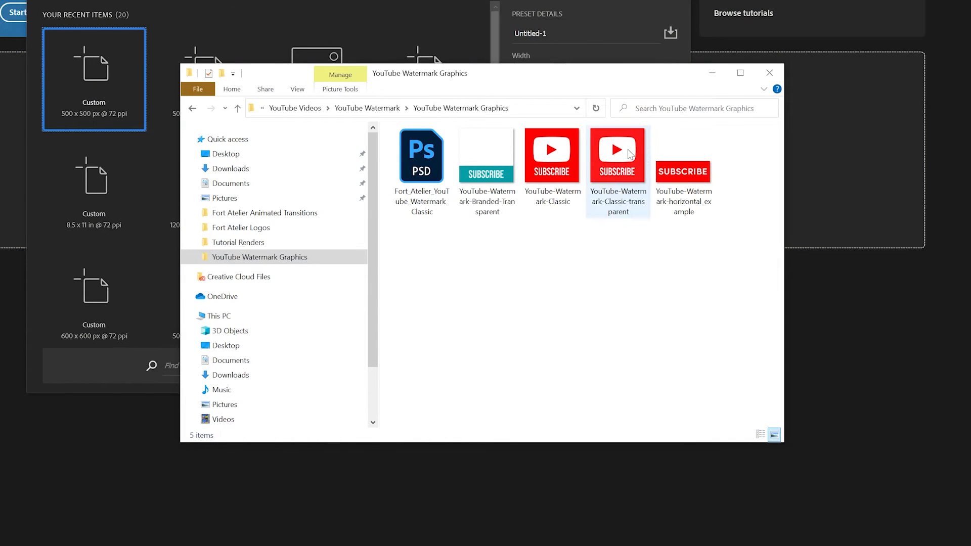
mouse_move(618, 151)
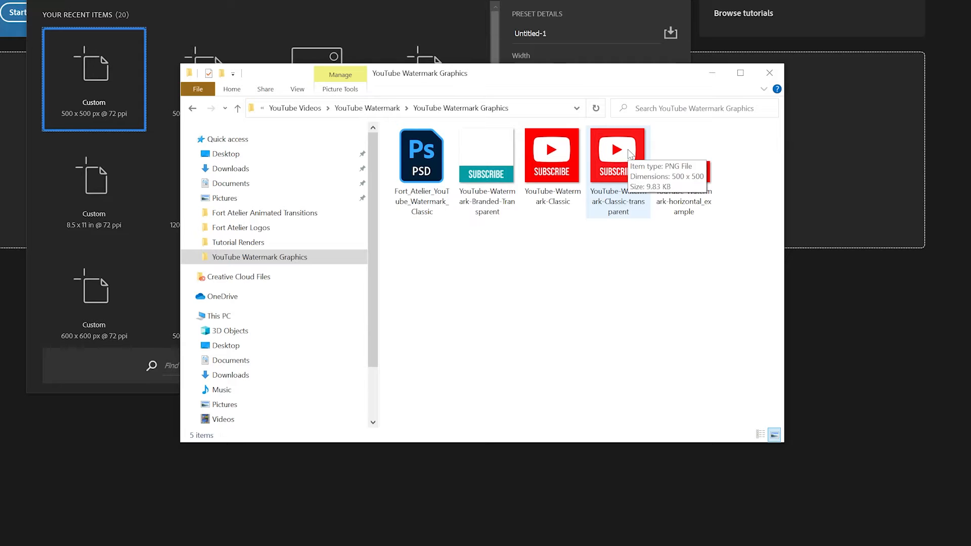
mouse_move(628, 262)
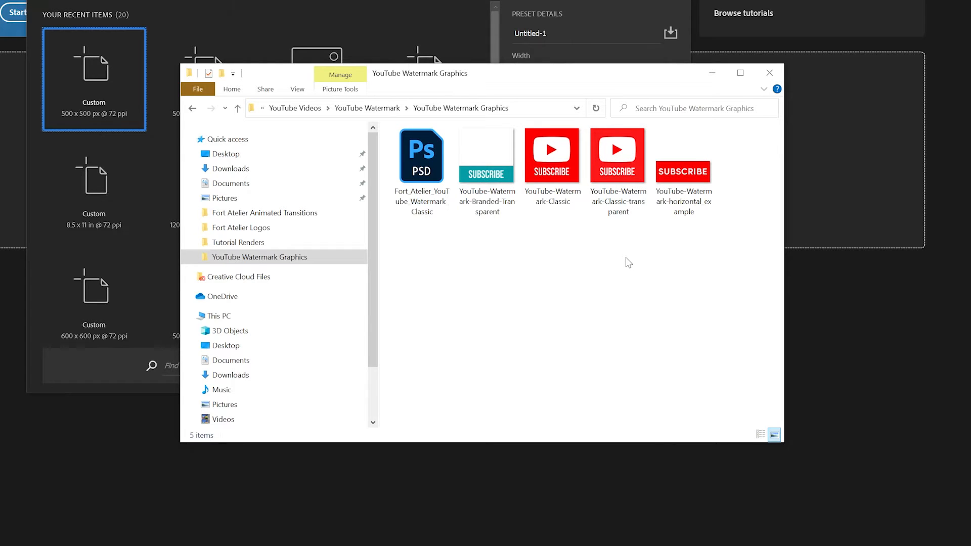
mouse_move(613, 267)
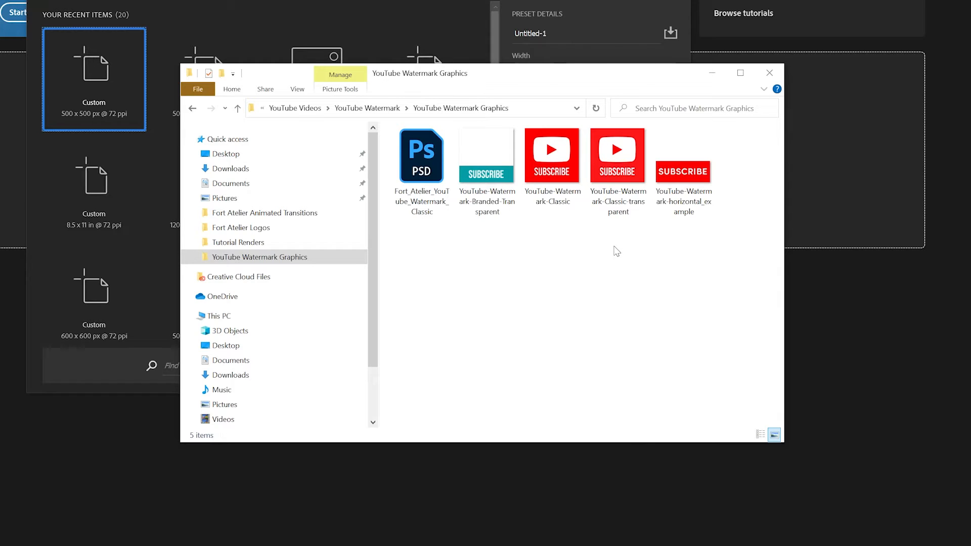
mouse_move(617, 155)
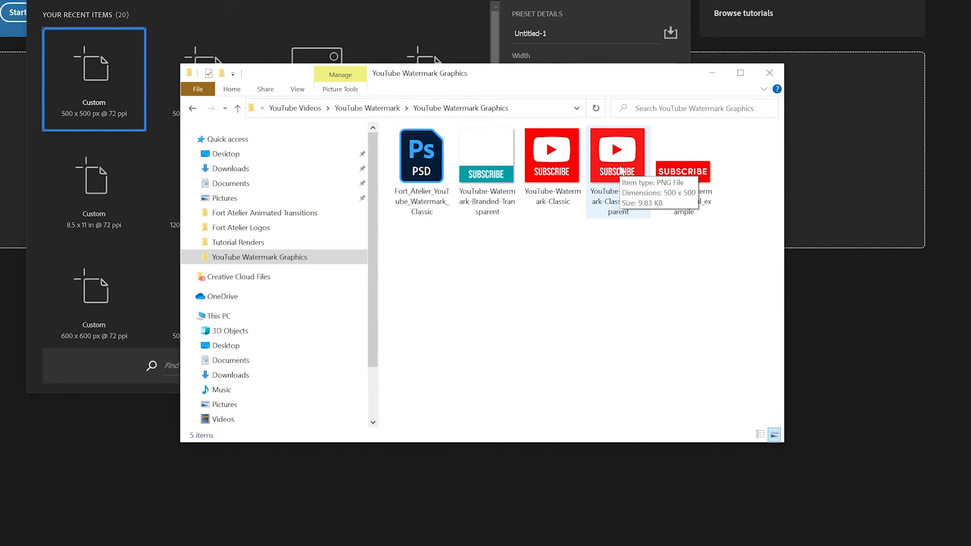
mouse_move(618, 191)
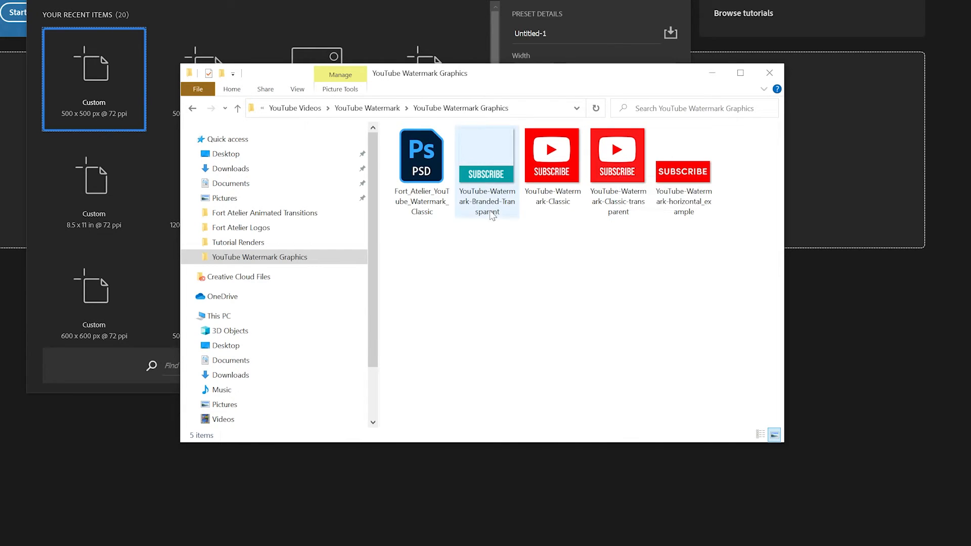
mouse_move(684, 198)
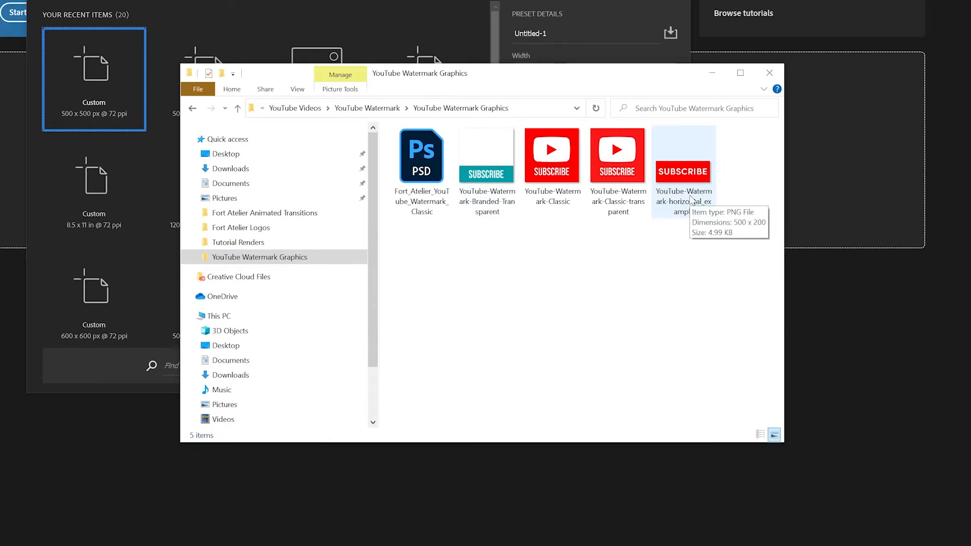
mouse_move(634, 242)
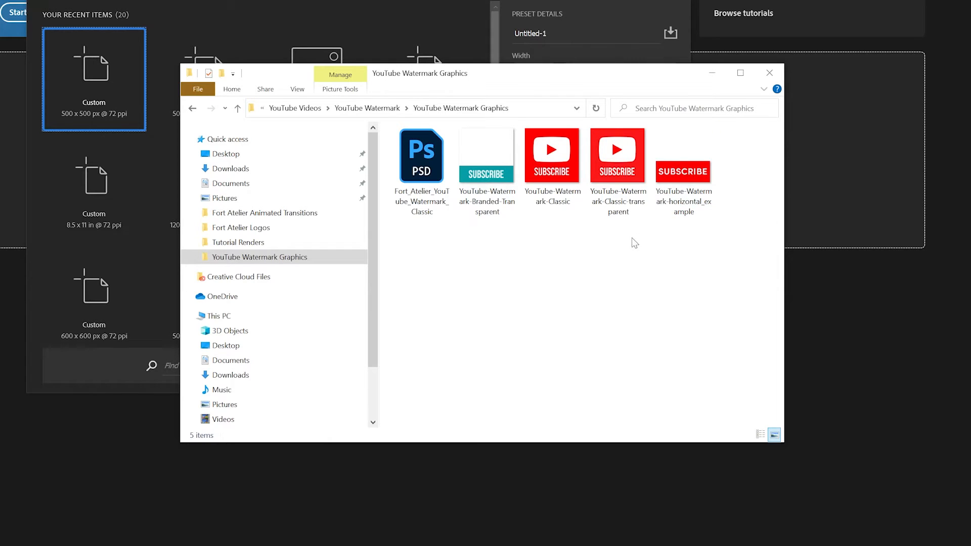
mouse_move(607, 251)
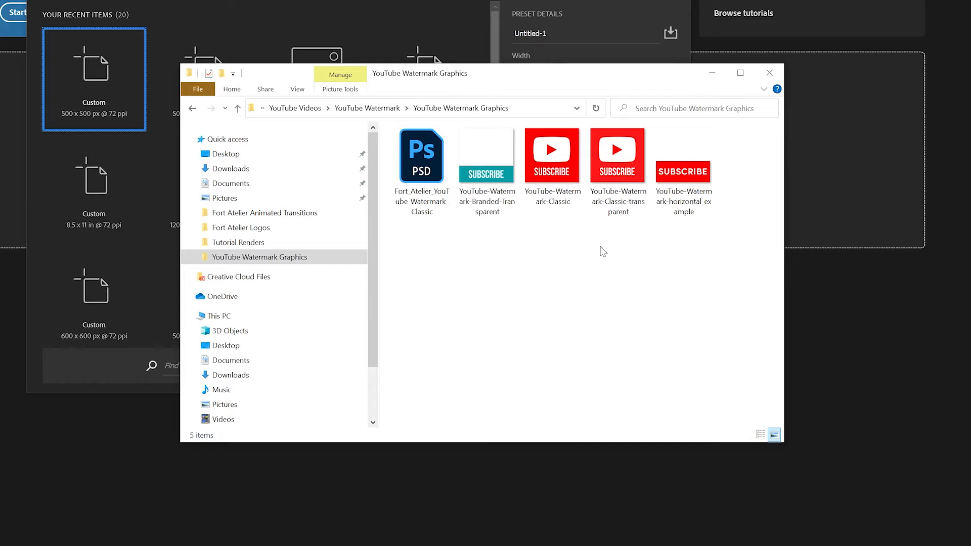
mouse_move(632, 251)
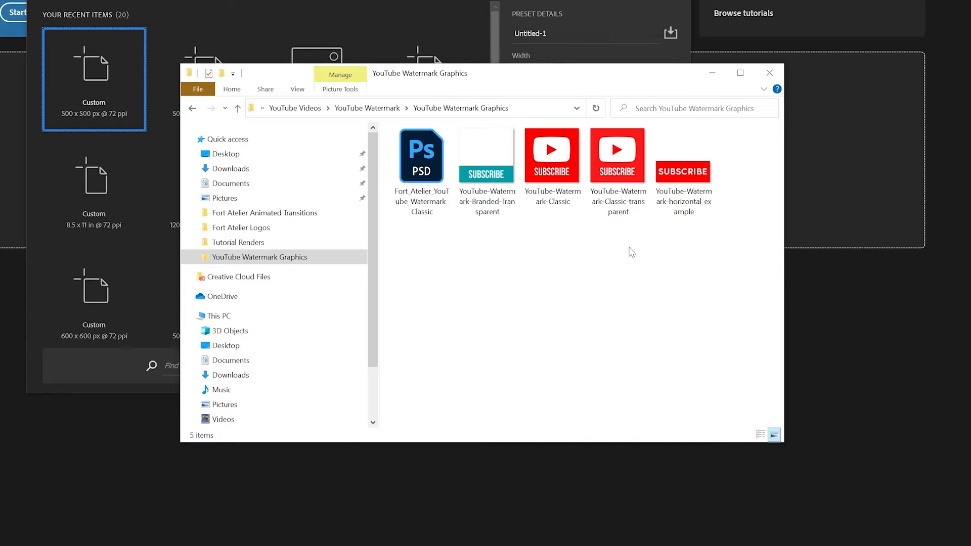
mouse_move(727, 242)
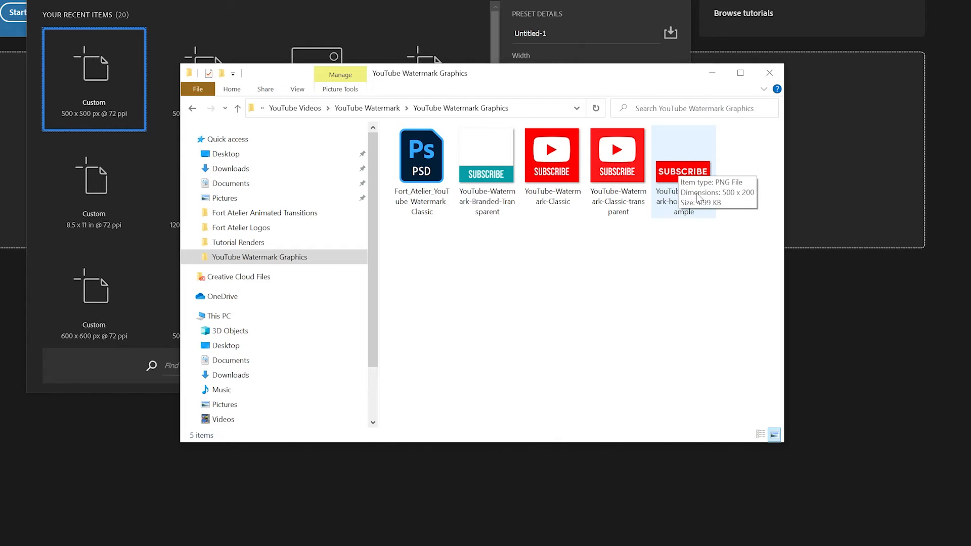
mouse_move(486, 155)
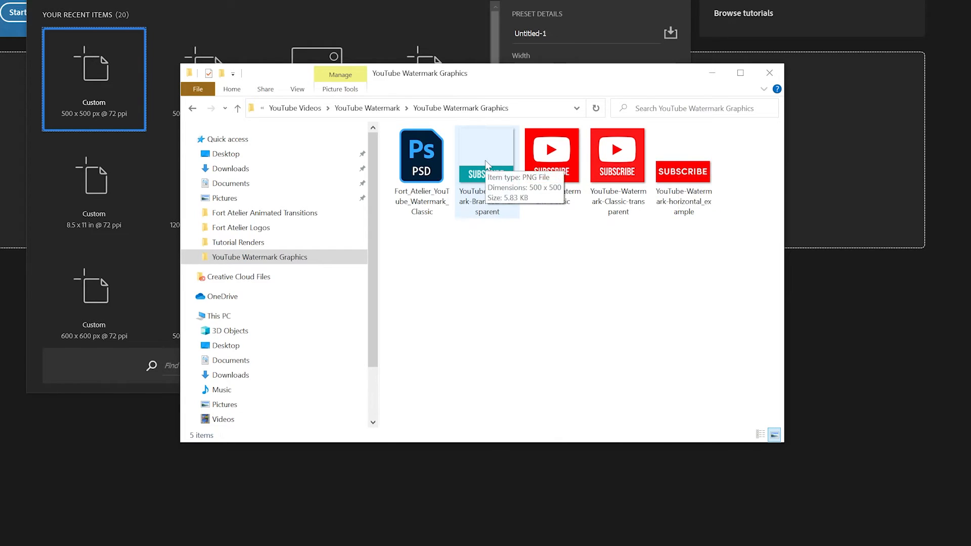
mouse_move(499, 252)
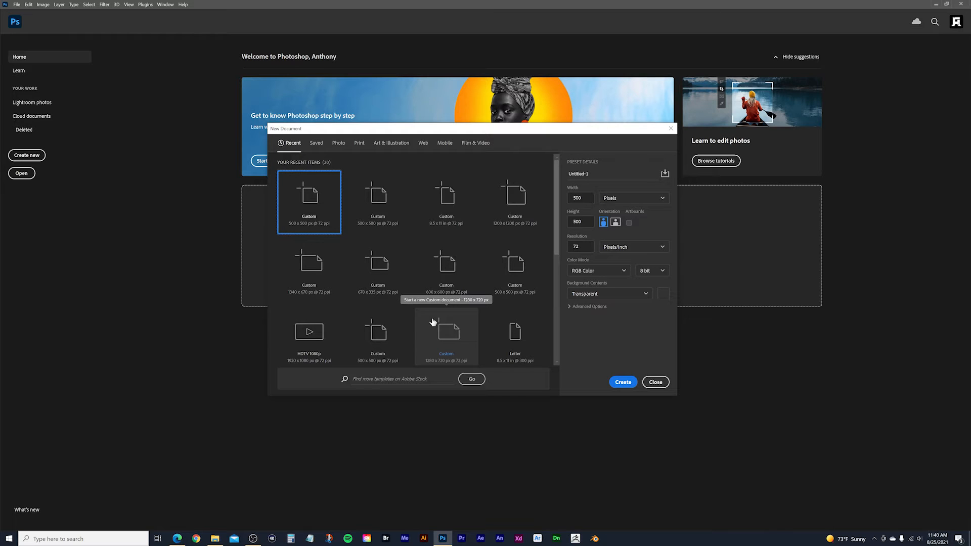
mouse_move(400, 123)
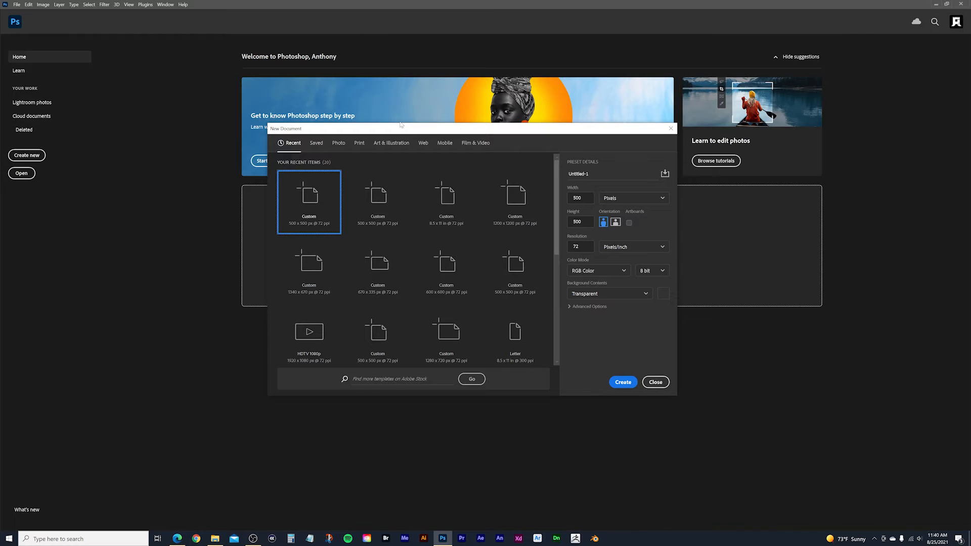
mouse_move(607, 135)
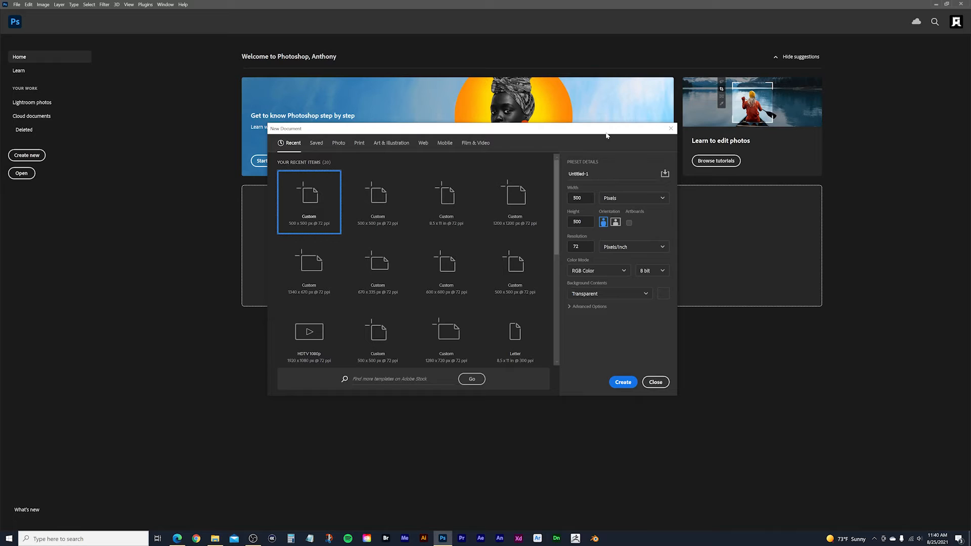
mouse_move(607, 136)
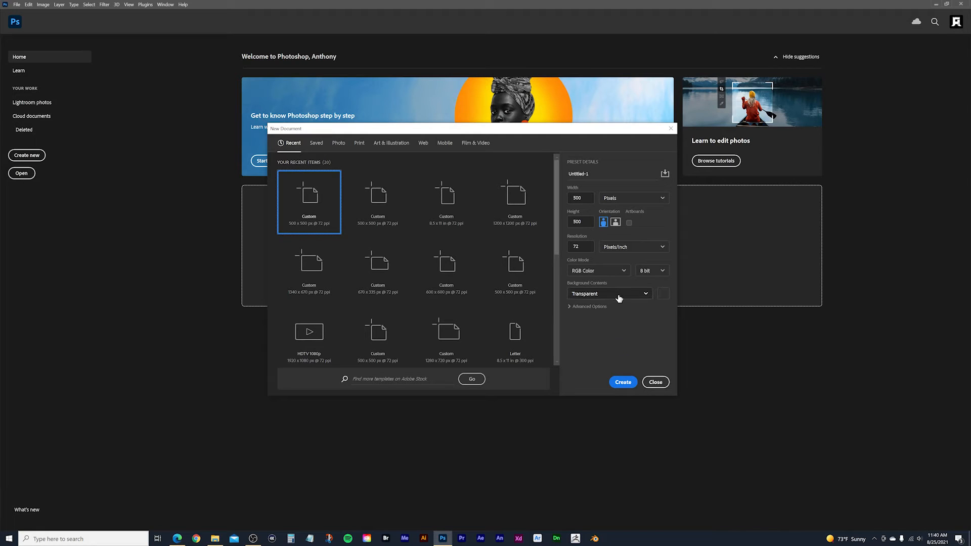
mouse_move(628, 309)
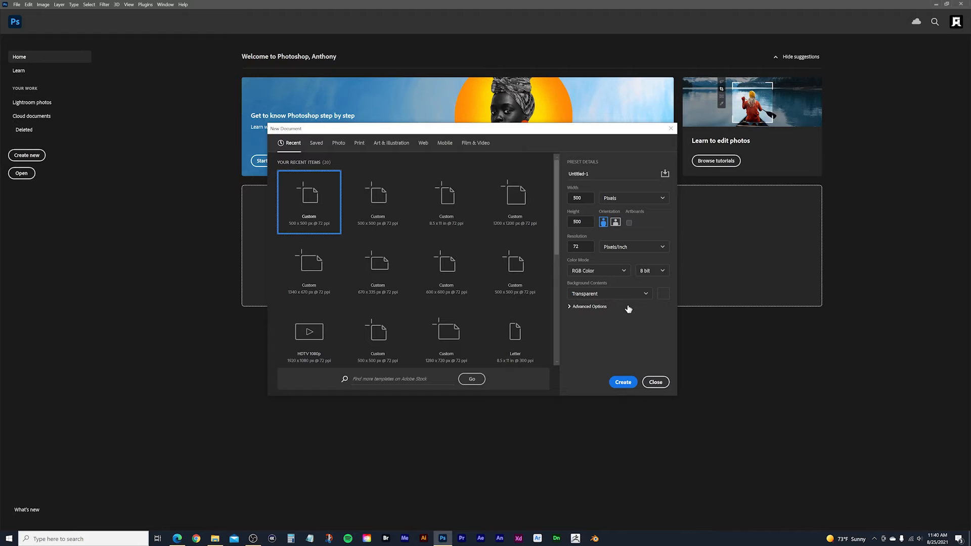
mouse_move(619, 346)
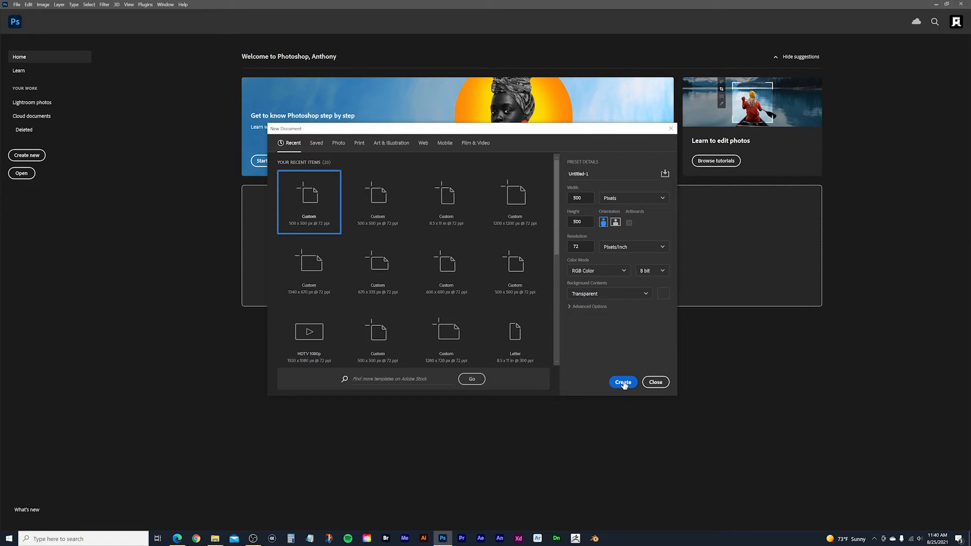
Step: Create the blank transparent 500×500 px Untitled-1 document
click(622, 382)
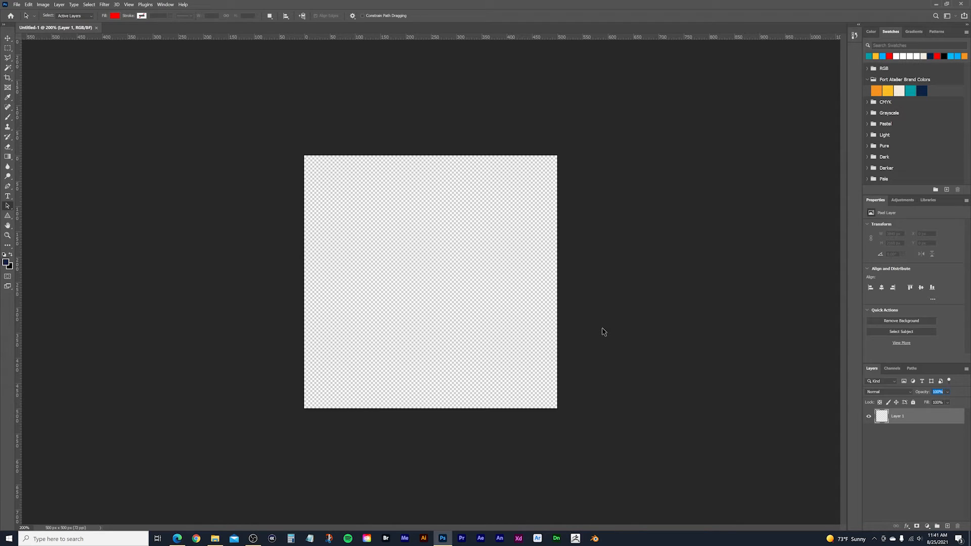
mouse_move(554, 203)
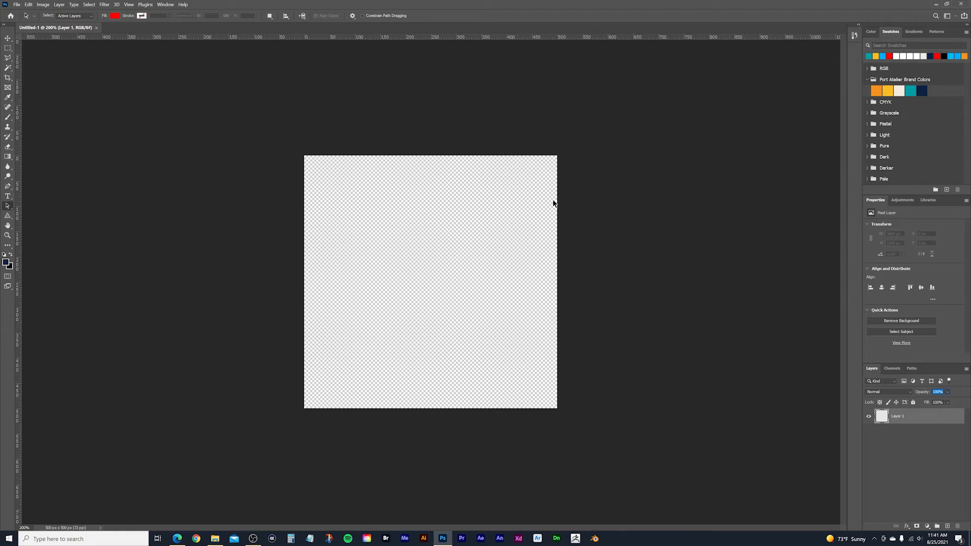
mouse_move(394, 316)
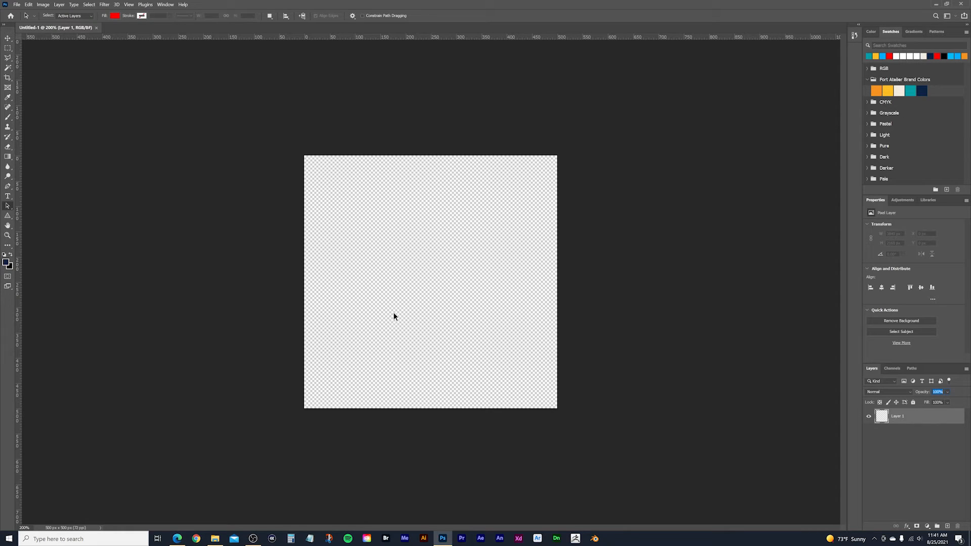
mouse_move(529, 399)
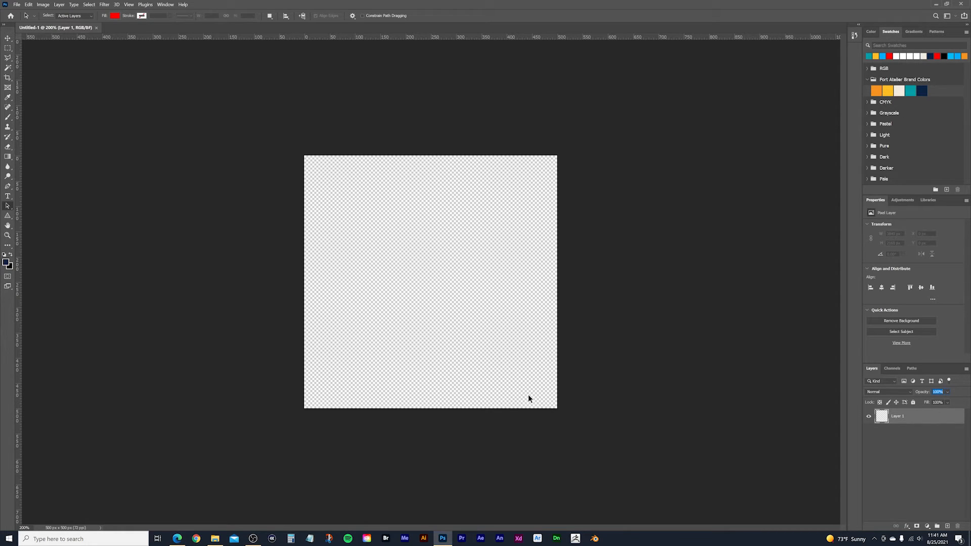
mouse_move(23, 224)
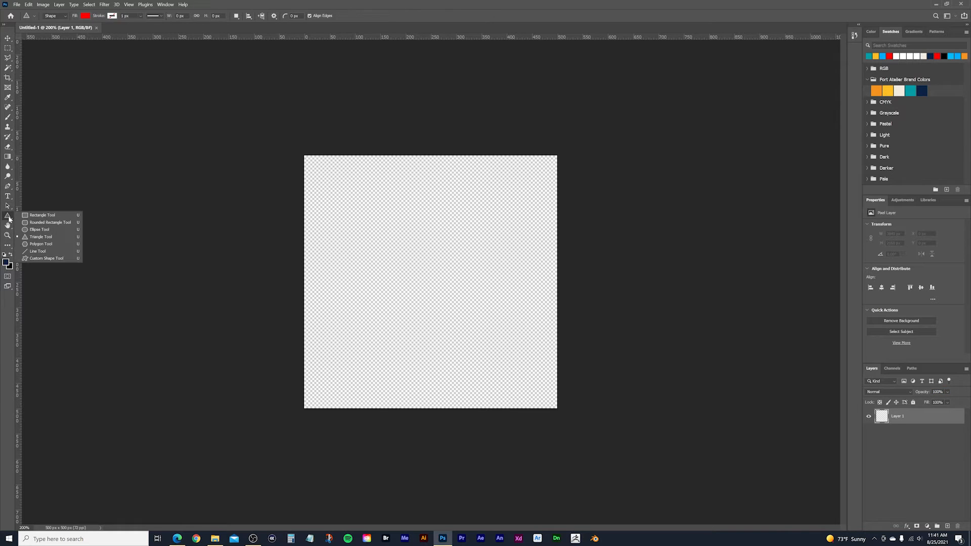
mouse_move(50, 222)
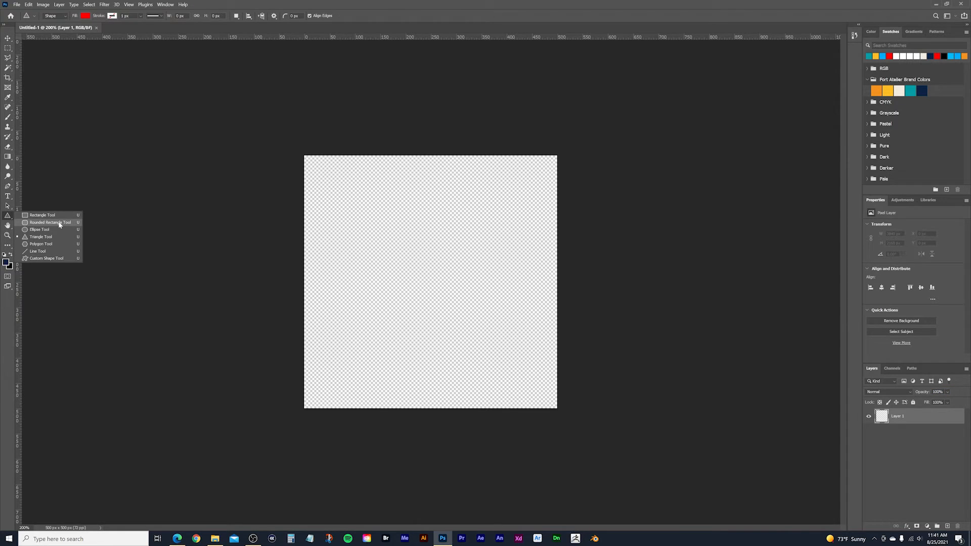
mouse_move(41, 215)
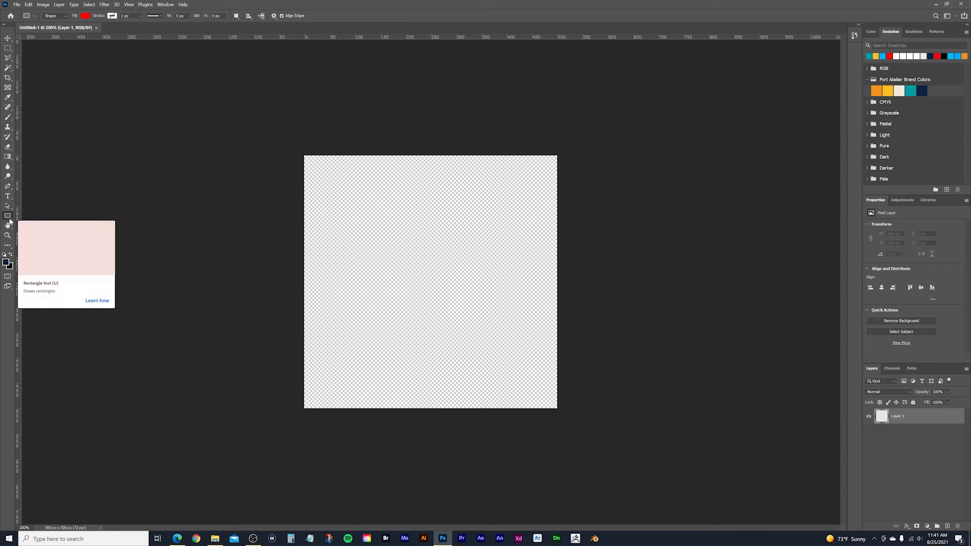
mouse_move(43, 236)
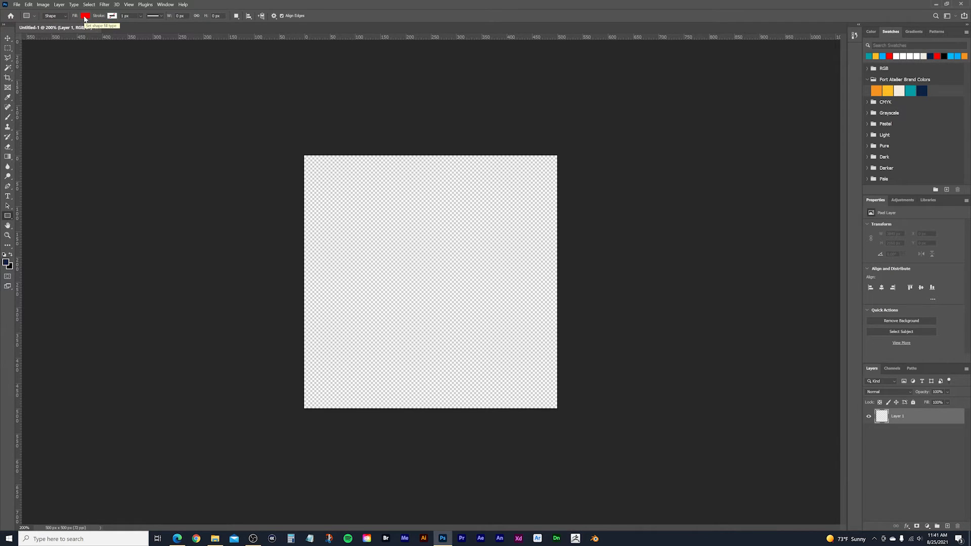
Step: Choose pure red #FF0000 as the rectangle fill in the Color Picker
click(86, 16)
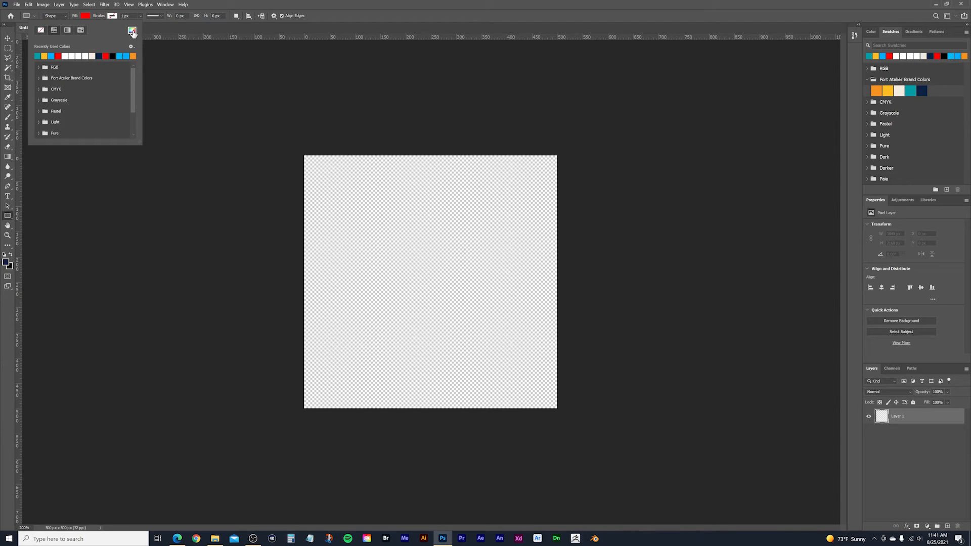
mouse_move(132, 30)
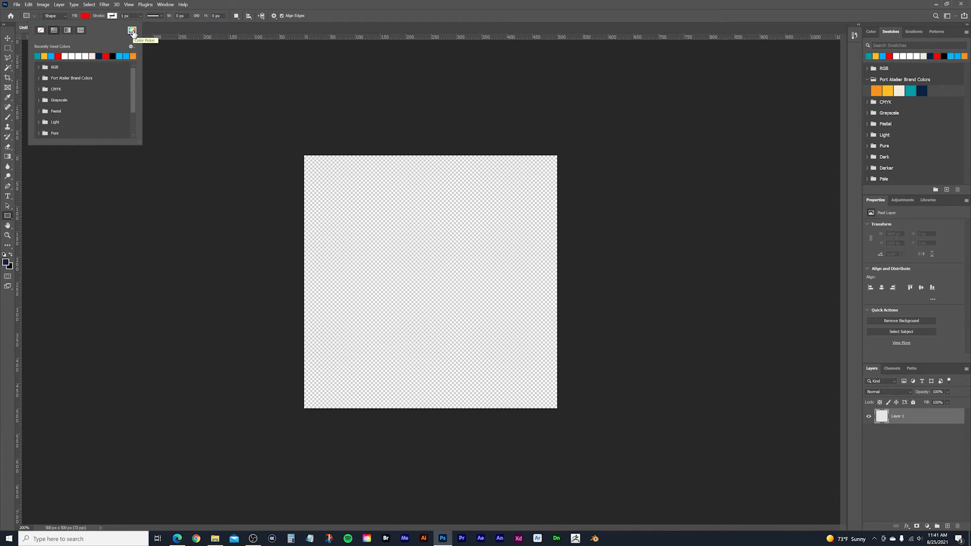
click(132, 30)
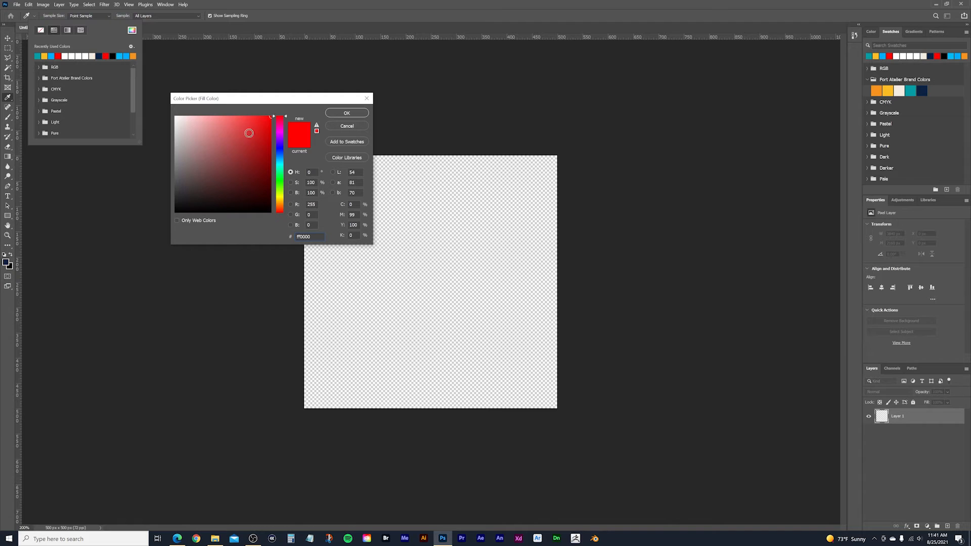
click(255, 134)
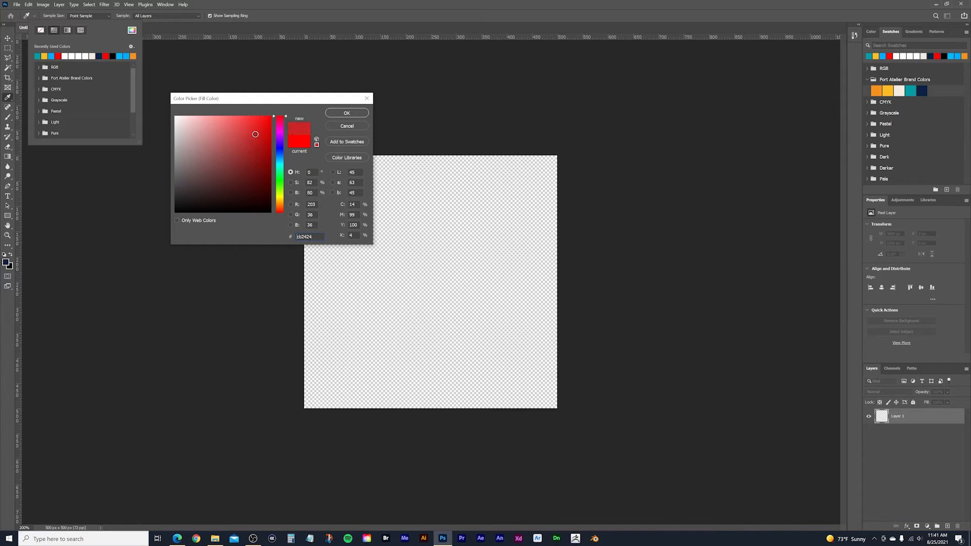
click(280, 113)
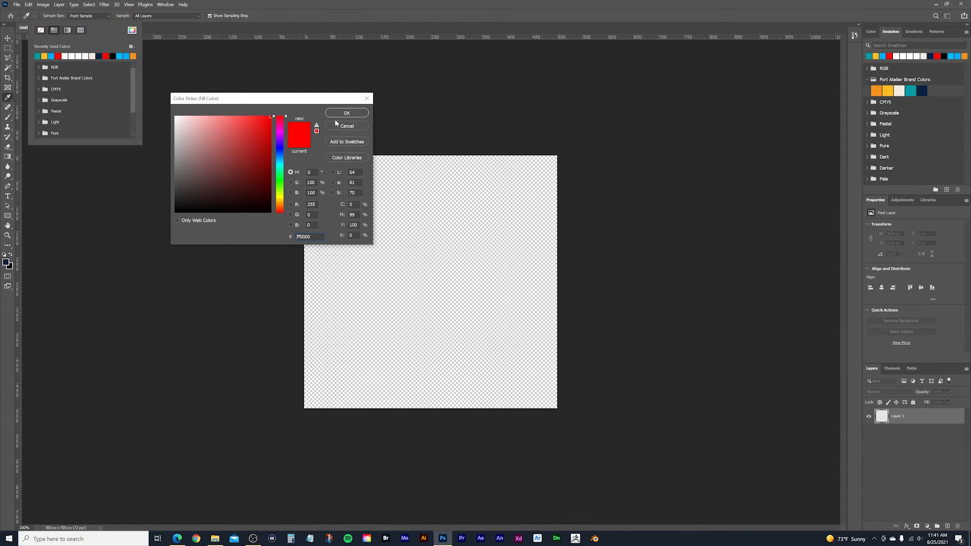
click(347, 113)
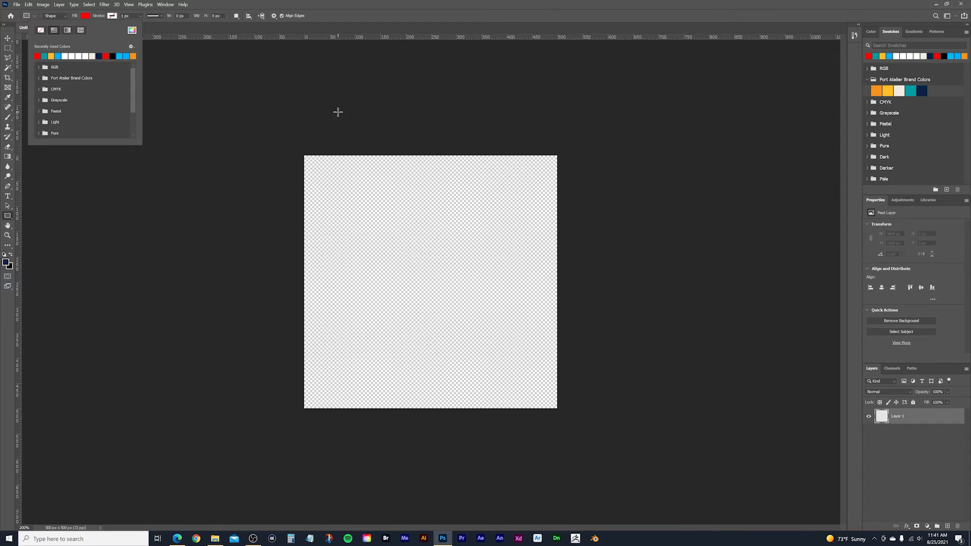
mouse_move(403, 219)
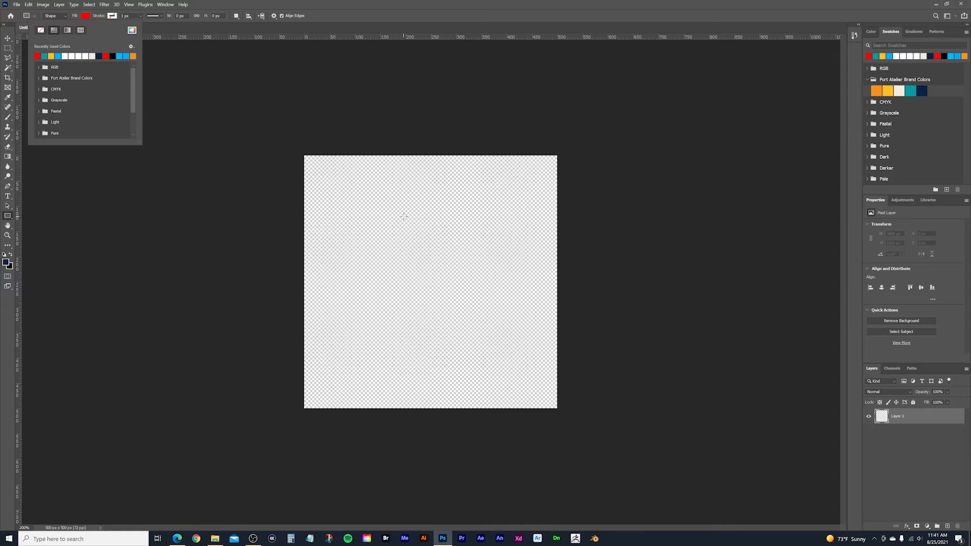
Step: Create a 500×500 px red rectangle covering the canvas
click(403, 216)
text(5)
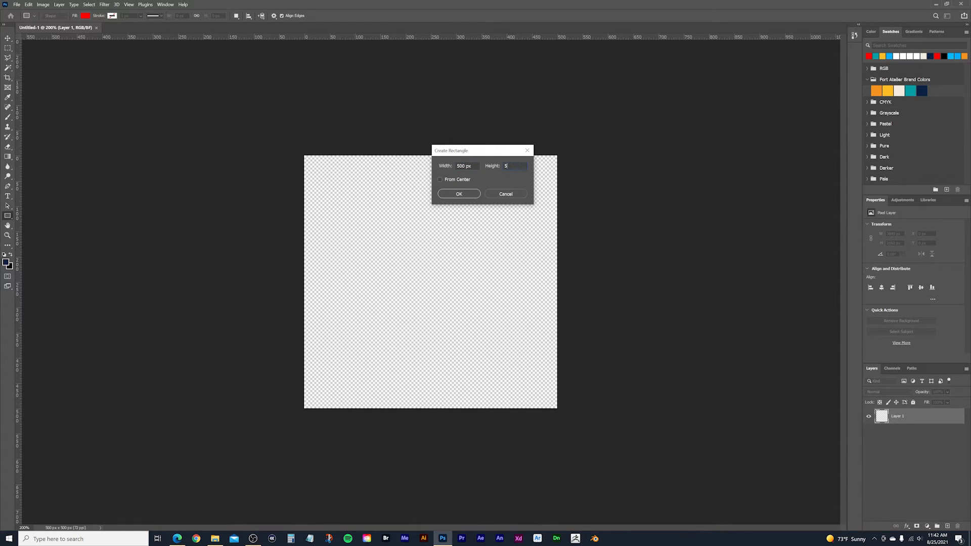
click(459, 194)
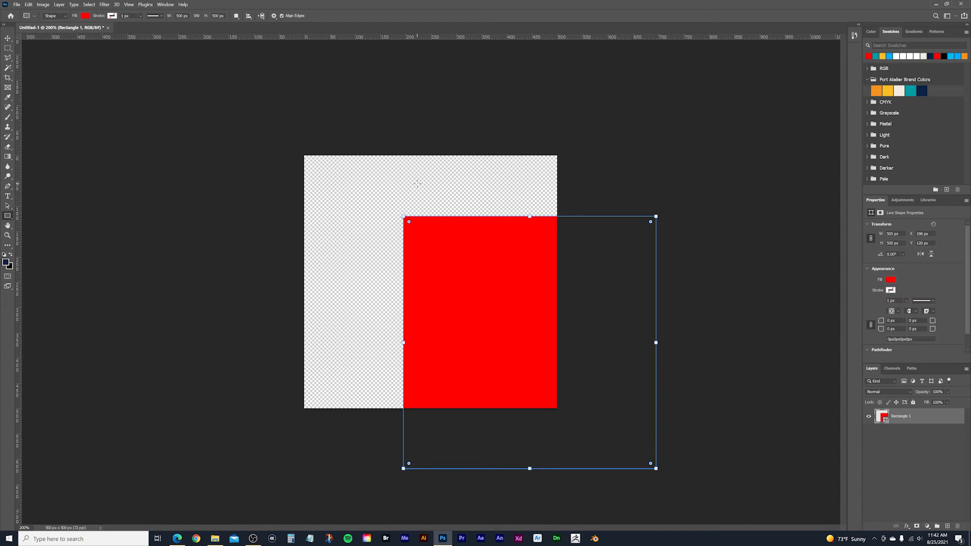
mouse_move(315, 152)
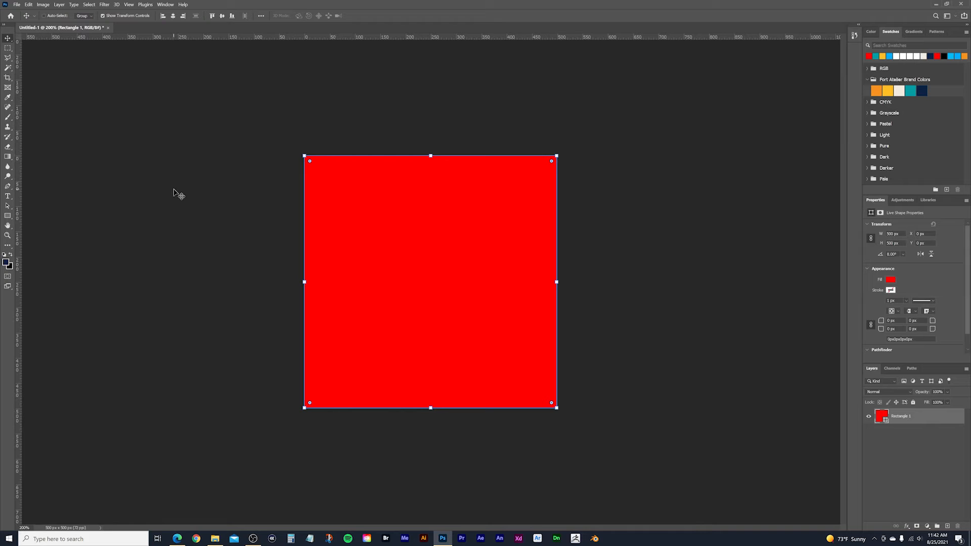
mouse_move(330, 224)
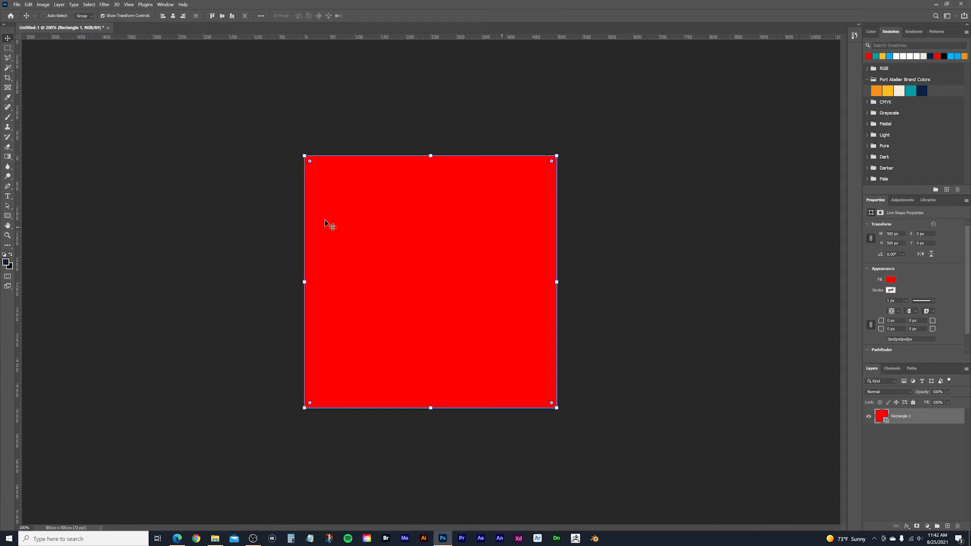
mouse_move(248, 213)
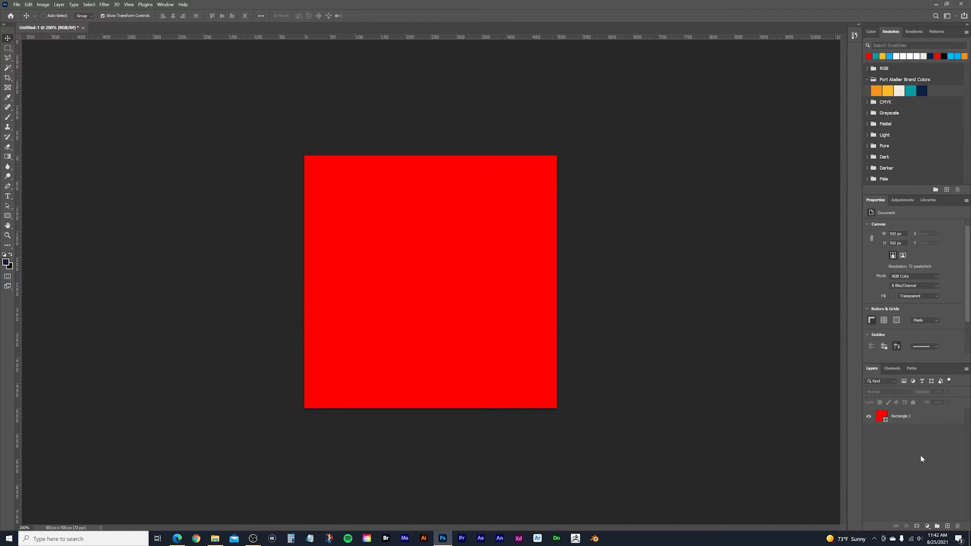
mouse_move(8, 216)
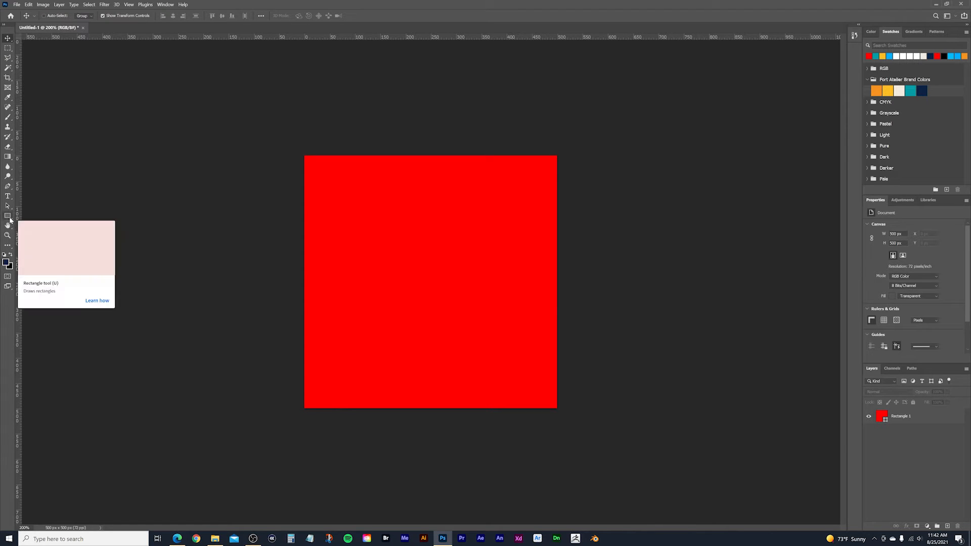
Step: Draw a white 320×220 px rectangle on the red canvas
click(8, 215)
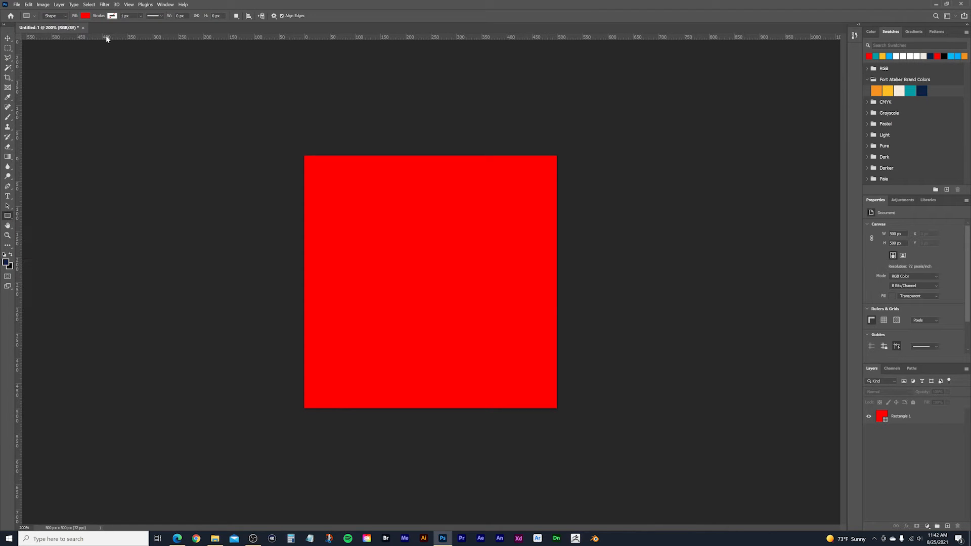
click(86, 15)
text(ffffff)
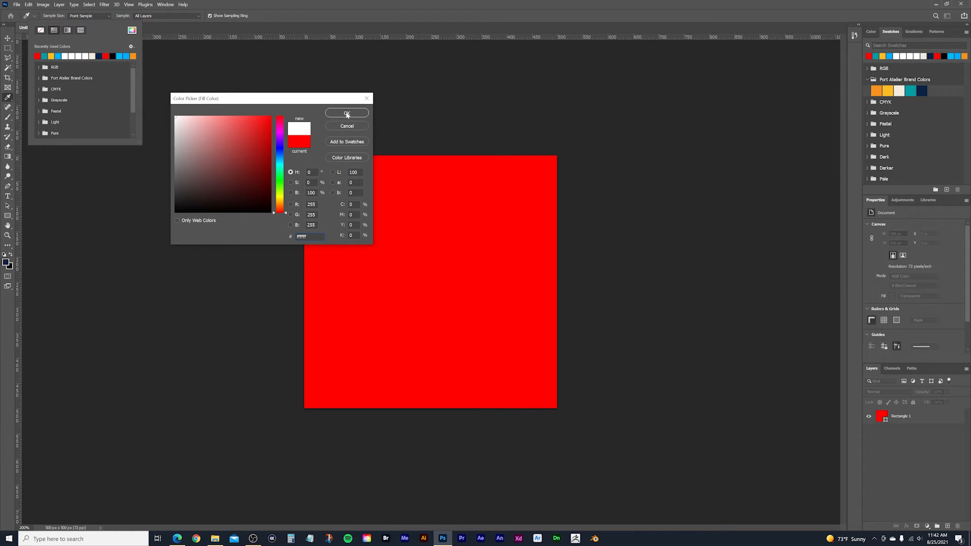
click(347, 113)
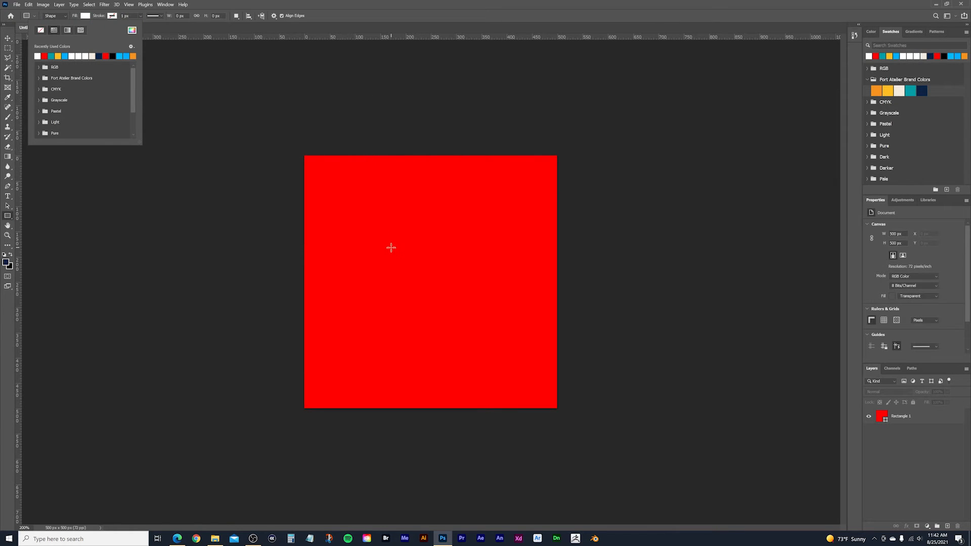
click(391, 248)
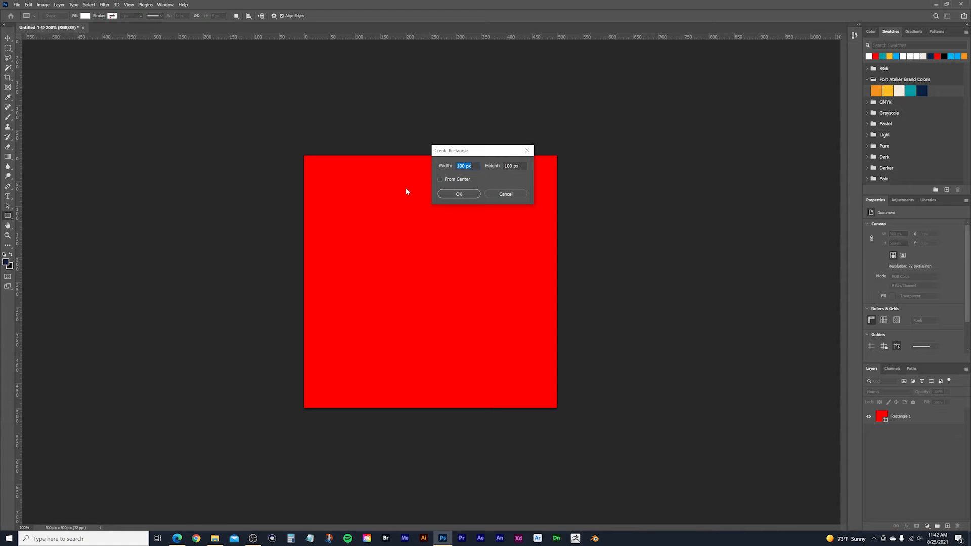
mouse_move(406, 182)
text(22)
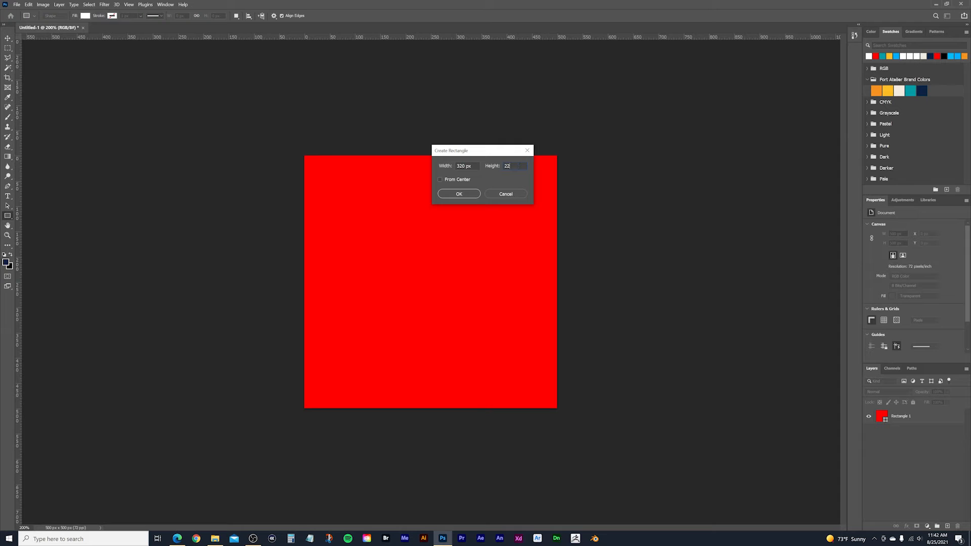
click(459, 194)
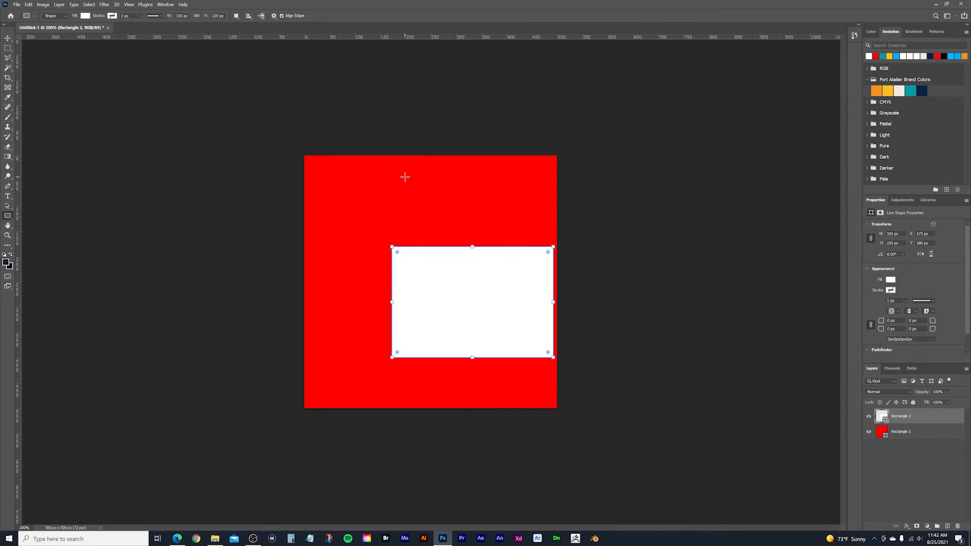
mouse_move(483, 272)
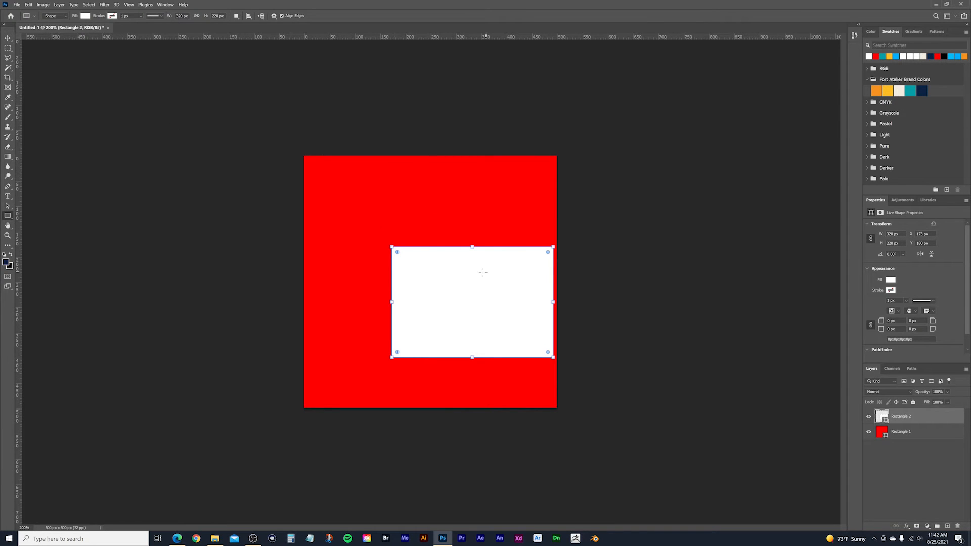
mouse_move(247, 23)
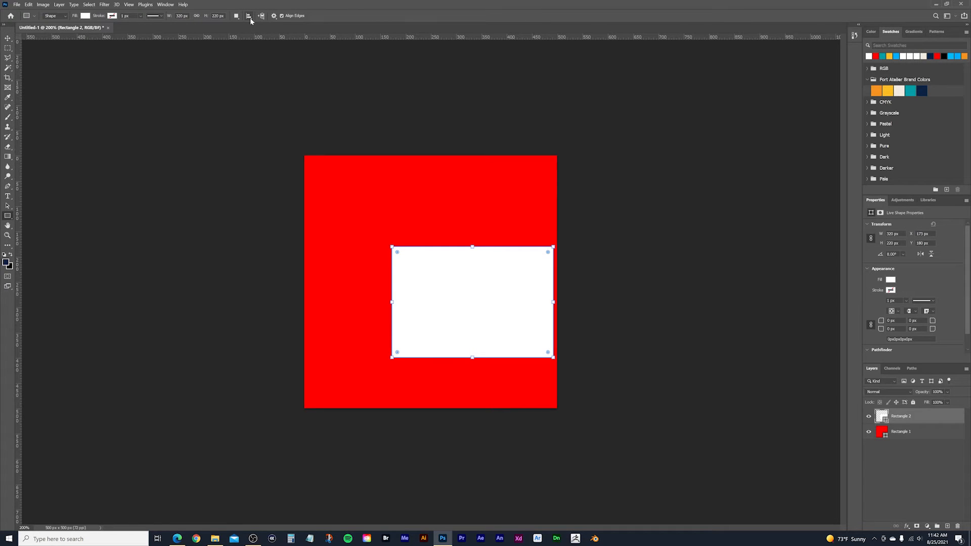
Step: Centre the white rectangle horizontally and vertically on the canvas
click(262, 16)
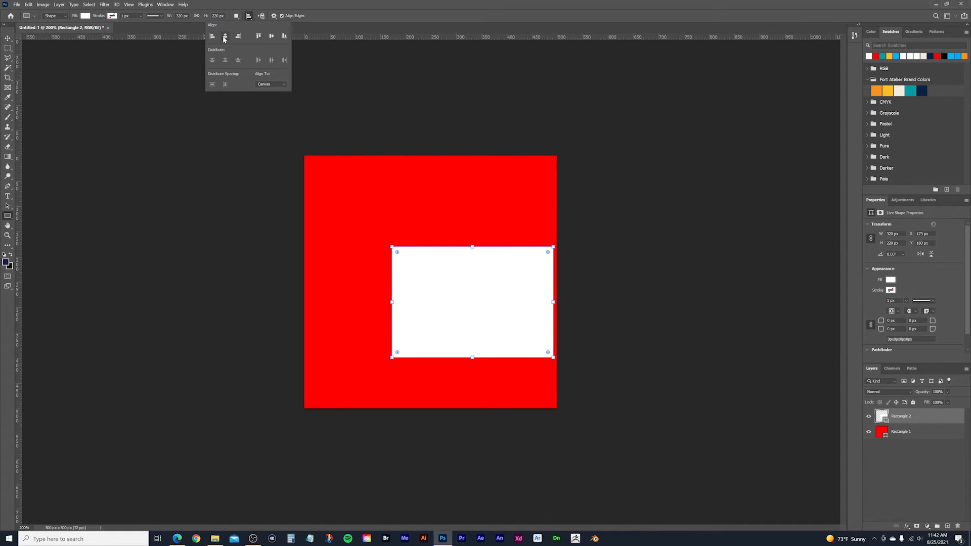
click(225, 35)
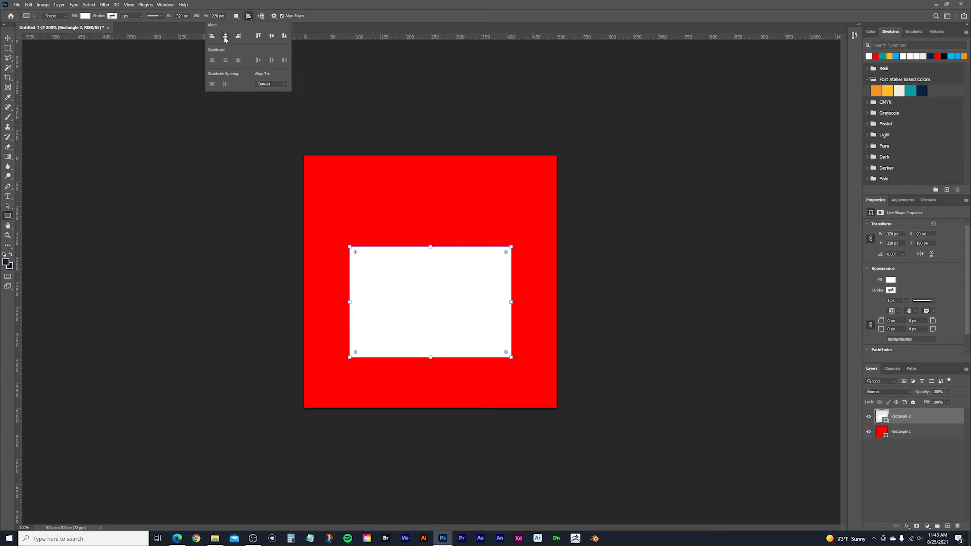
click(271, 35)
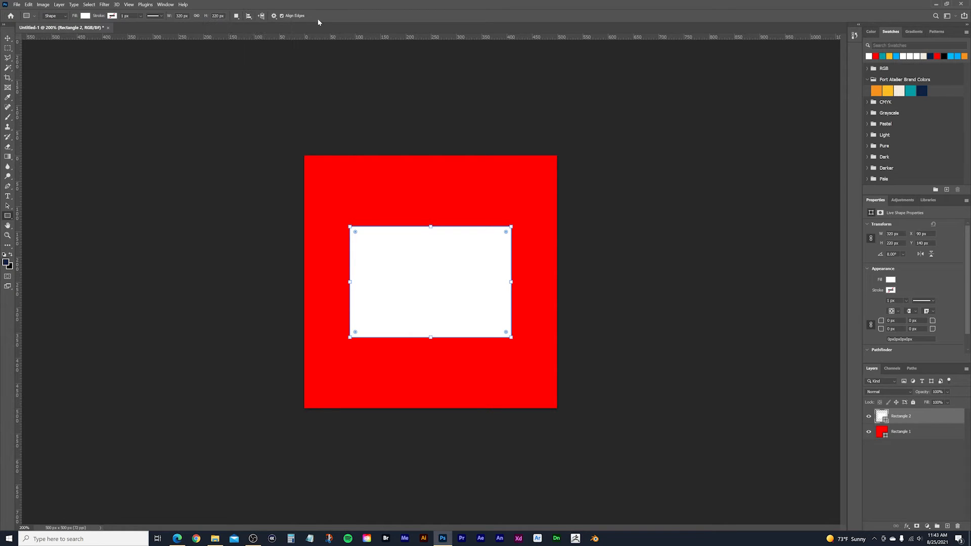
mouse_move(357, 235)
text(30)
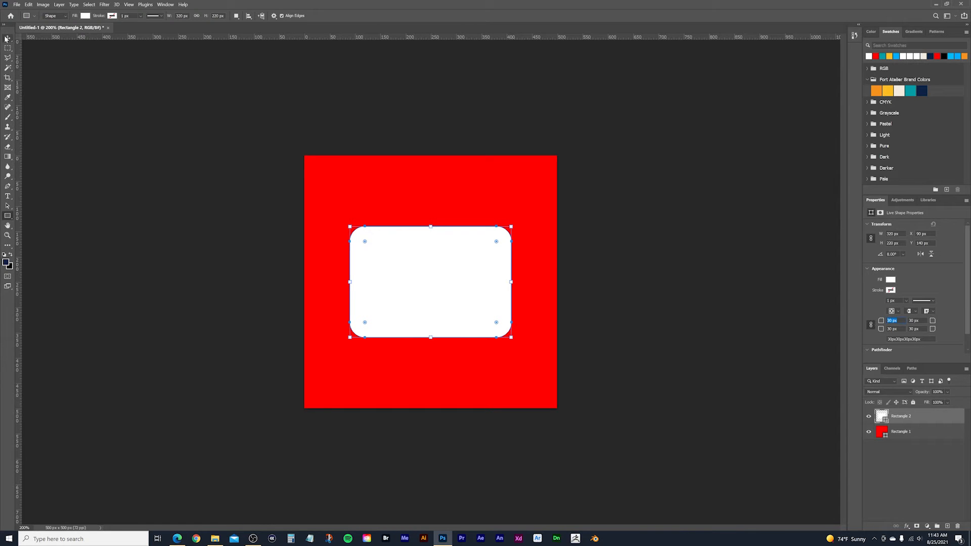
Step: Switch to the Move tool with 30 px corner radii applied to the rectangle
click(8, 39)
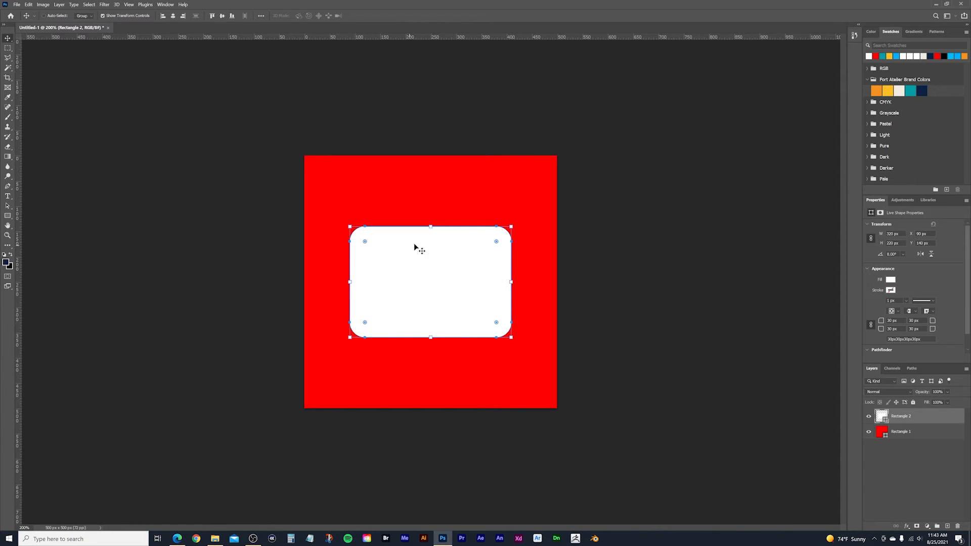
mouse_move(433, 278)
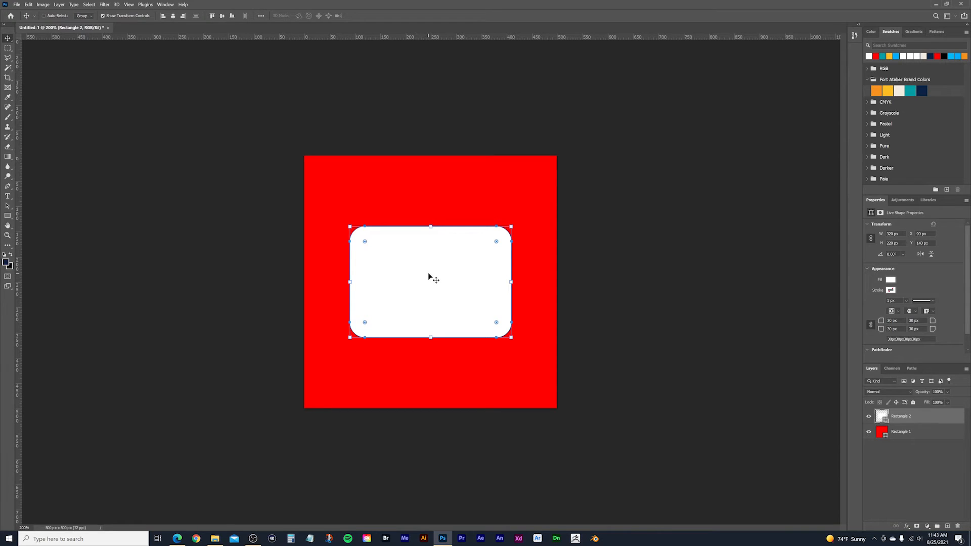
mouse_move(422, 249)
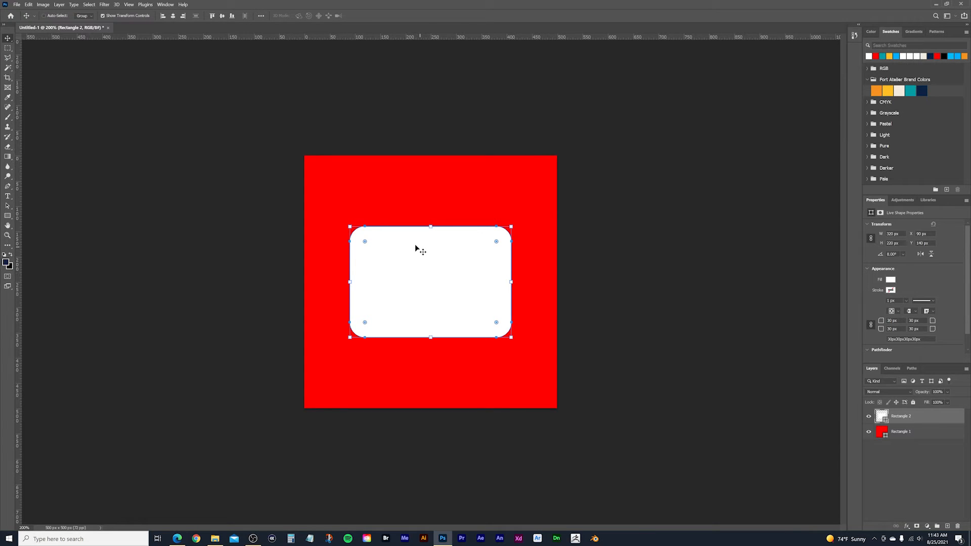
mouse_move(432, 262)
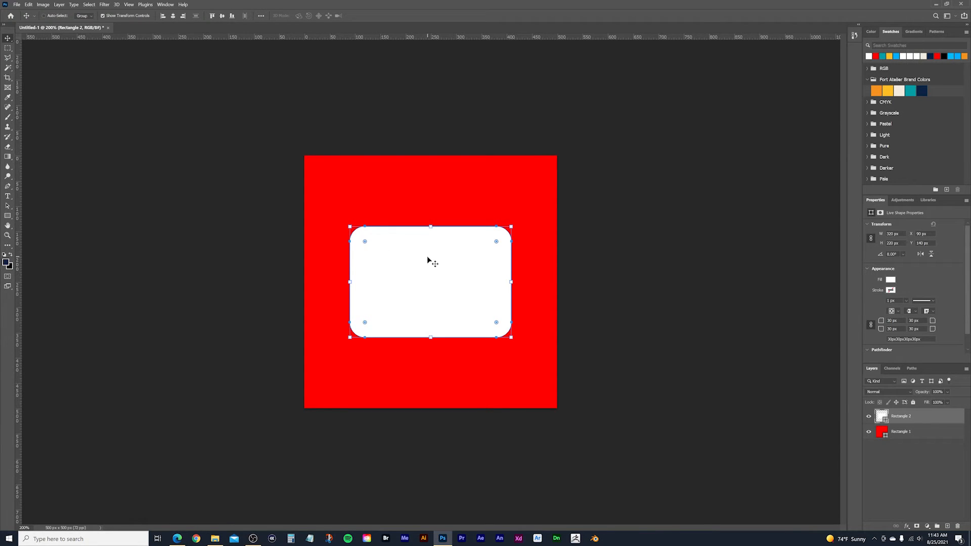
Step: Apply an Inflate warp to the white rectangle and convert it to a regular path
click(28, 5)
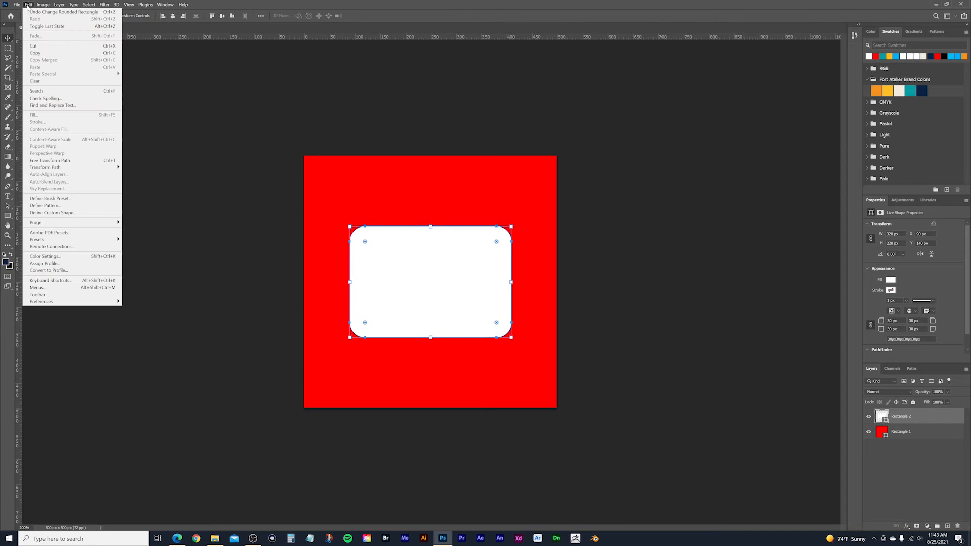
mouse_move(44, 167)
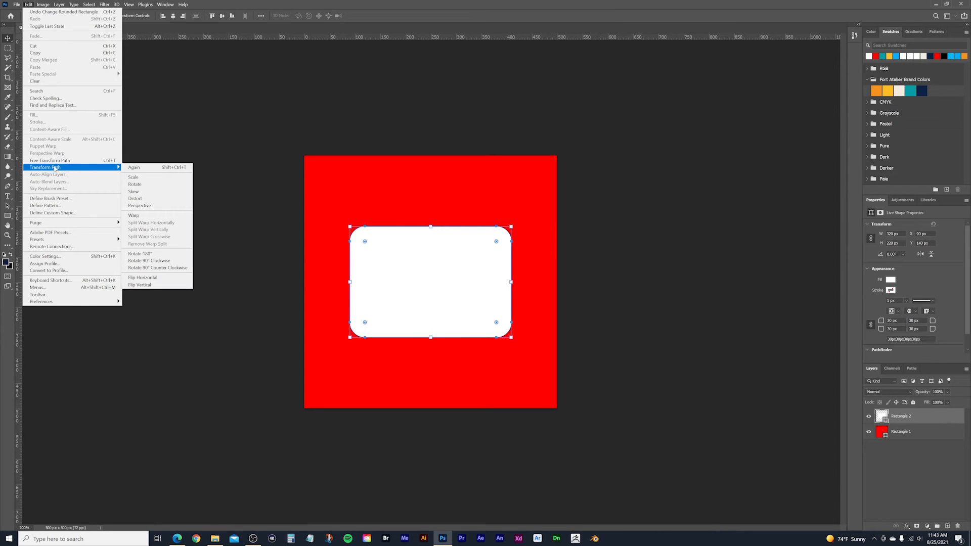
mouse_move(157, 215)
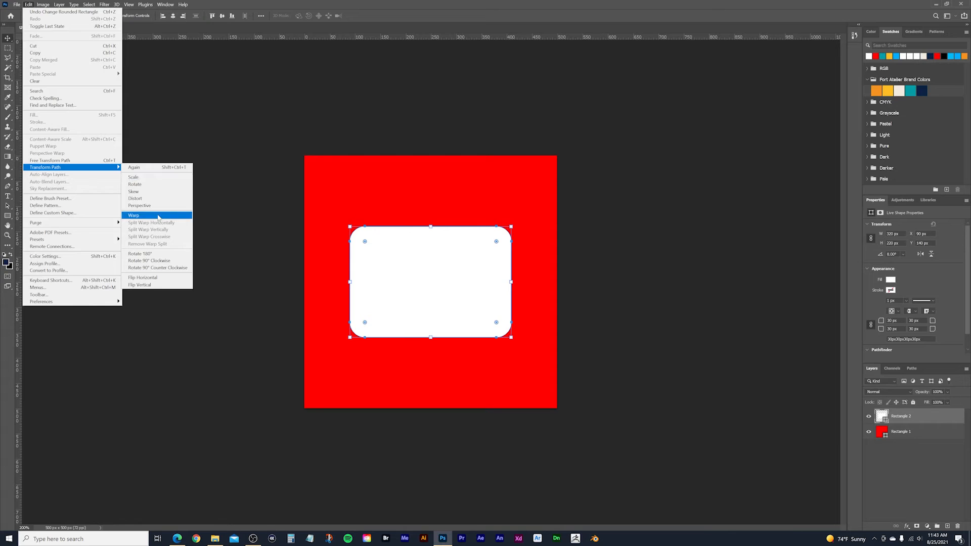
click(133, 215)
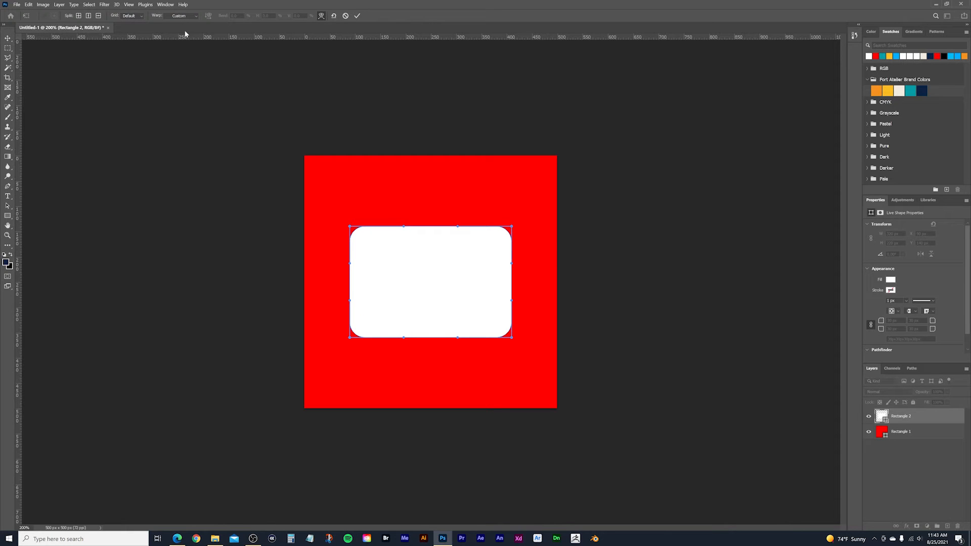
mouse_move(198, 17)
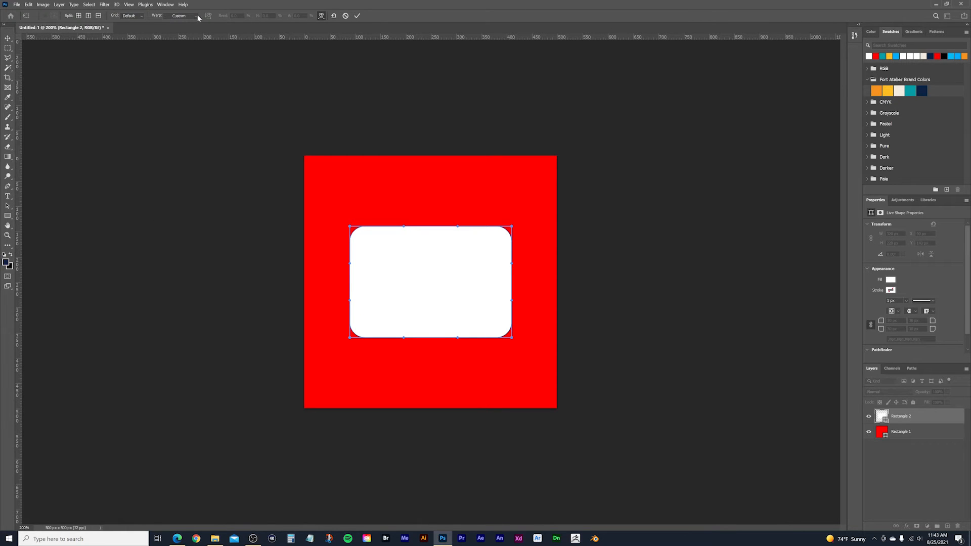
click(179, 16)
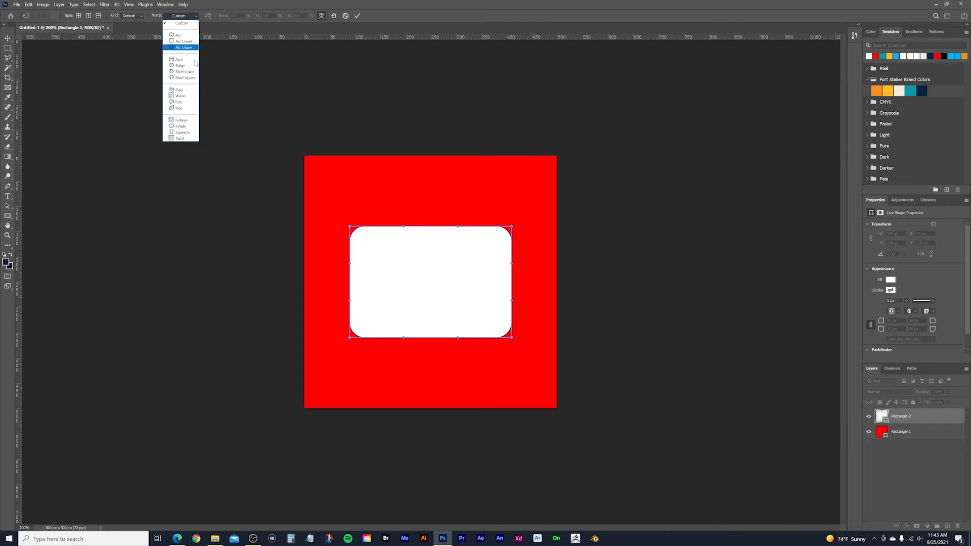
click(180, 126)
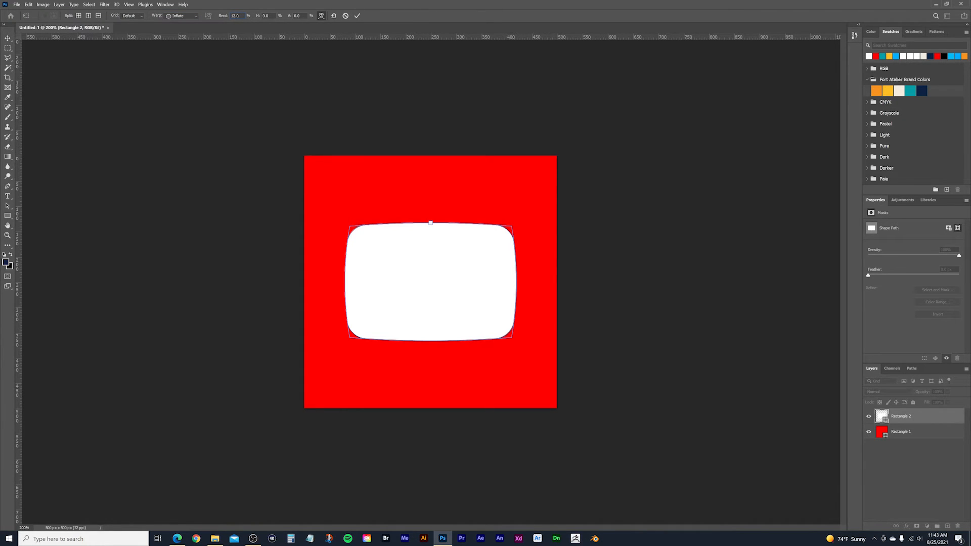
mouse_move(420, 105)
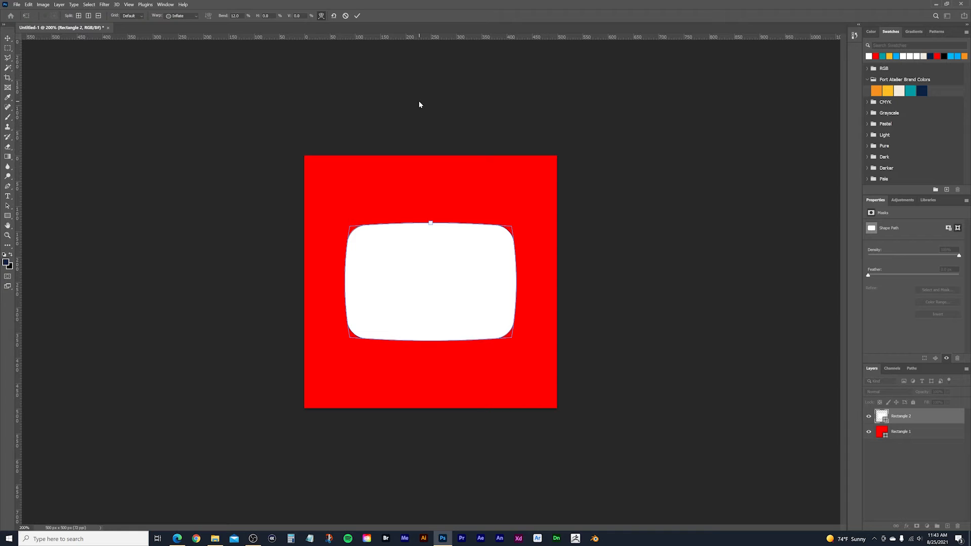
click(8, 47)
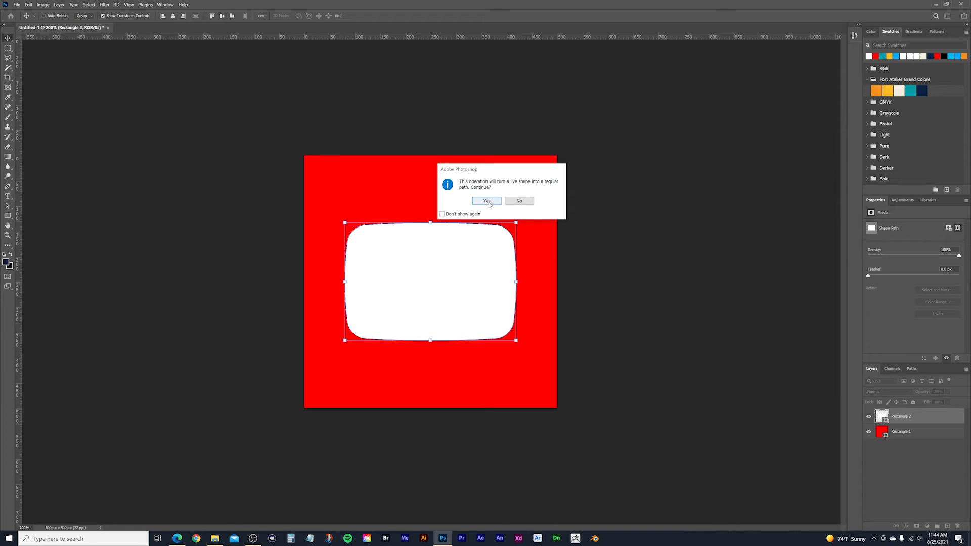
click(487, 201)
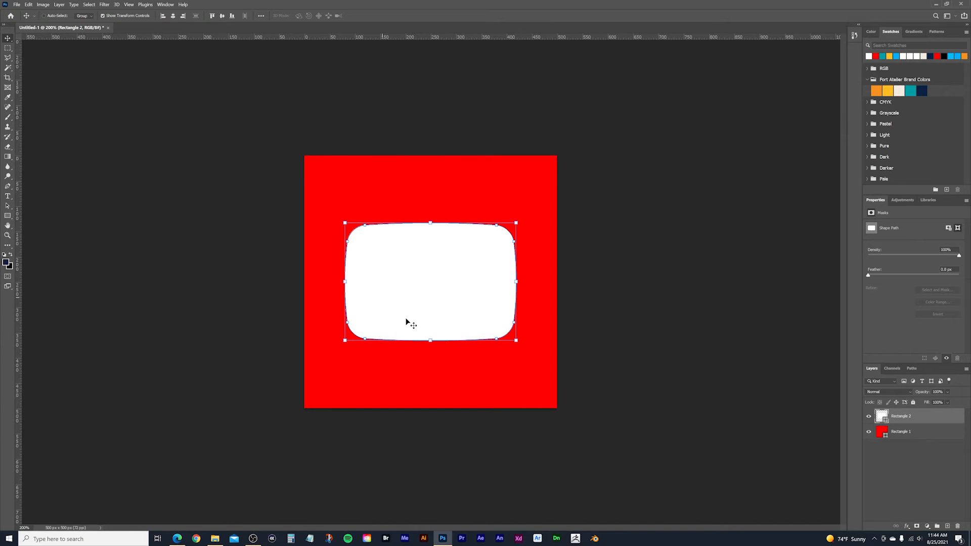
mouse_move(554, 303)
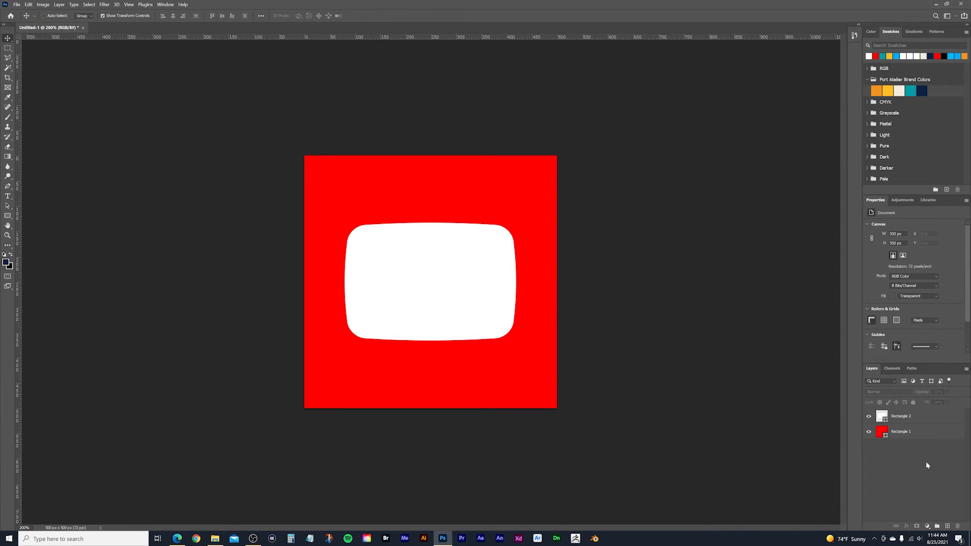
mouse_move(909, 458)
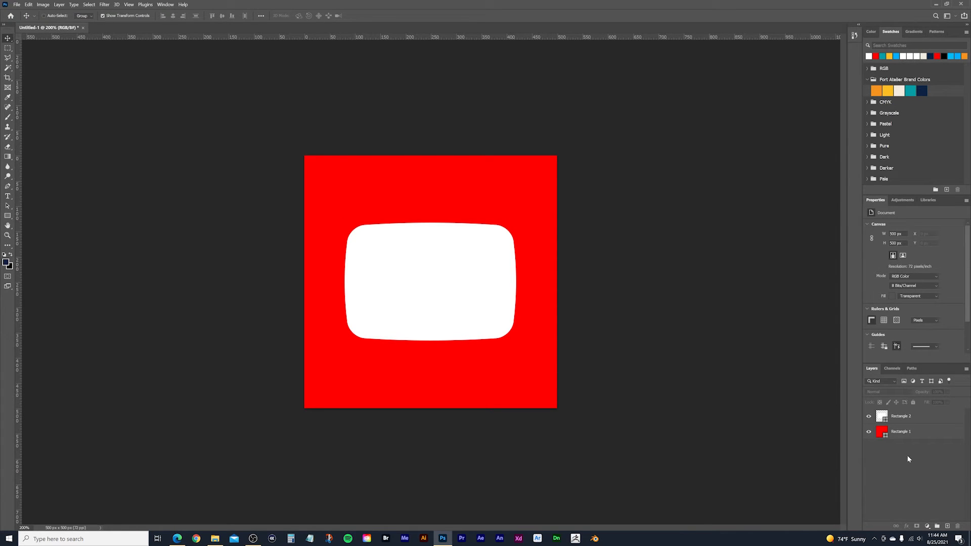
mouse_move(23, 213)
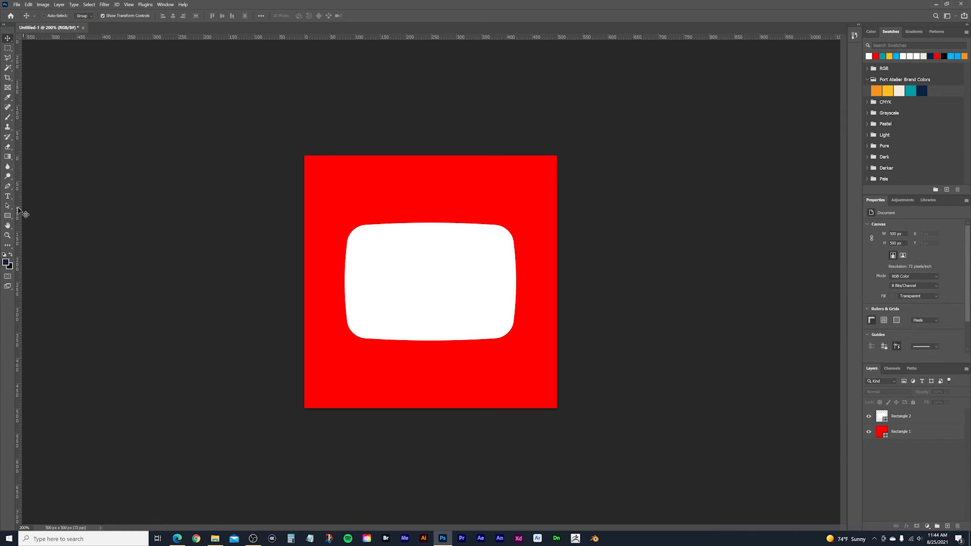
mouse_move(8, 216)
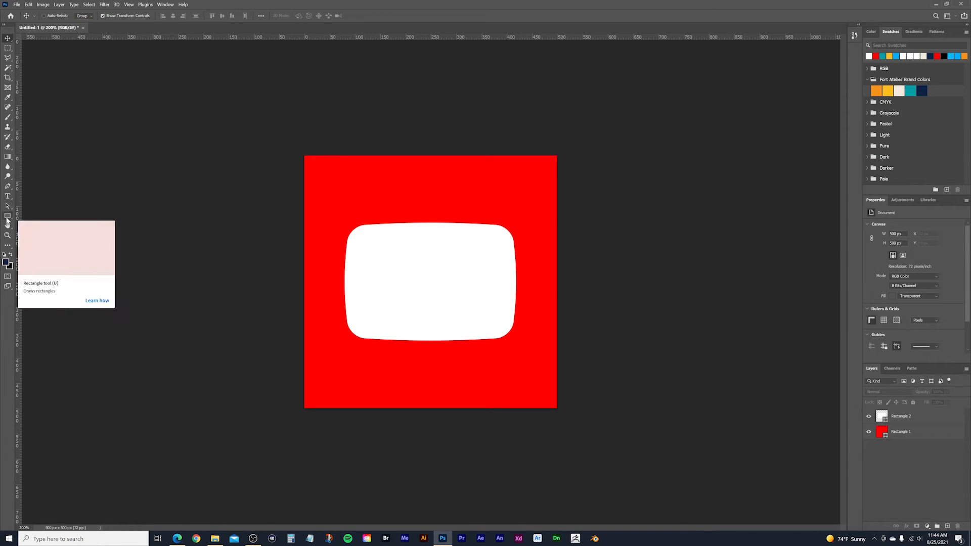
Step: Draw a 100×90 px triangle with the Triangle Tool
right_click(8, 216)
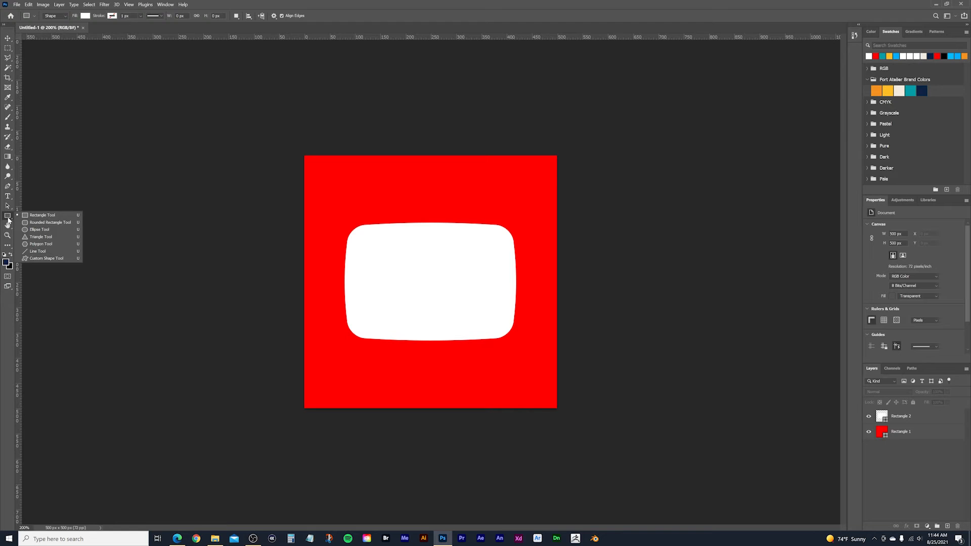
mouse_move(15, 219)
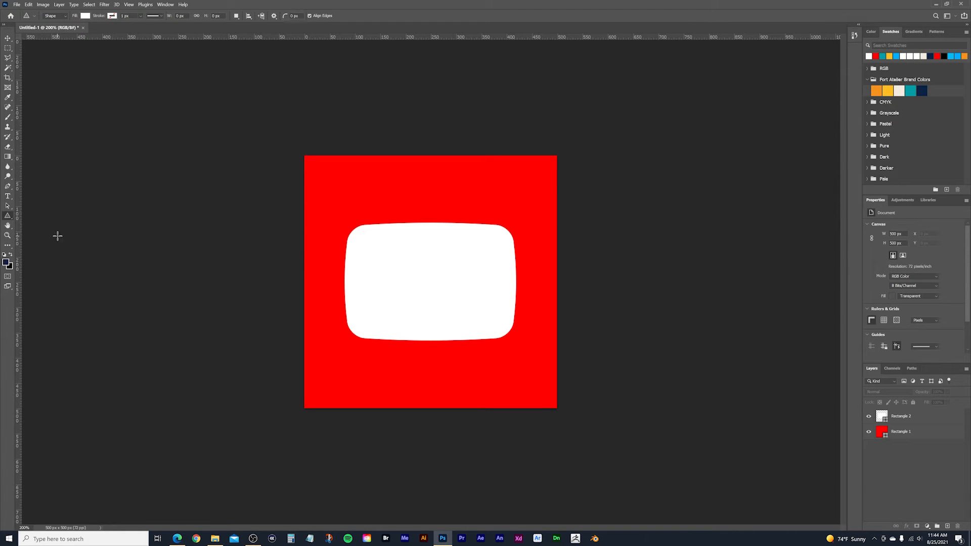
mouse_move(423, 265)
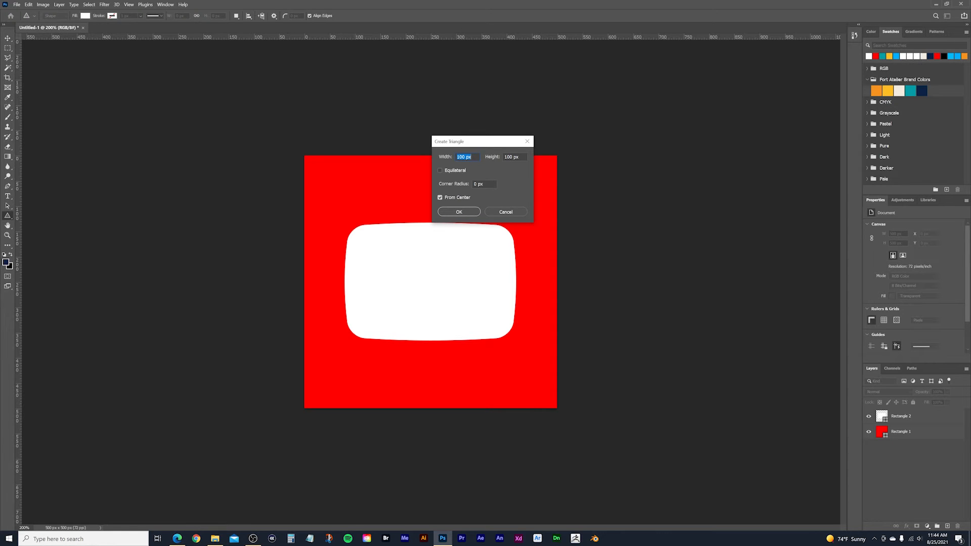
text(90)
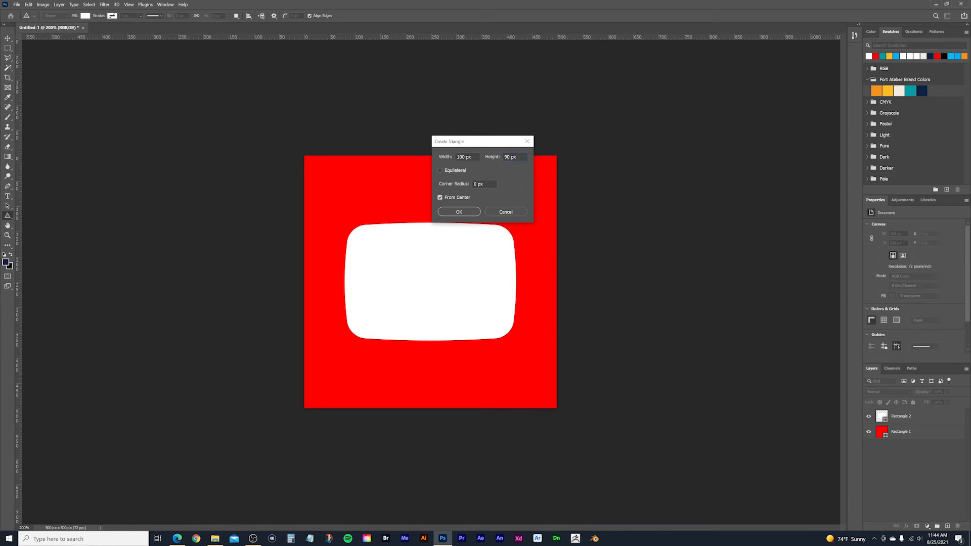
click(458, 212)
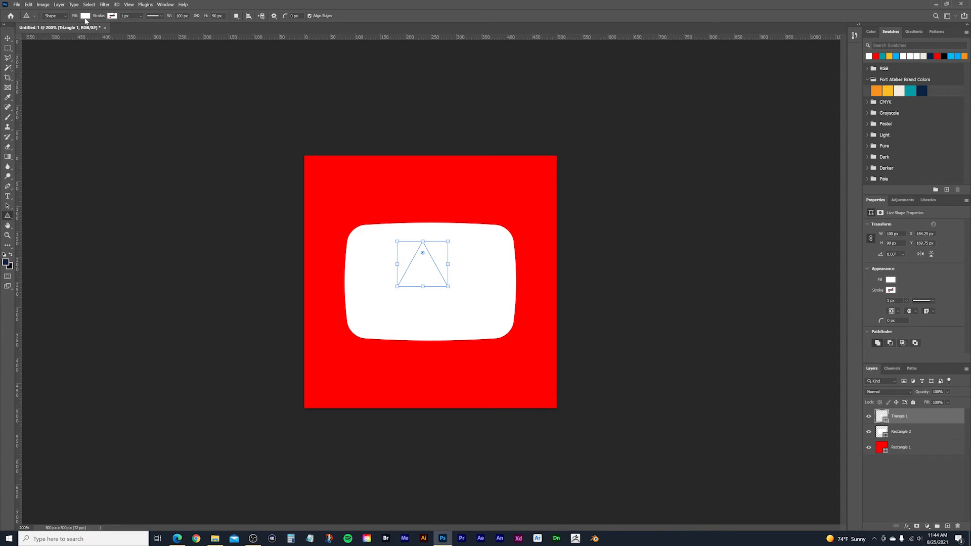
Step: Give the triangle a new fill colour and centre it horizontally and vertically
click(86, 16)
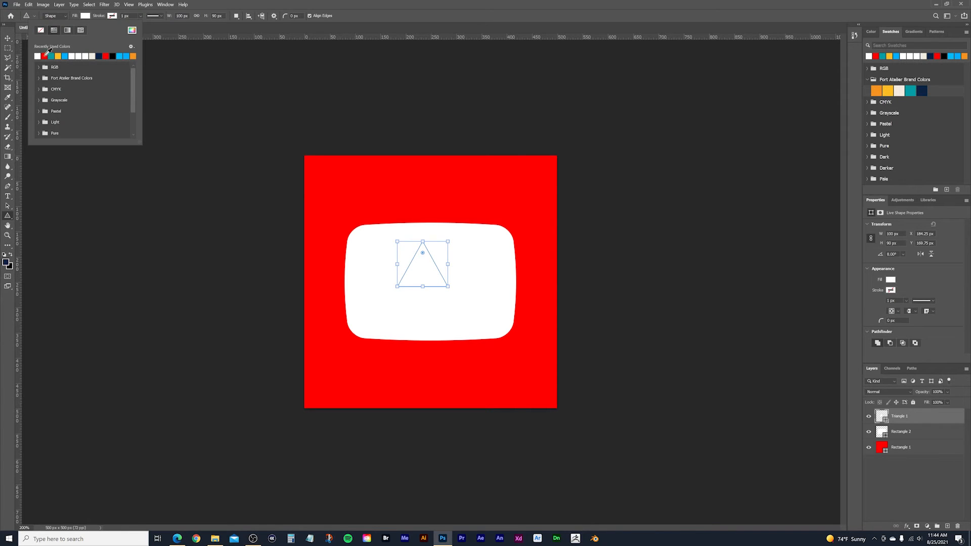
click(37, 56)
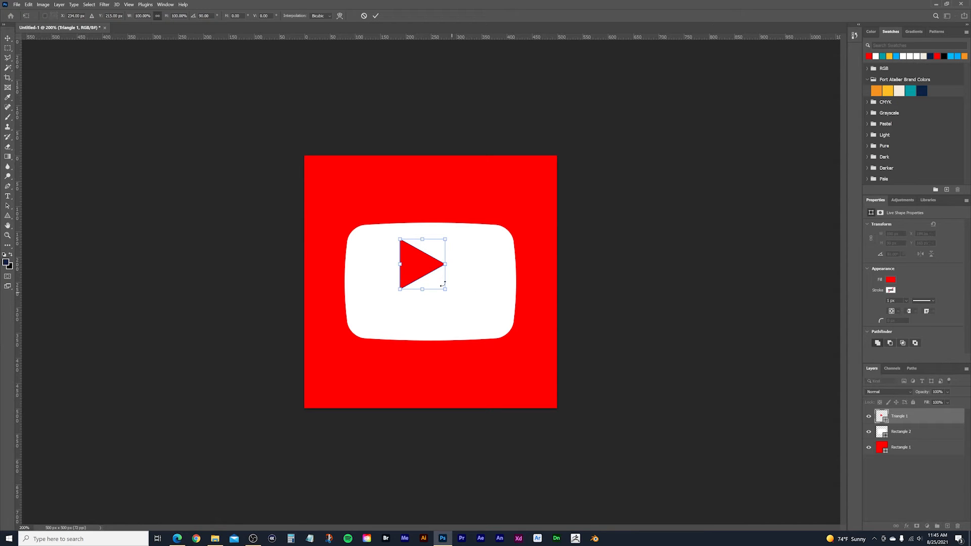
mouse_move(439, 341)
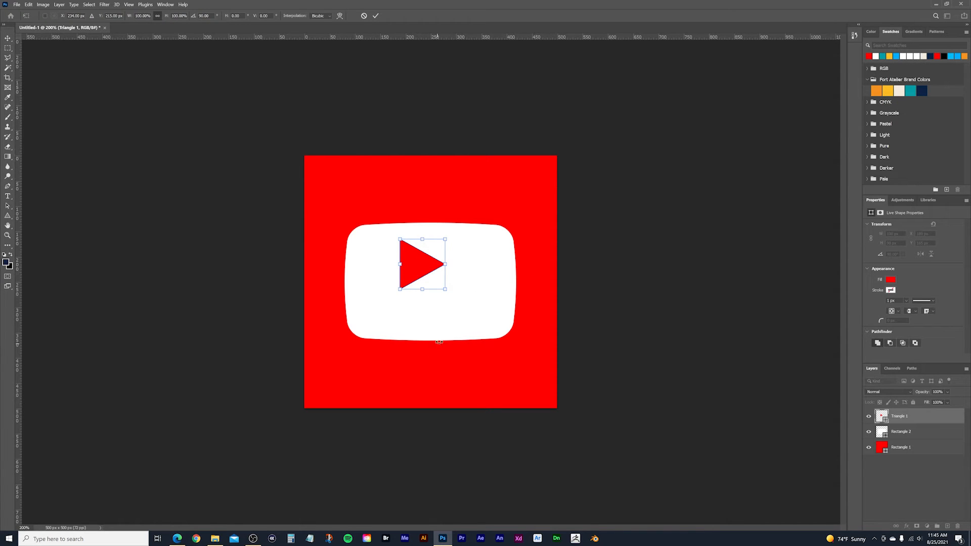
mouse_move(438, 288)
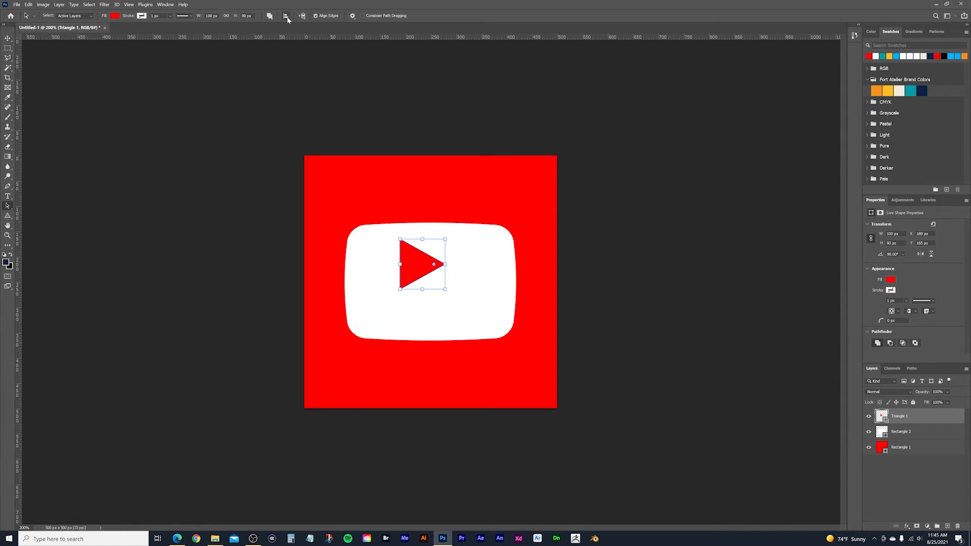
click(286, 15)
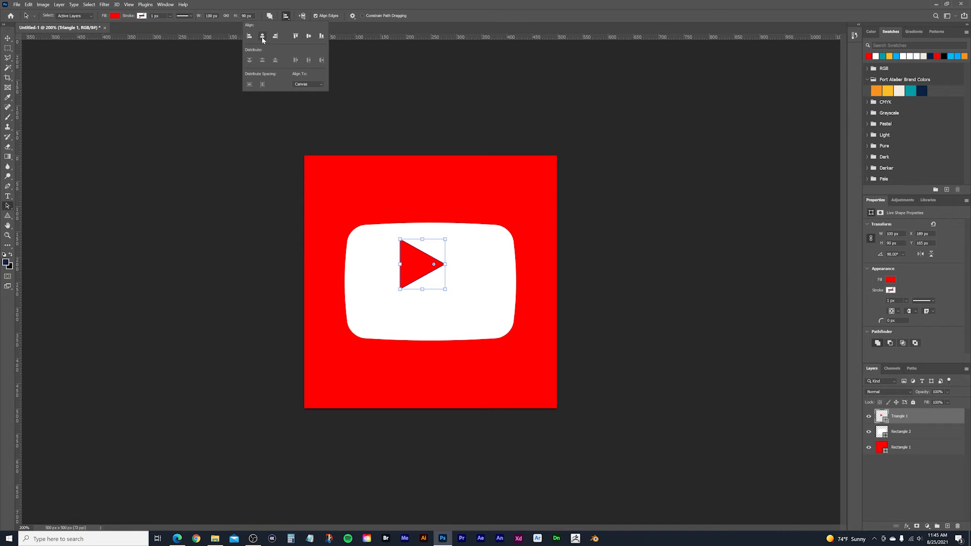
click(308, 35)
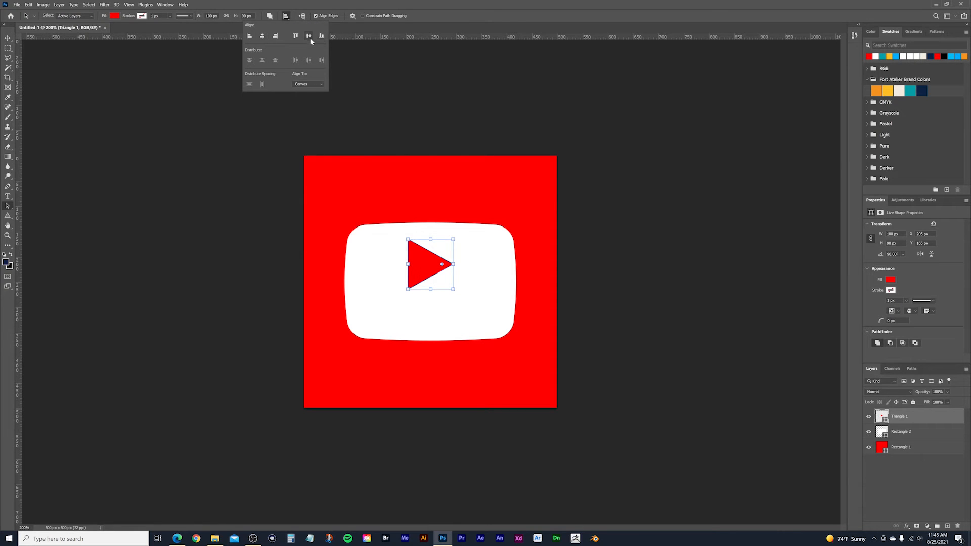
click(308, 36)
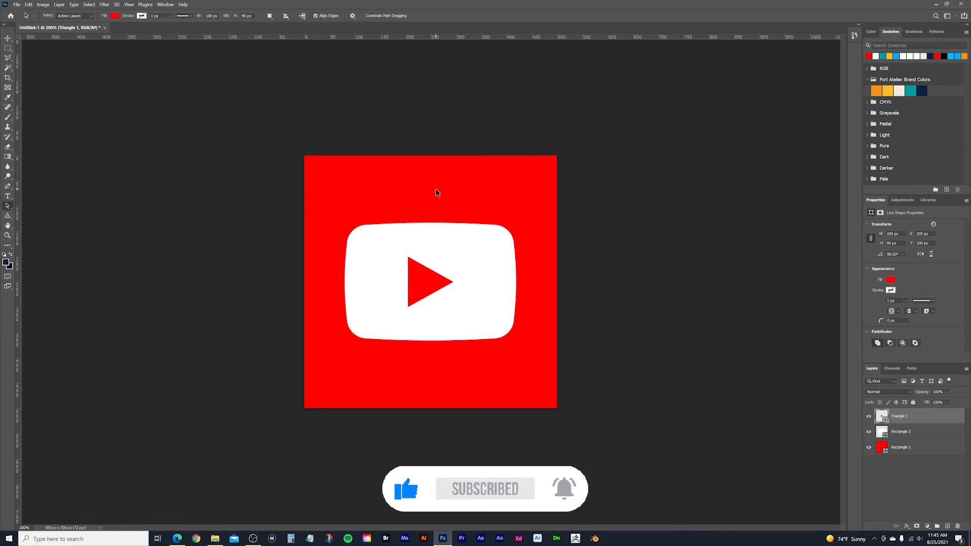
mouse_move(609, 315)
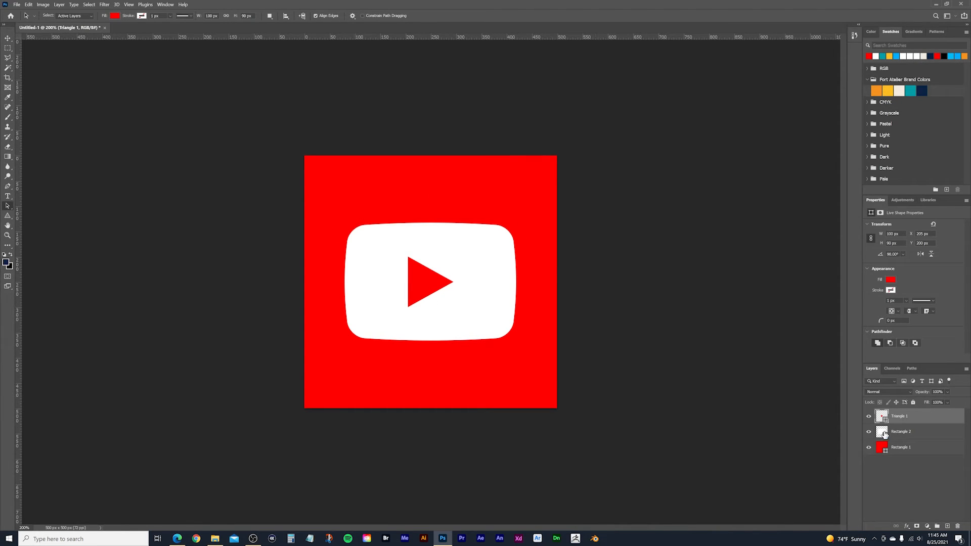
mouse_move(919, 419)
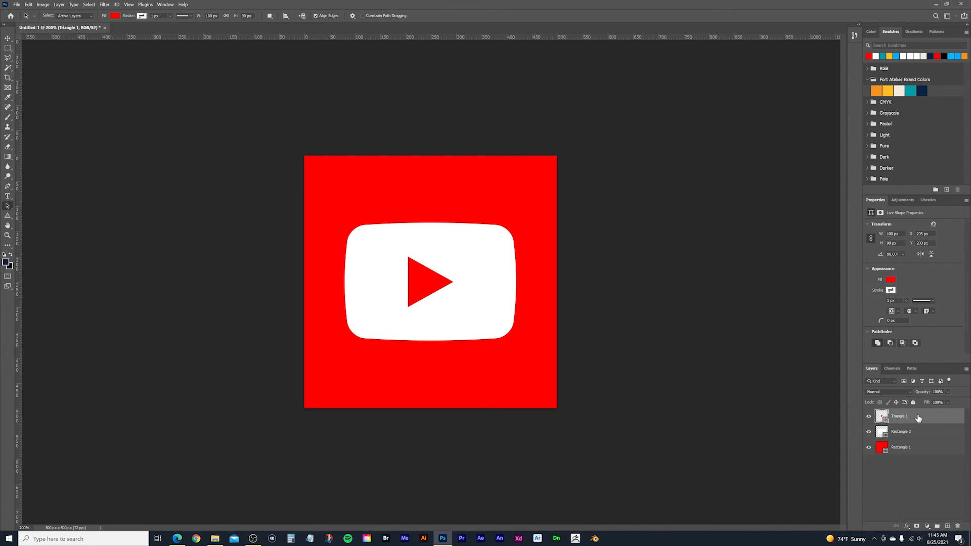
mouse_move(919, 435)
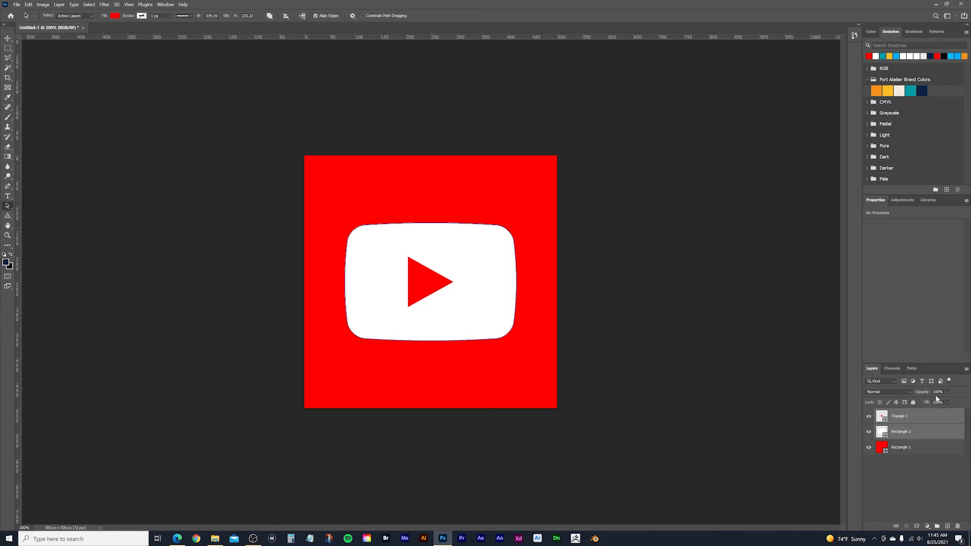
mouse_move(738, 380)
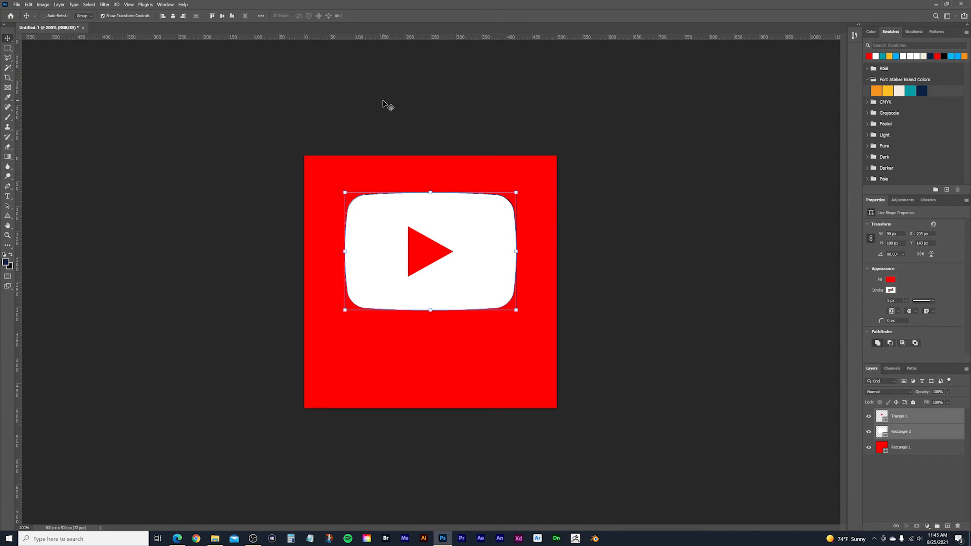
mouse_move(433, 254)
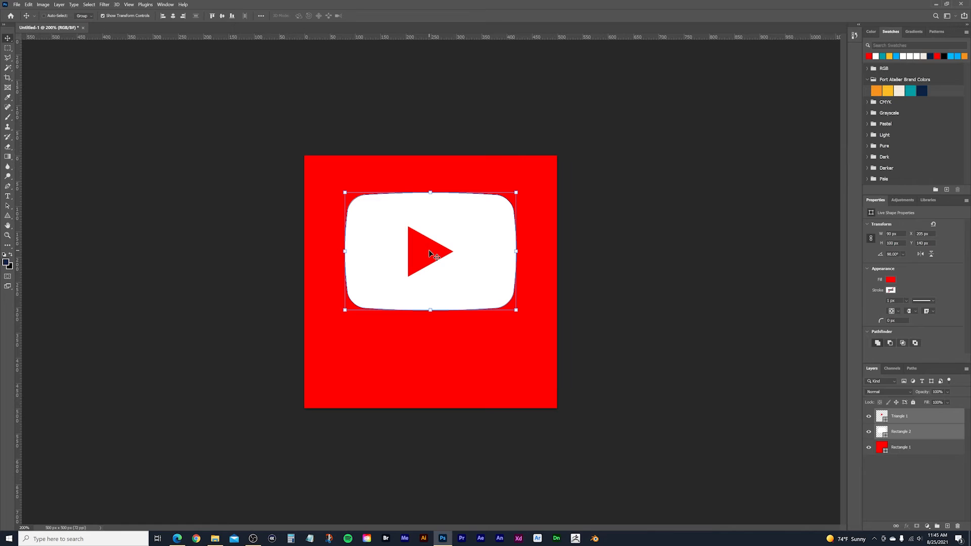
mouse_move(579, 249)
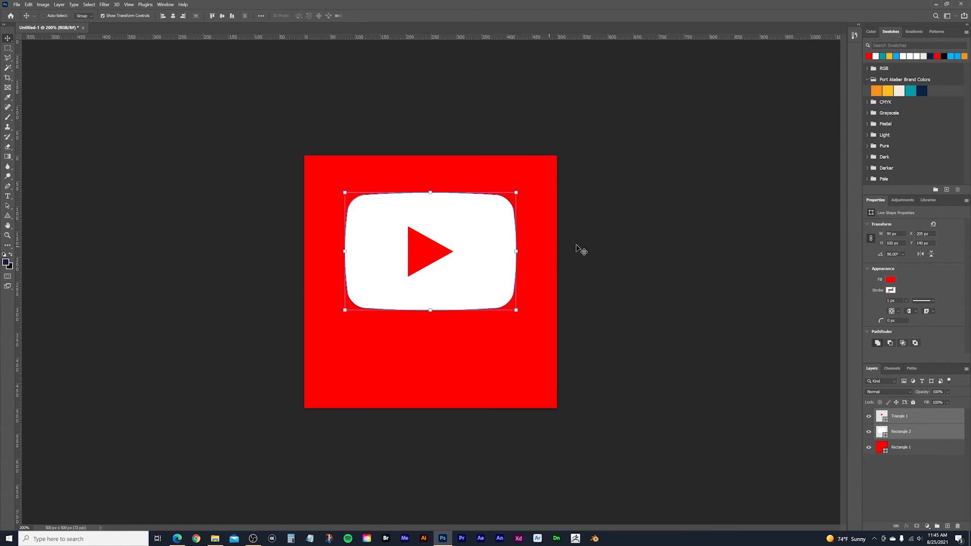
mouse_move(550, 272)
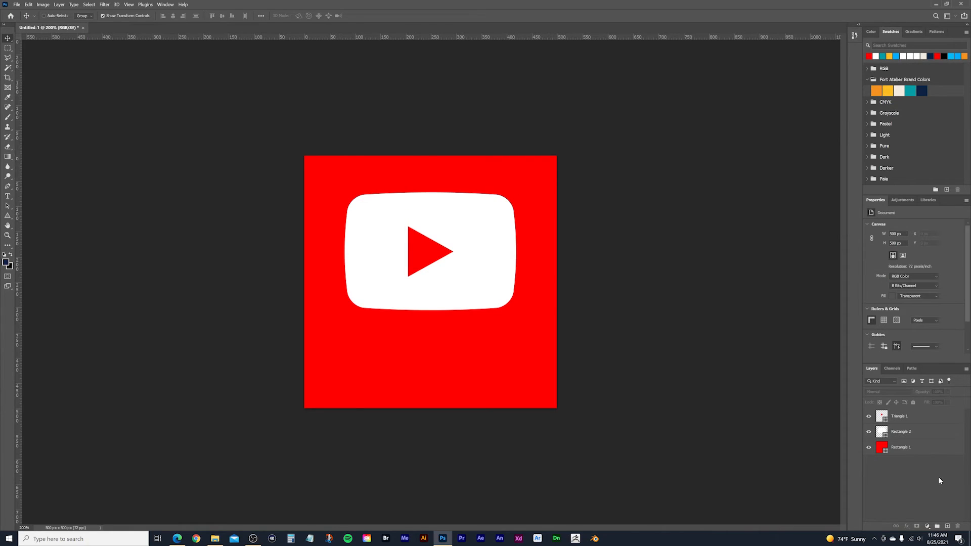
mouse_move(810, 457)
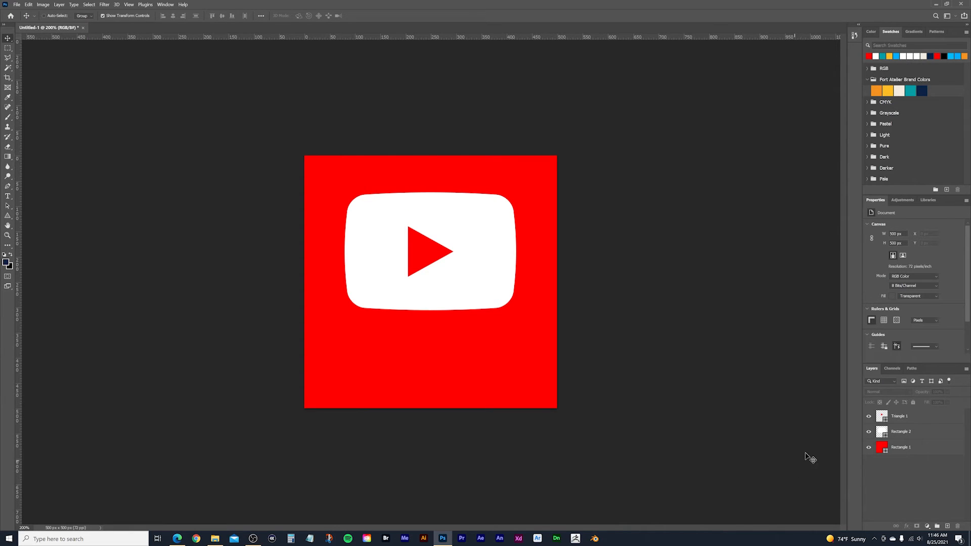
mouse_move(676, 449)
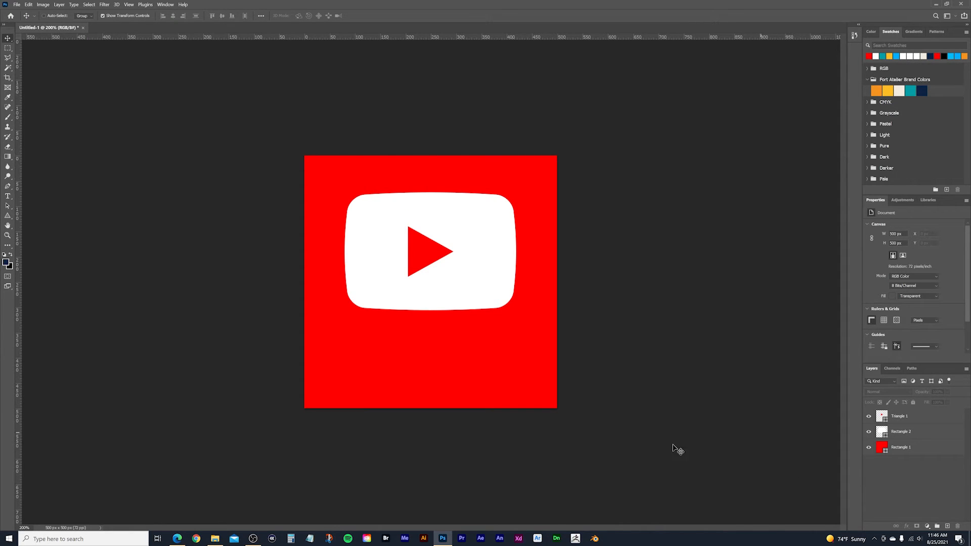
mouse_move(140, 241)
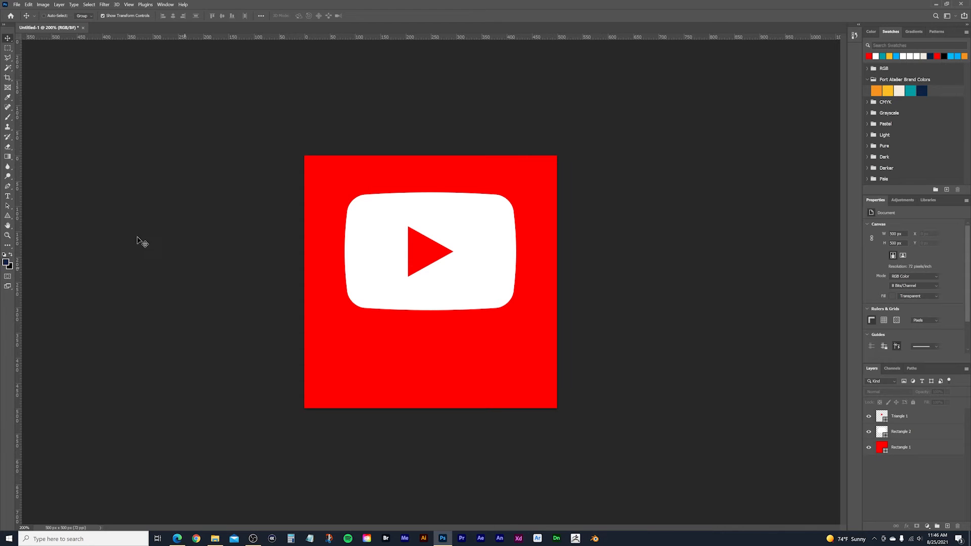
mouse_move(8, 197)
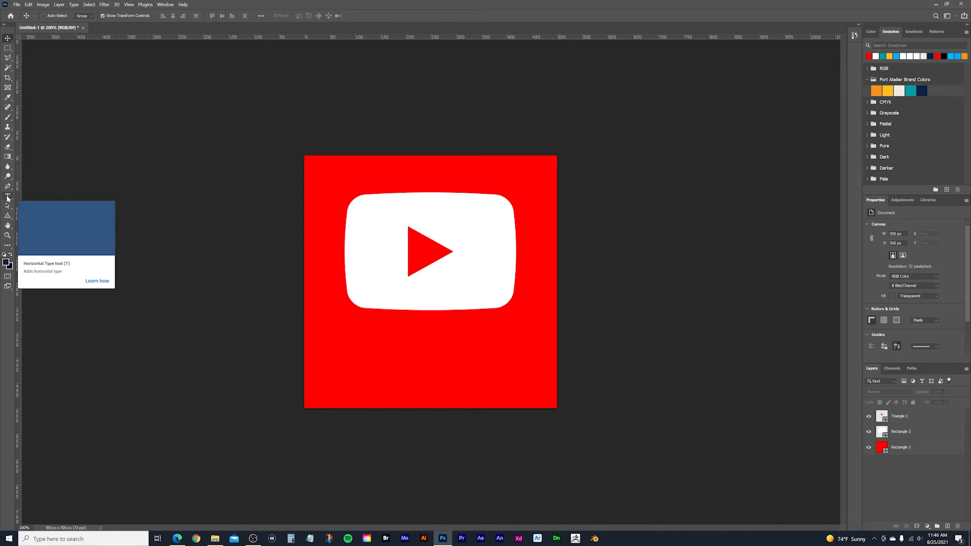
Step: Type SUBSCRIBE below the logo with the Horizontal Type tool
click(8, 195)
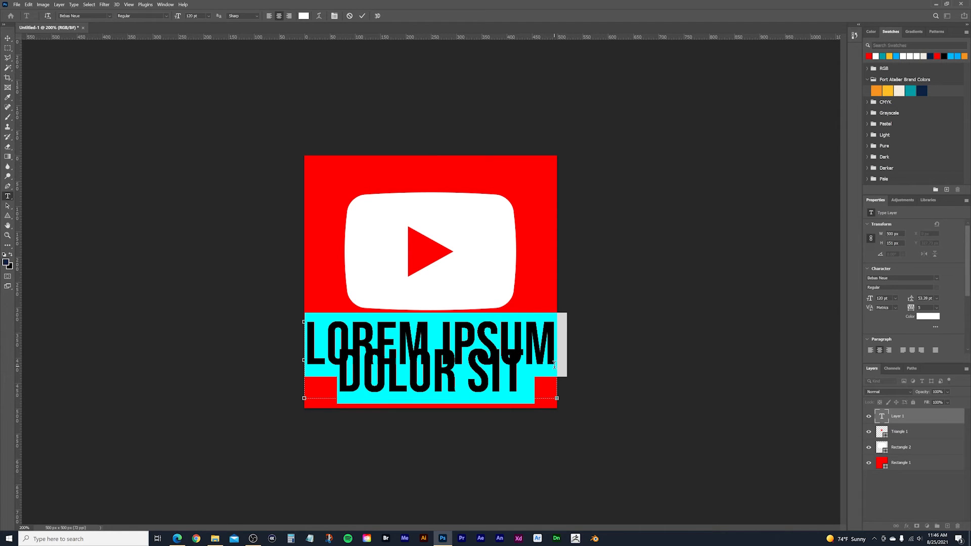
text(SUBSCRIBE)
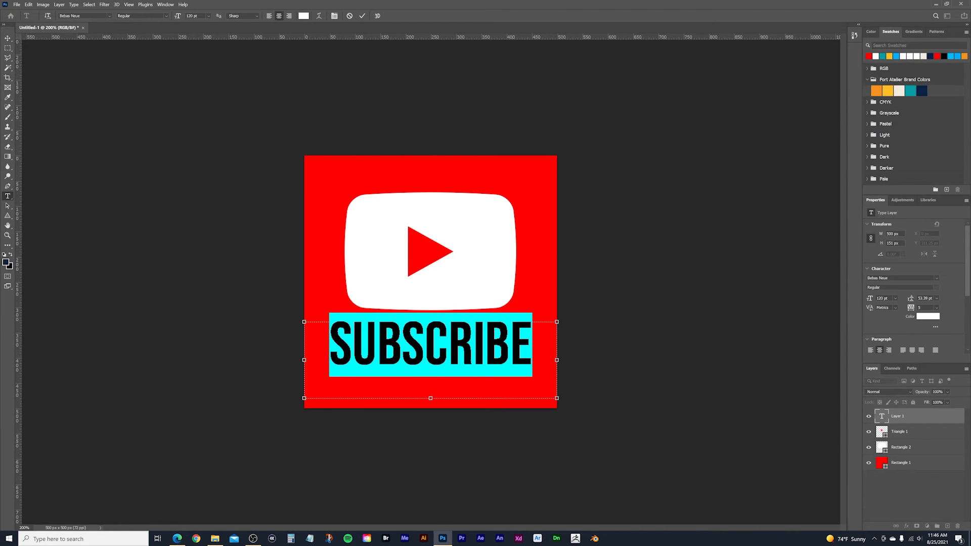
mouse_move(206, 23)
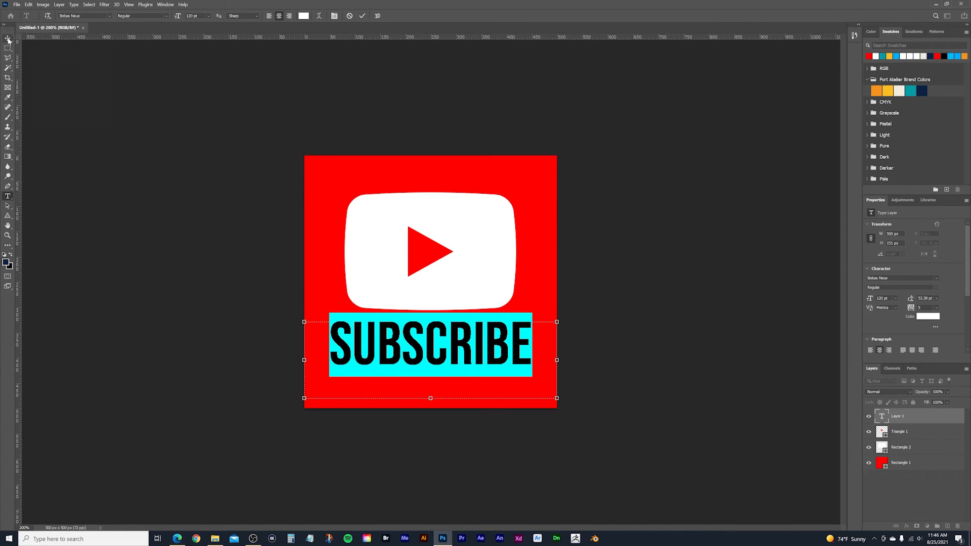
Step: Commit the white SUBSCRIBE type layer with the Move tool
click(8, 39)
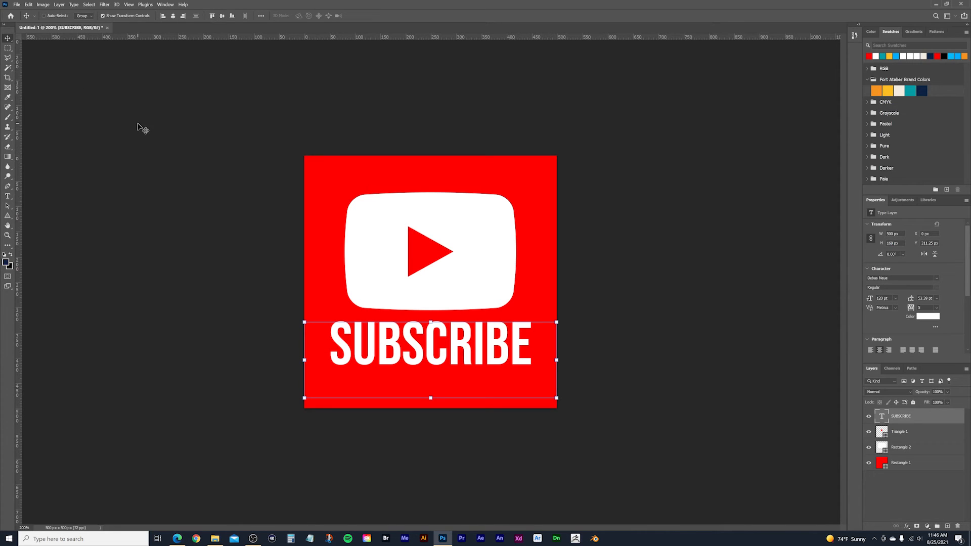
mouse_move(458, 358)
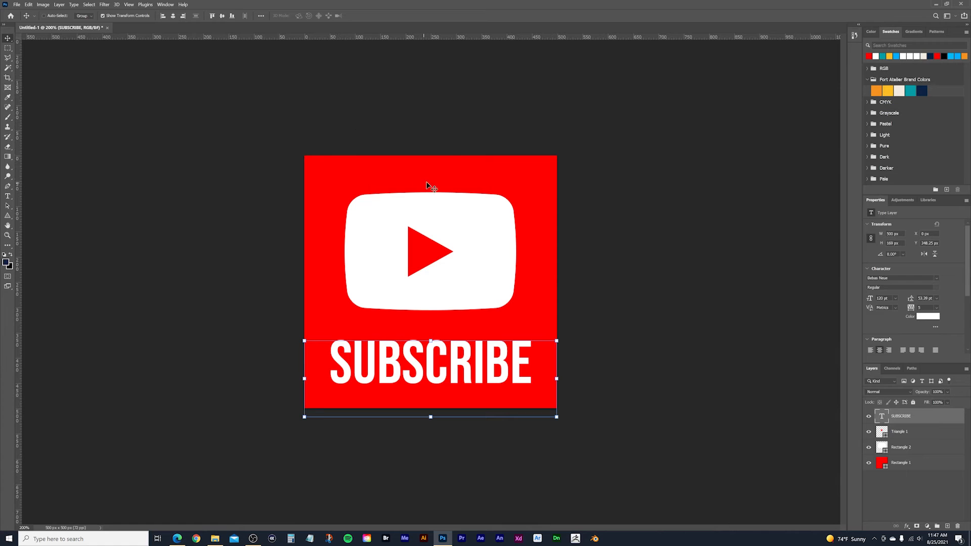
mouse_move(422, 445)
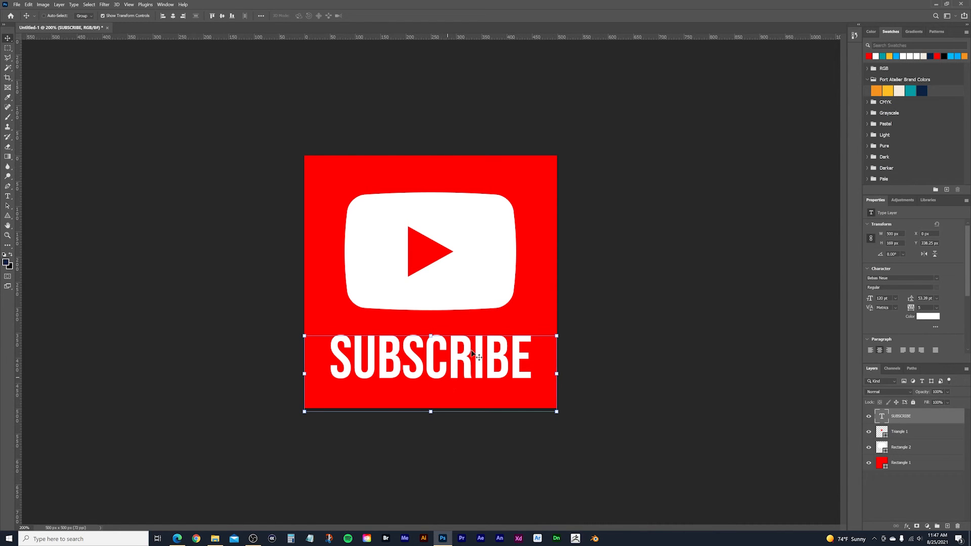
mouse_move(563, 356)
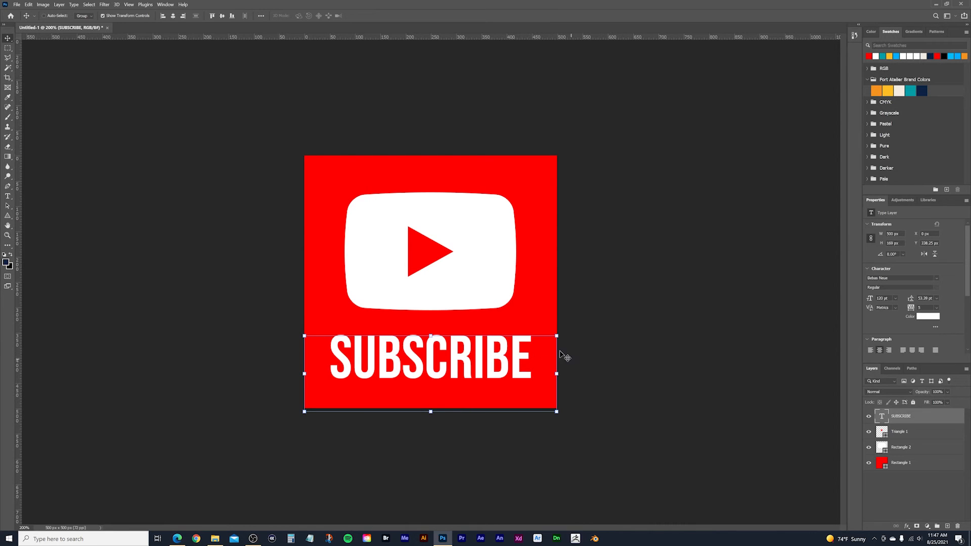
mouse_move(570, 434)
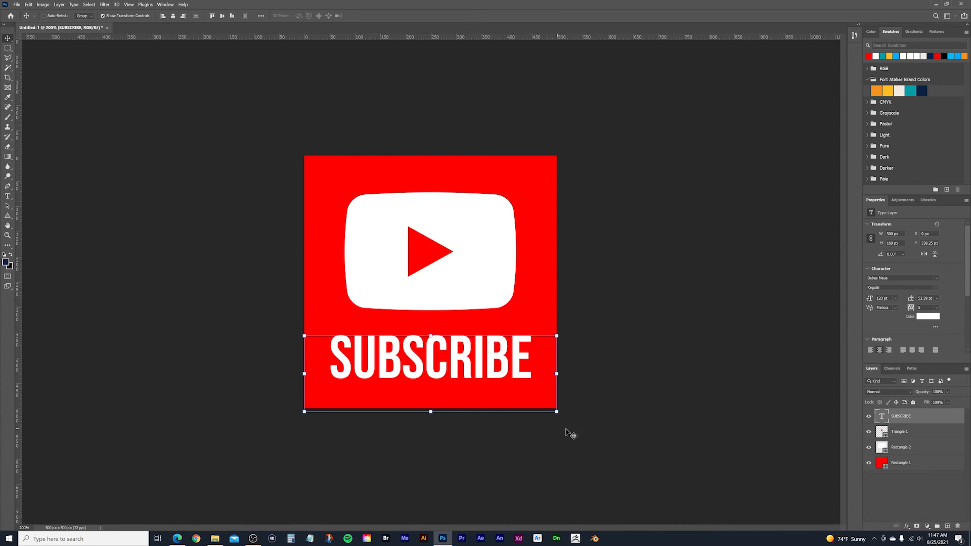
mouse_move(155, 232)
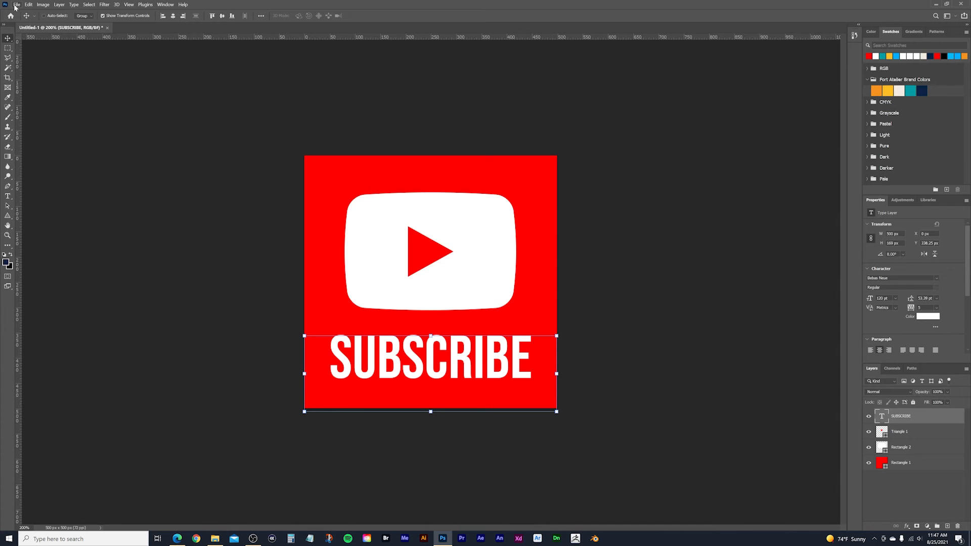
Step: Preview the red logo in Save for Web as transparent PNG-24, then close with Done
click(16, 5)
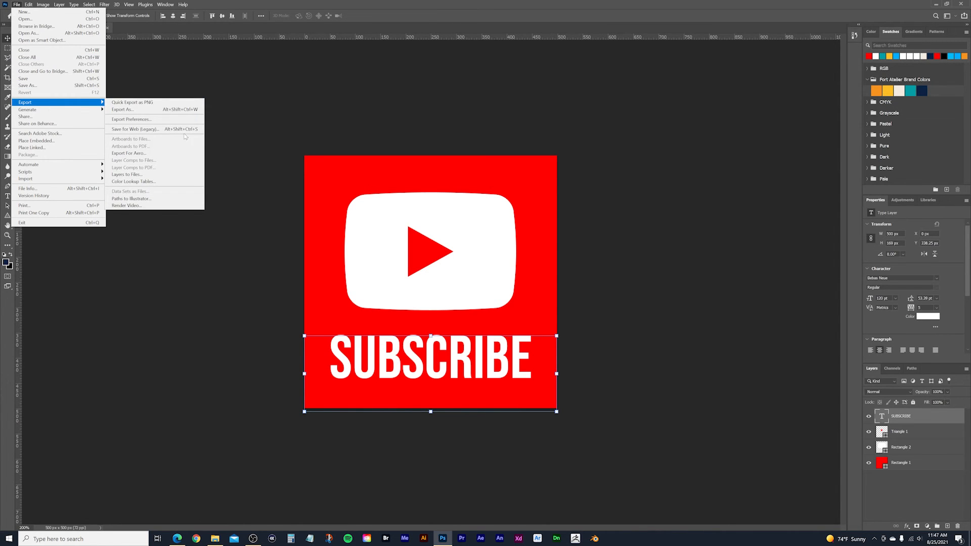
click(133, 129)
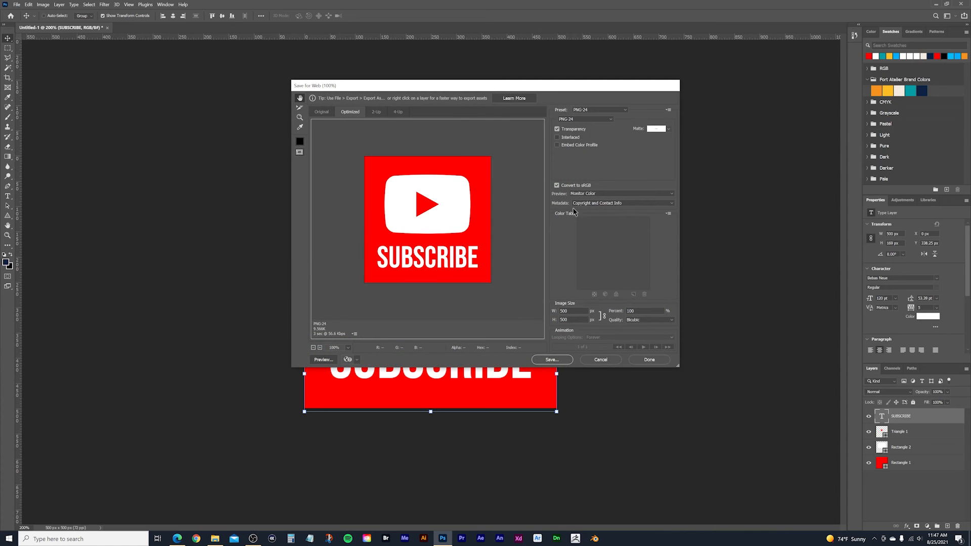
click(584, 119)
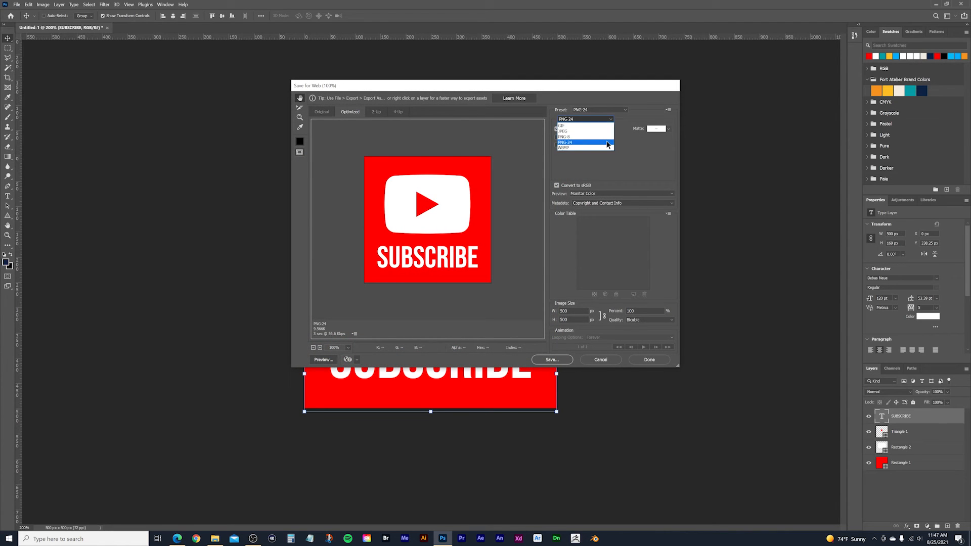
click(565, 142)
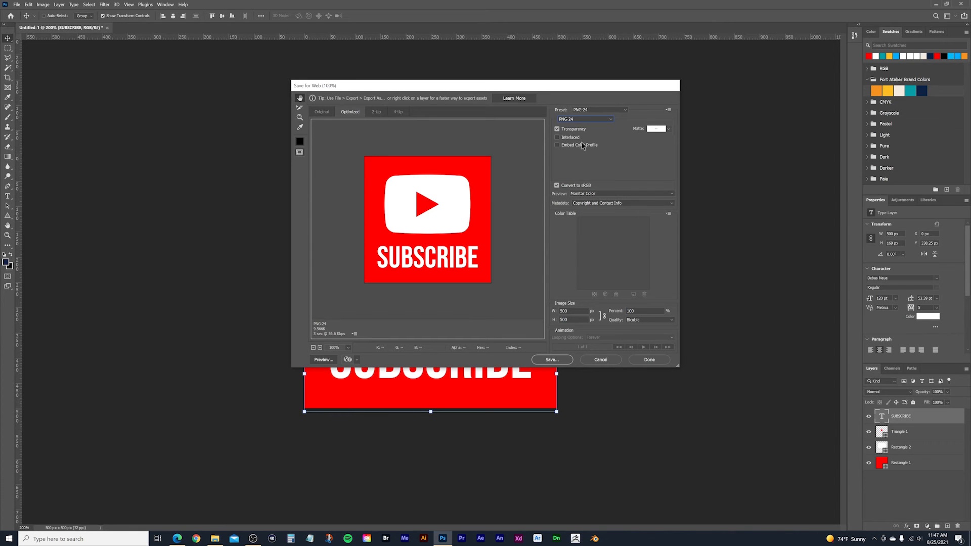
mouse_move(566, 369)
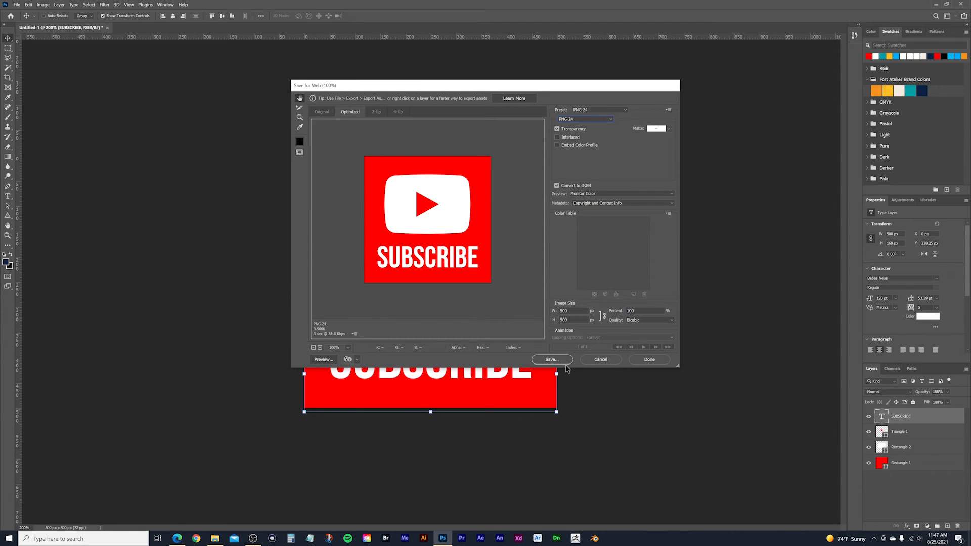
mouse_move(574, 347)
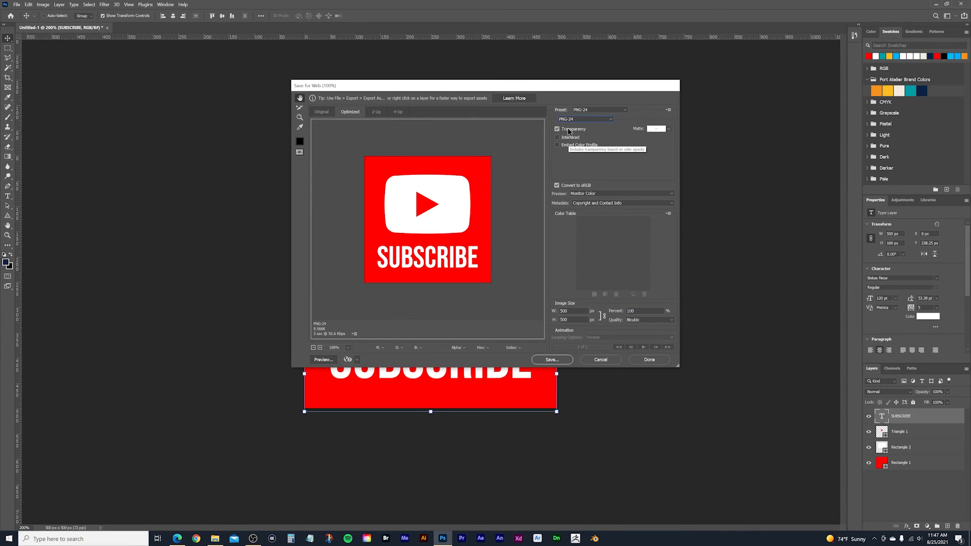
mouse_move(440, 157)
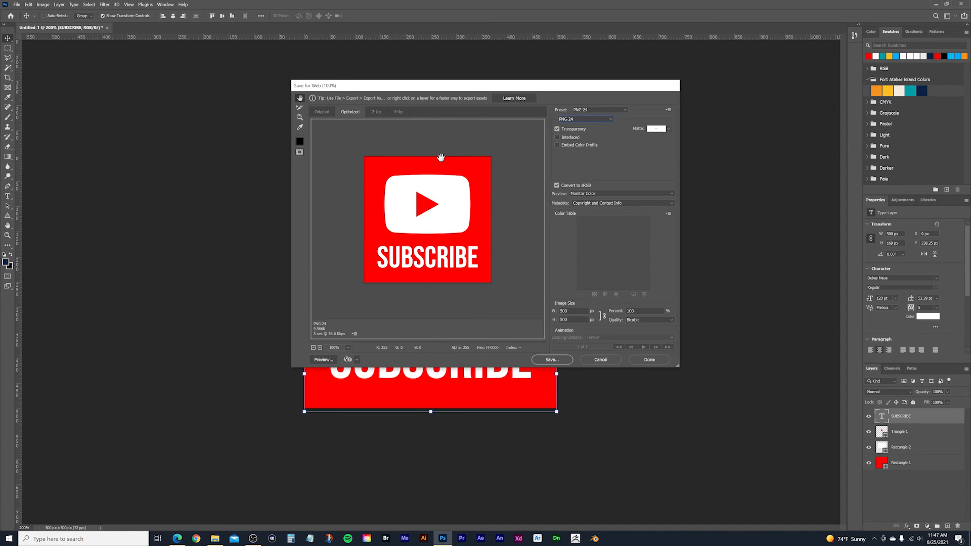
mouse_move(435, 160)
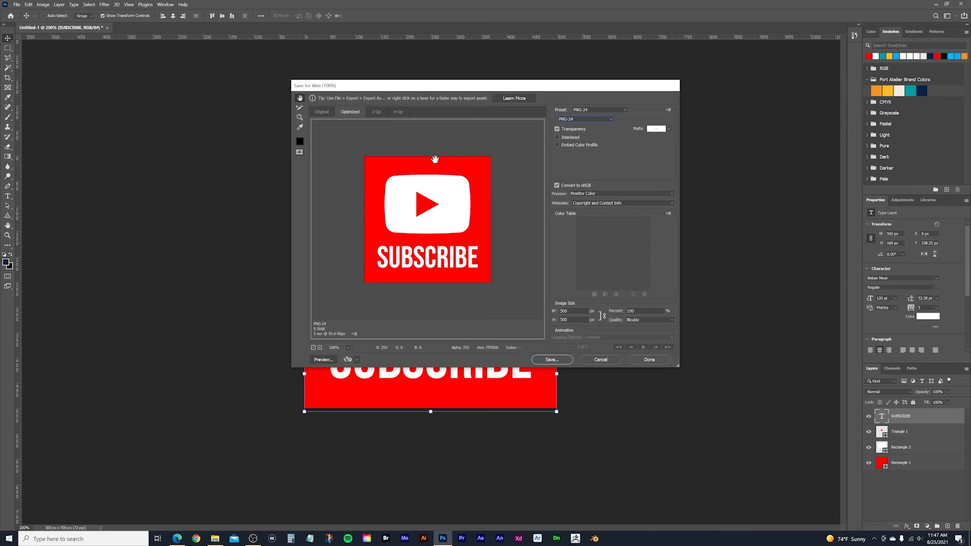
mouse_move(614, 344)
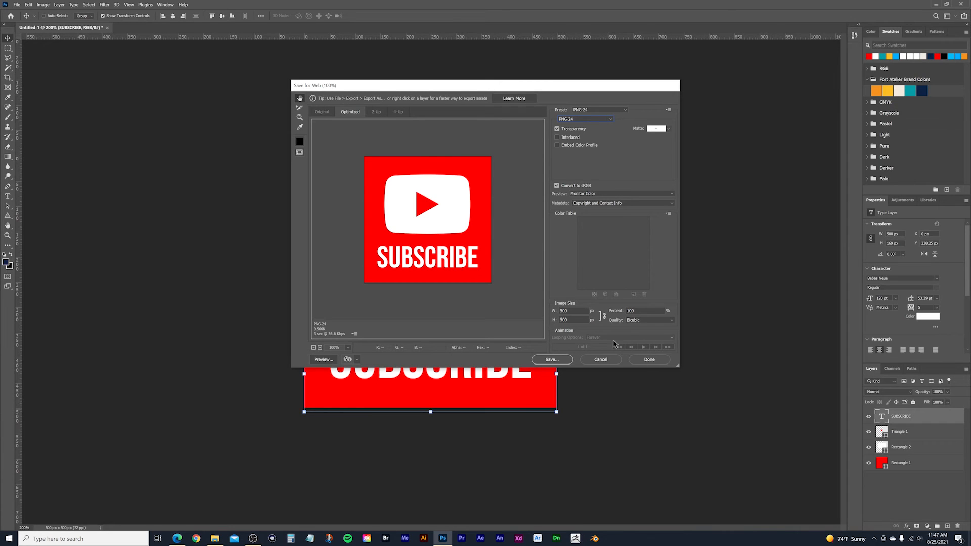
mouse_move(649, 360)
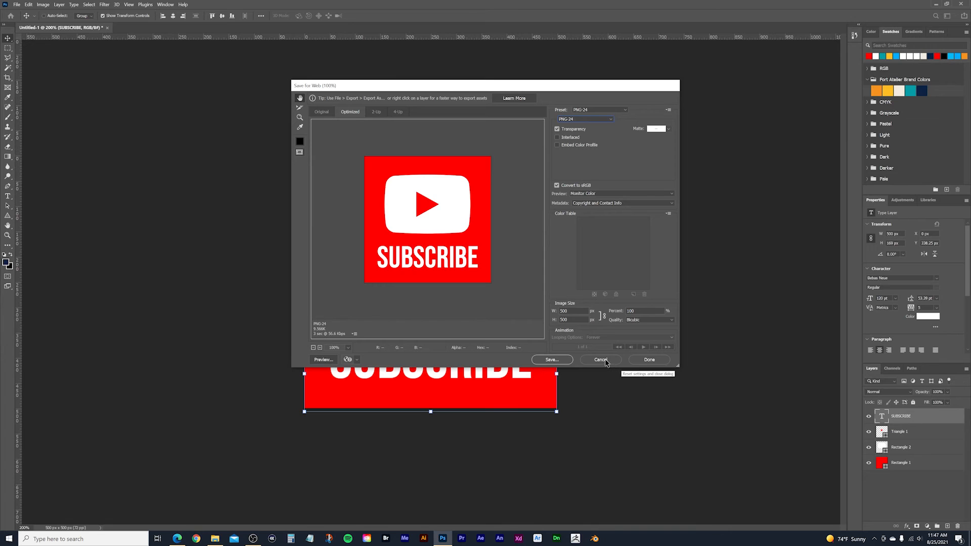
mouse_move(649, 359)
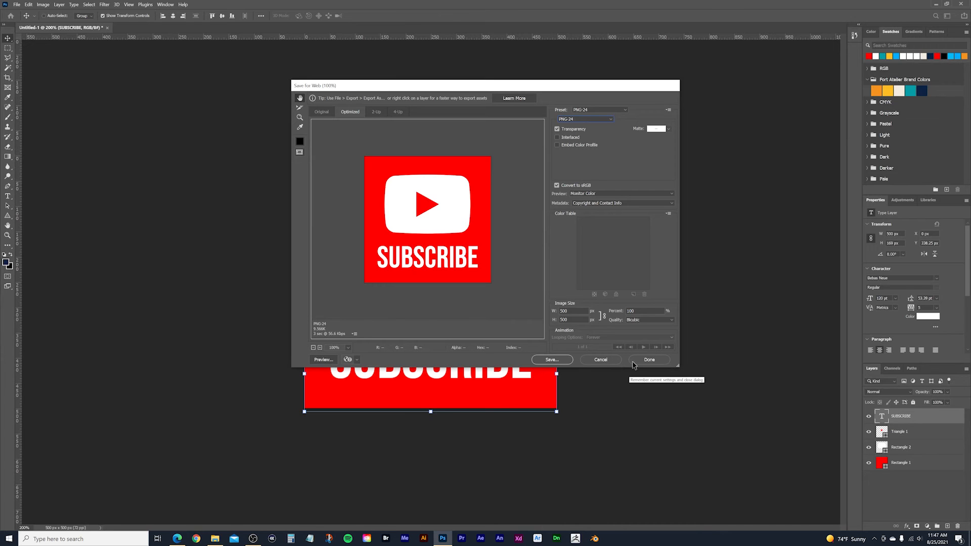
click(649, 360)
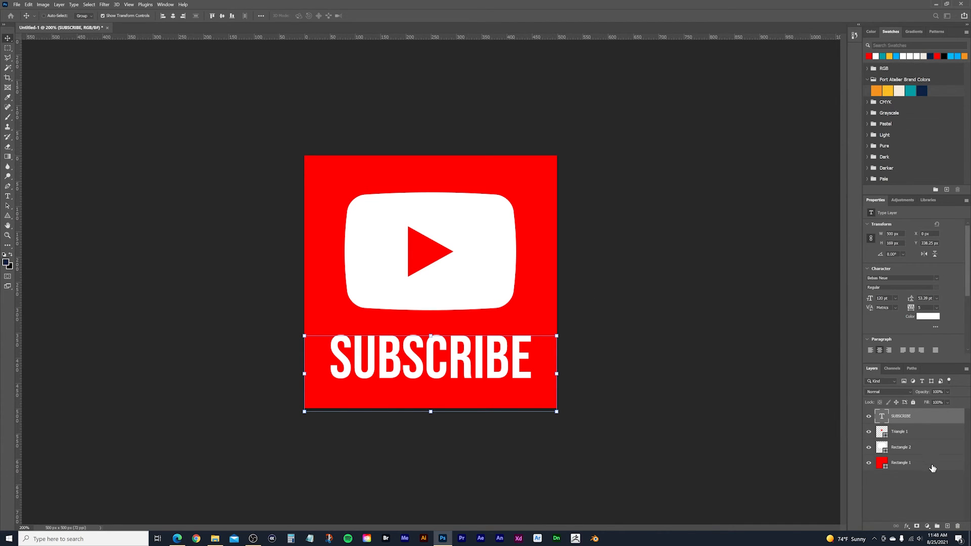
Step: Lower the Rectangle 1 layer's opacity to 90%
click(900, 462)
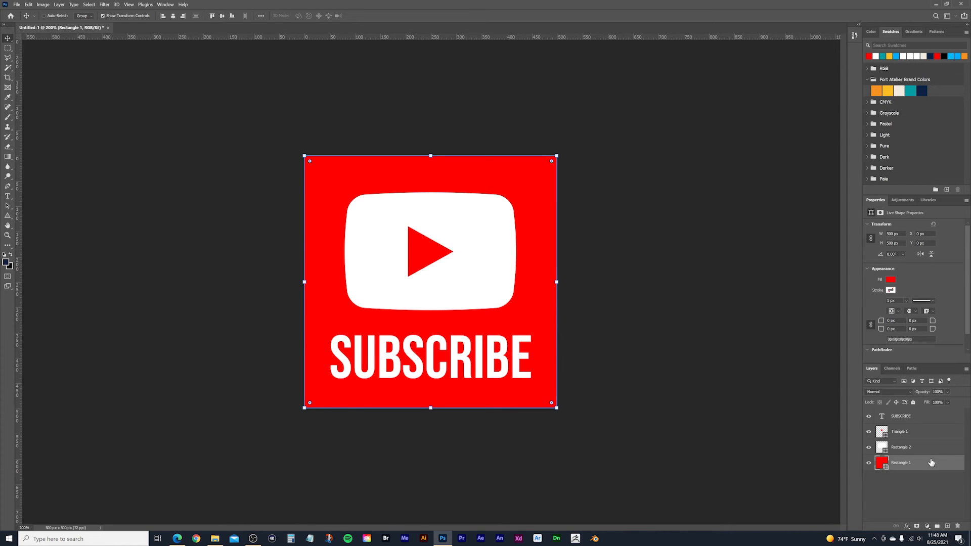
mouse_move(916, 465)
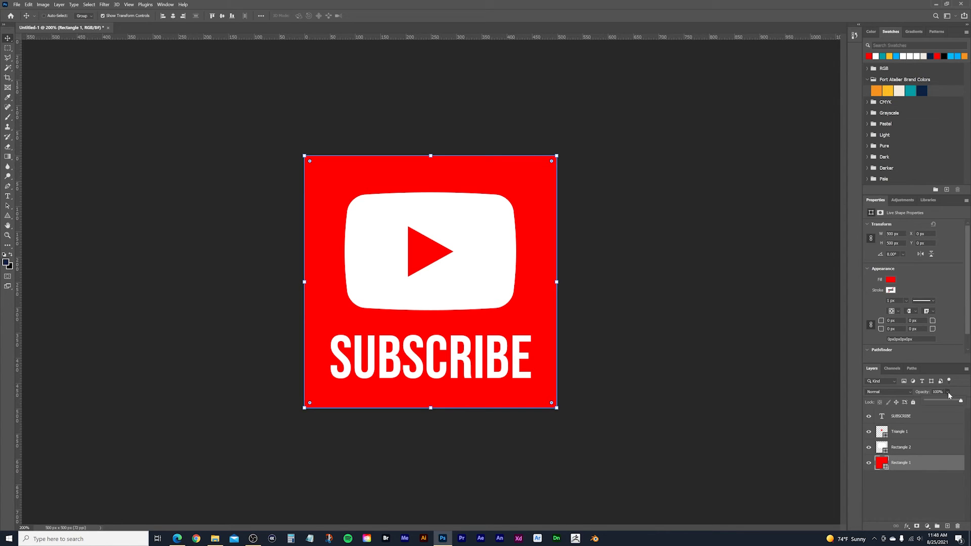
click(960, 402)
text(80)
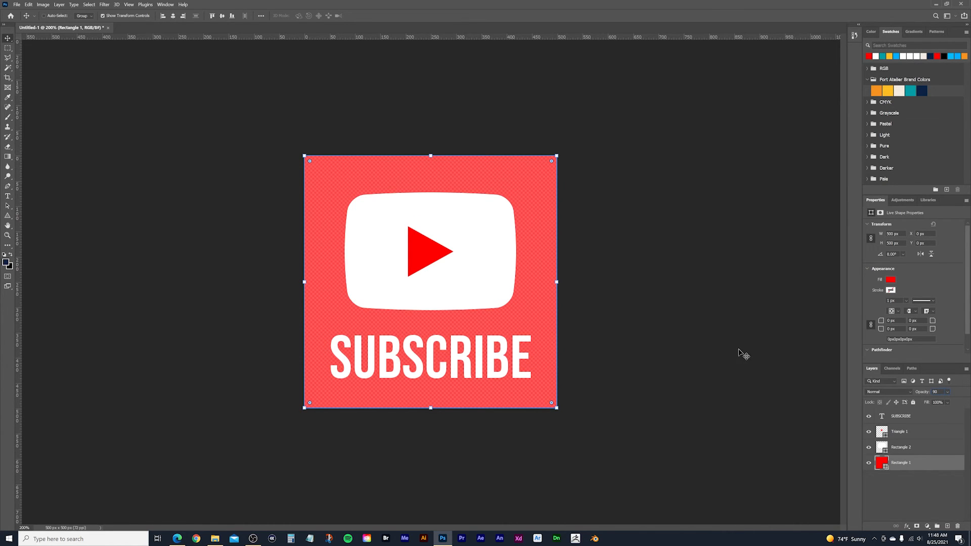
mouse_move(438, 355)
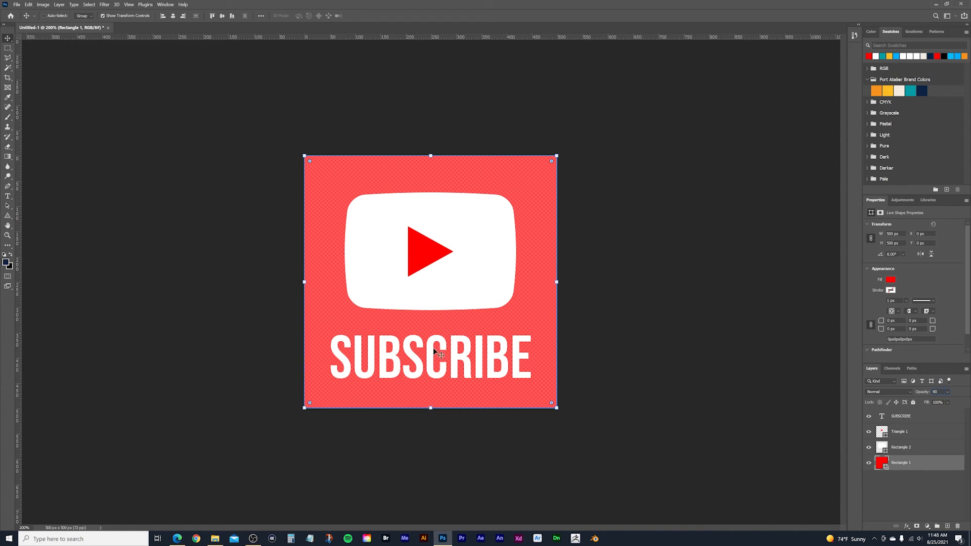
mouse_move(557, 271)
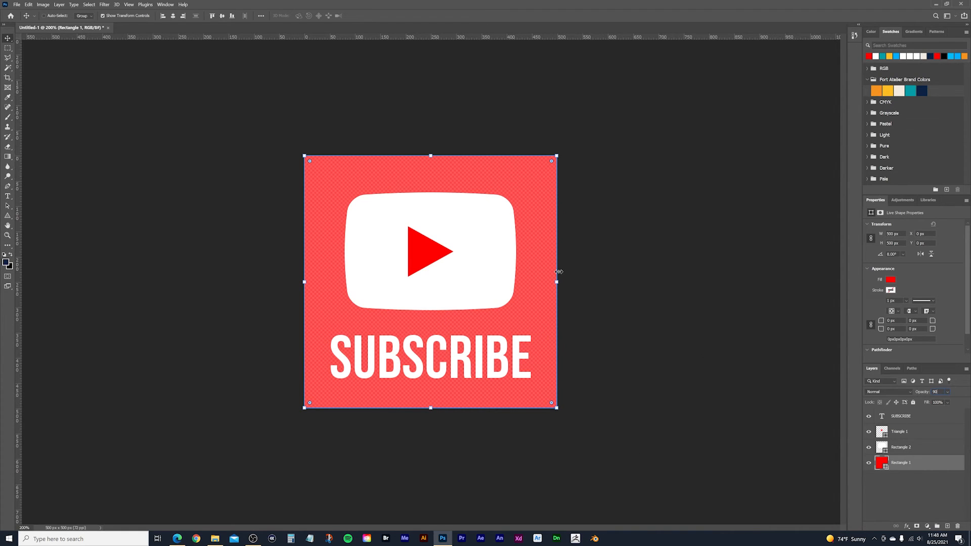
mouse_move(412, 415)
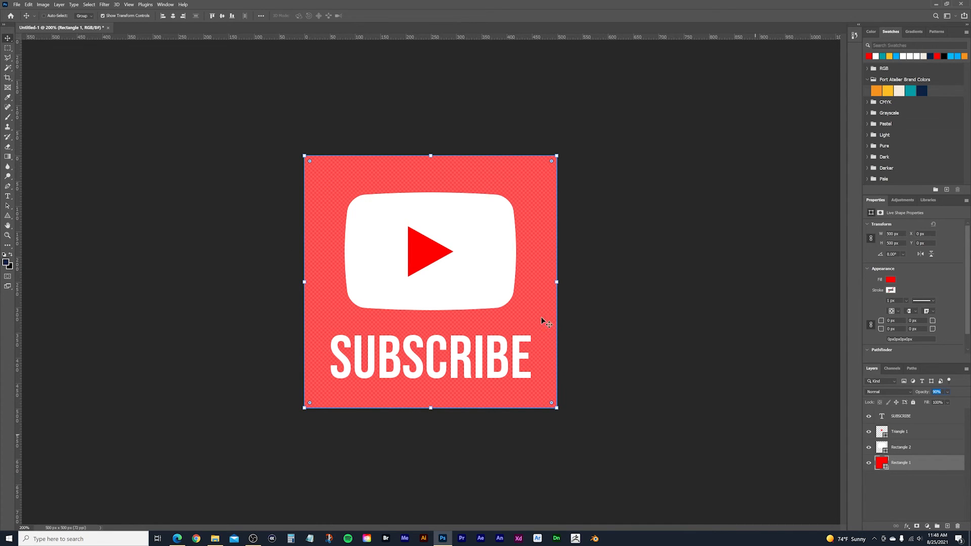
mouse_move(326, 200)
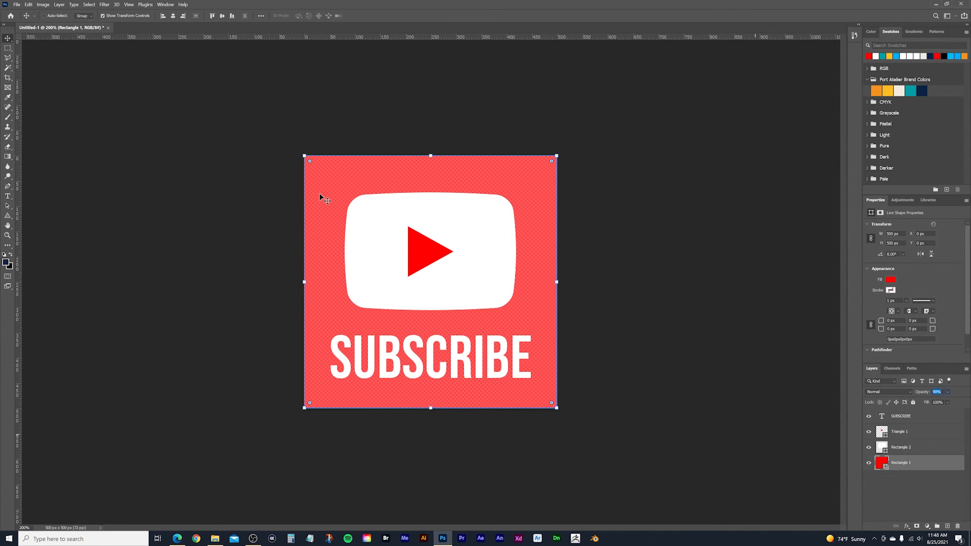
mouse_move(443, 334)
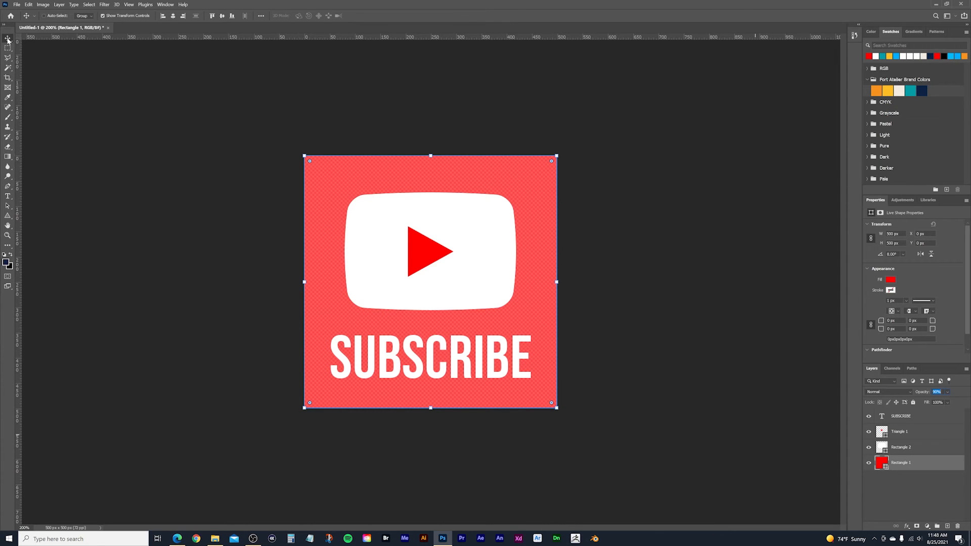
mouse_move(235, 114)
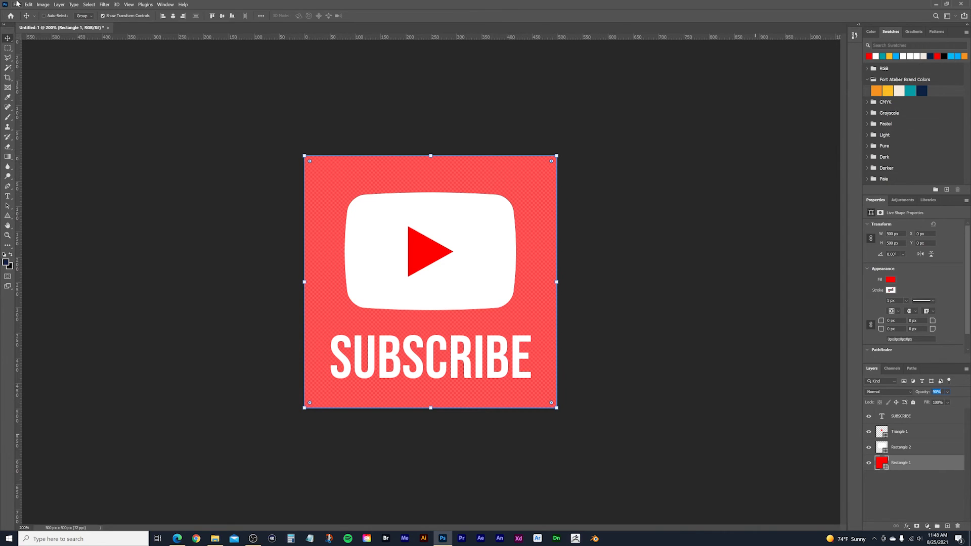
Step: Recheck the 90%-opacity logo's PNG-24 preview with Transparency on, then click Done
click(17, 5)
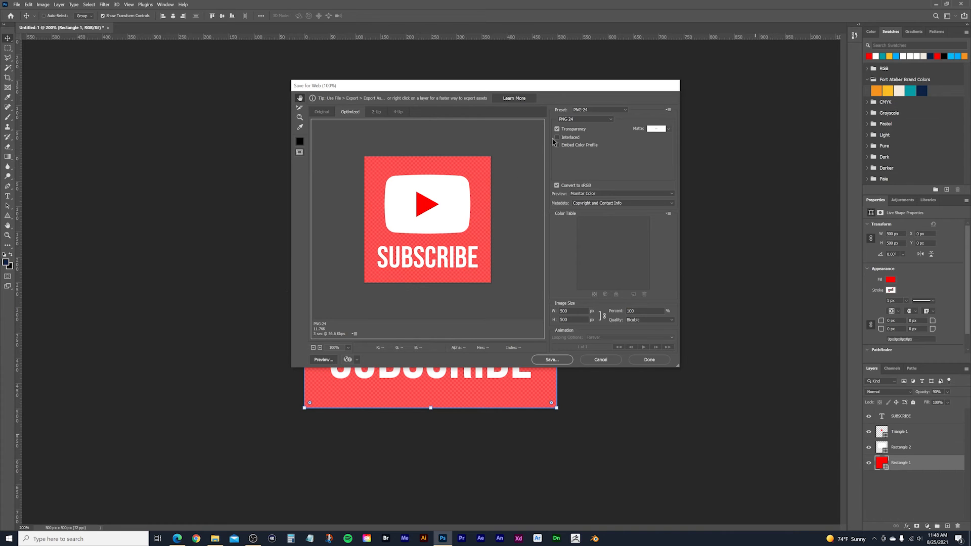
mouse_move(557, 129)
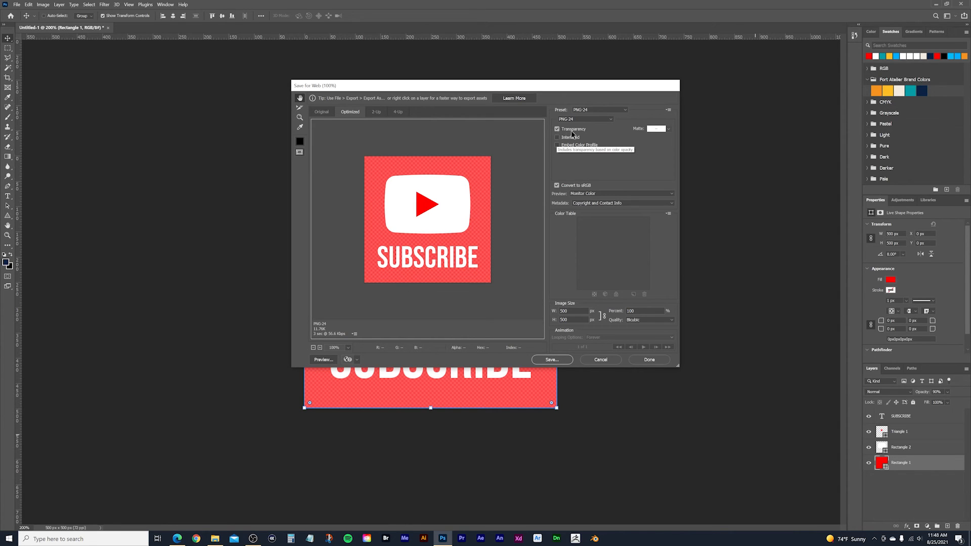
mouse_move(488, 229)
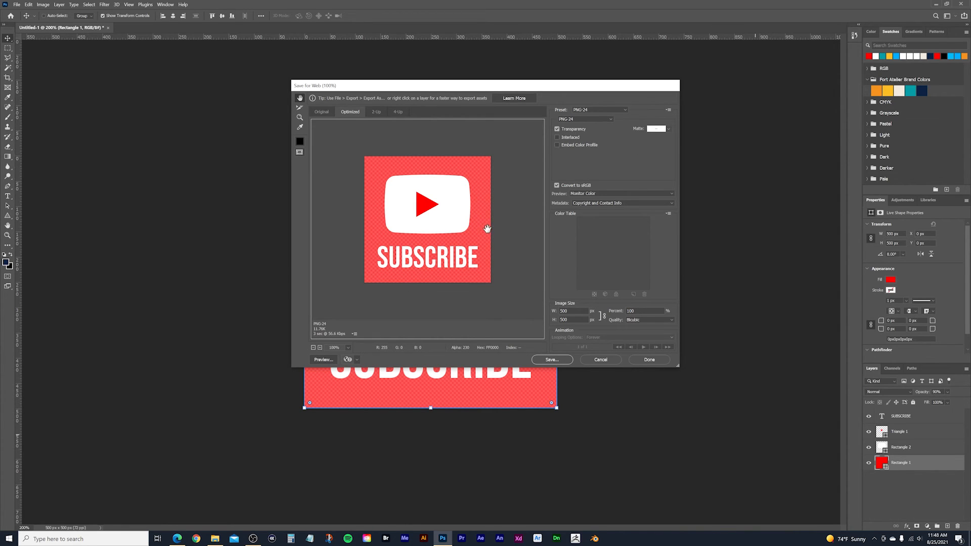
mouse_move(477, 308)
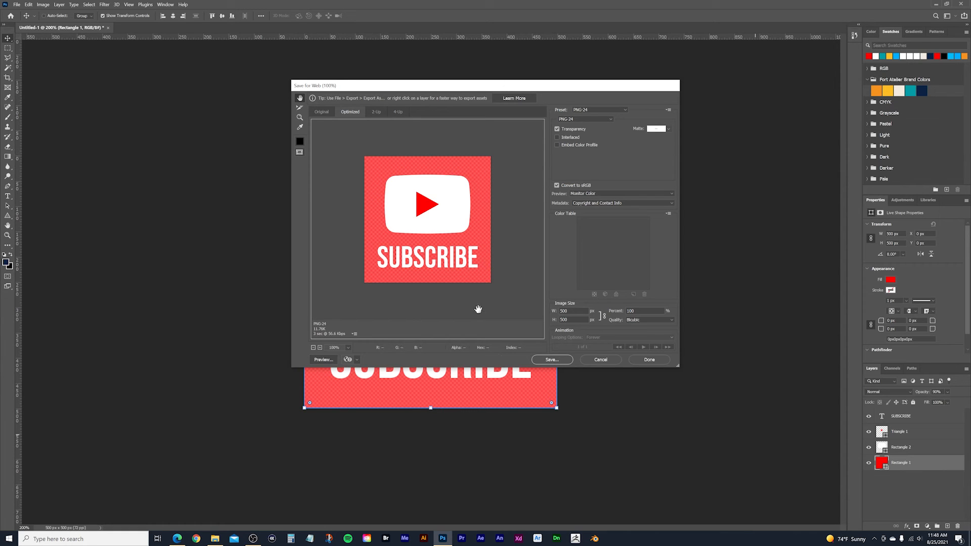
mouse_move(511, 249)
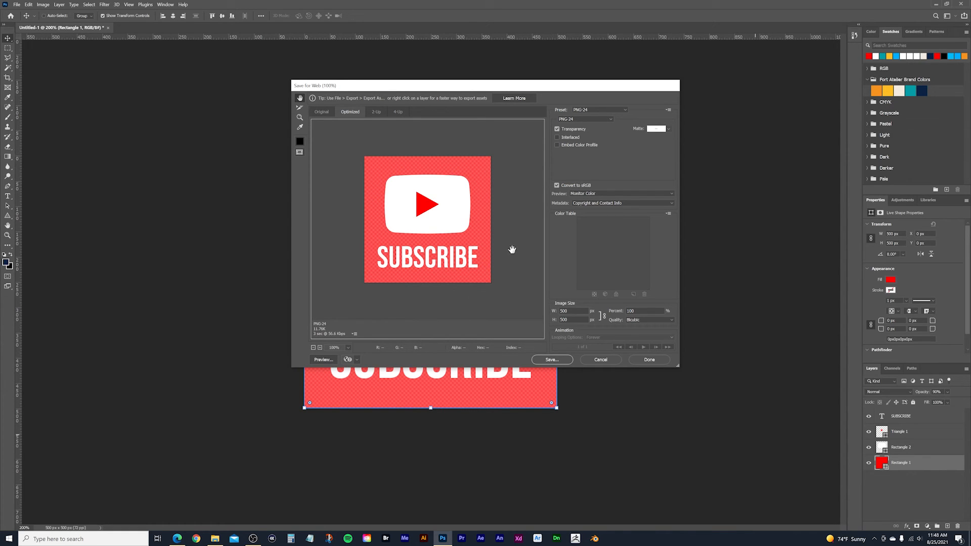
mouse_move(554, 147)
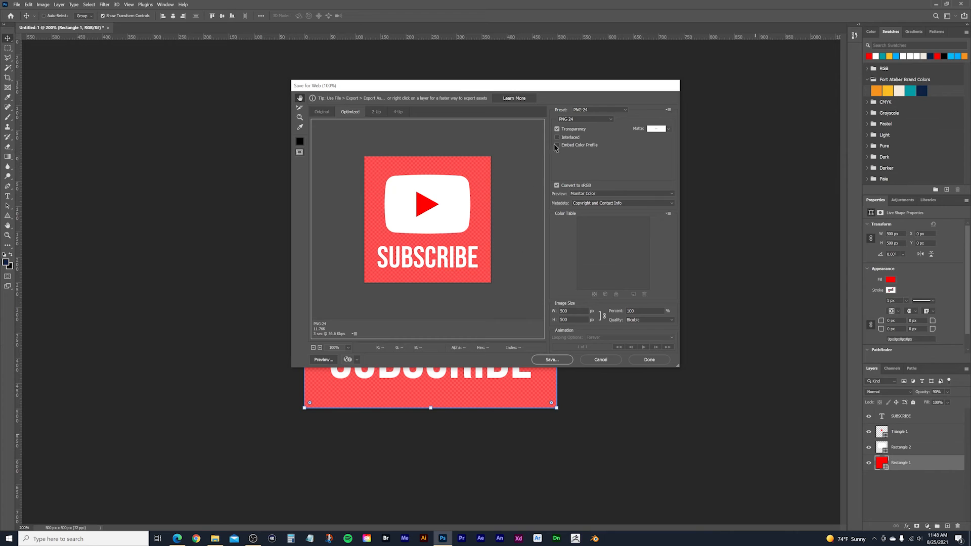
click(556, 129)
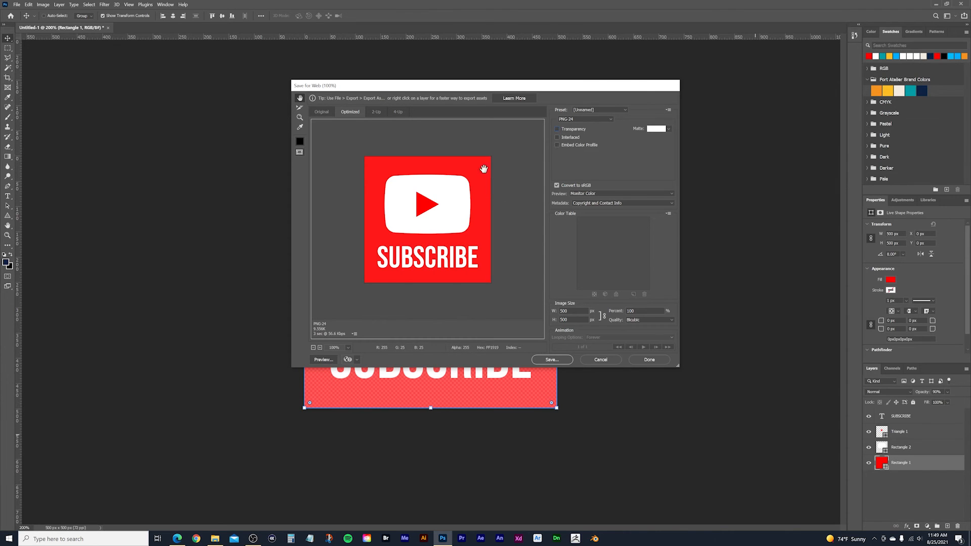
mouse_move(400, 234)
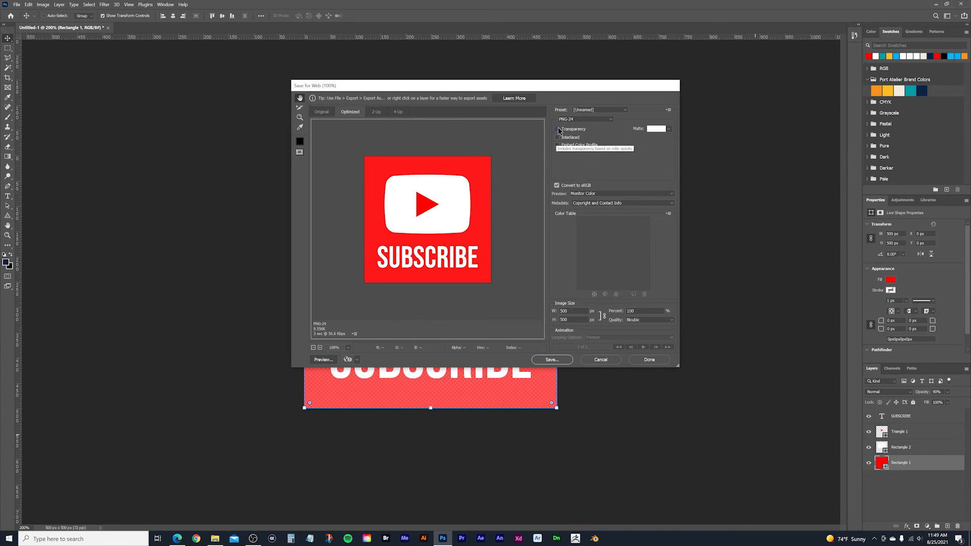
click(557, 129)
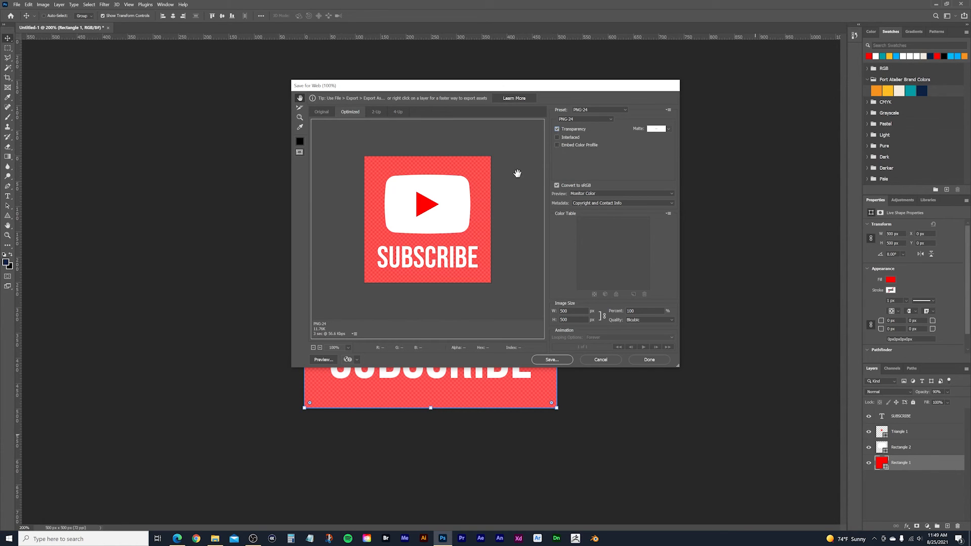
mouse_move(372, 260)
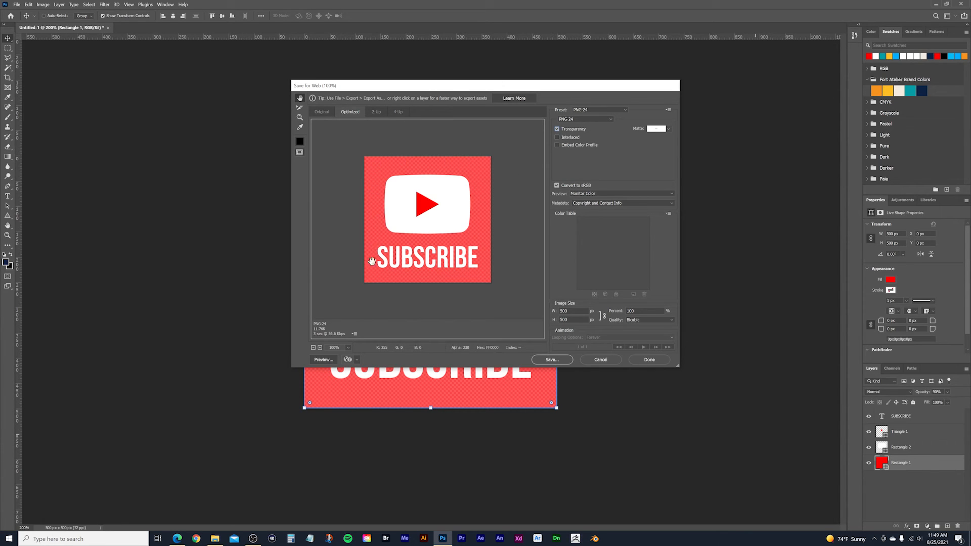
mouse_move(474, 164)
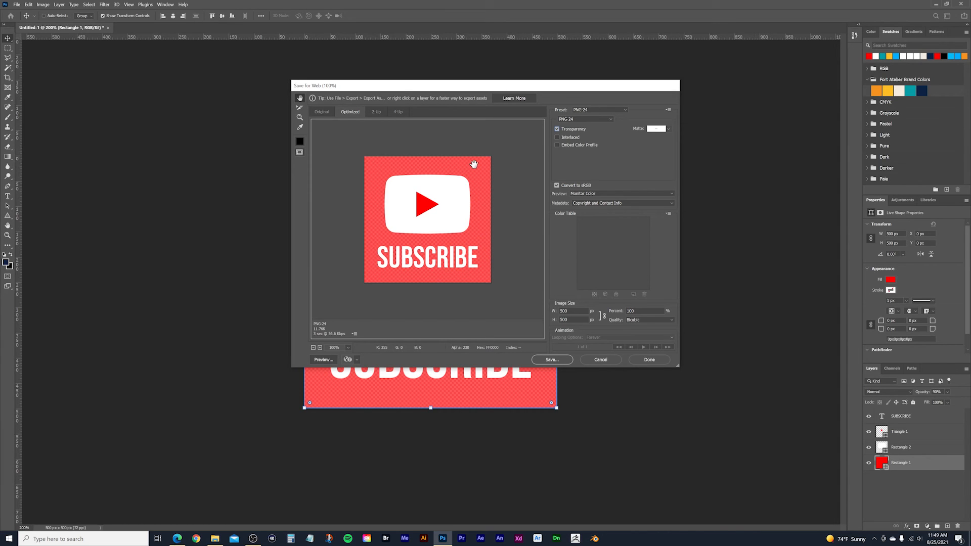
mouse_move(483, 183)
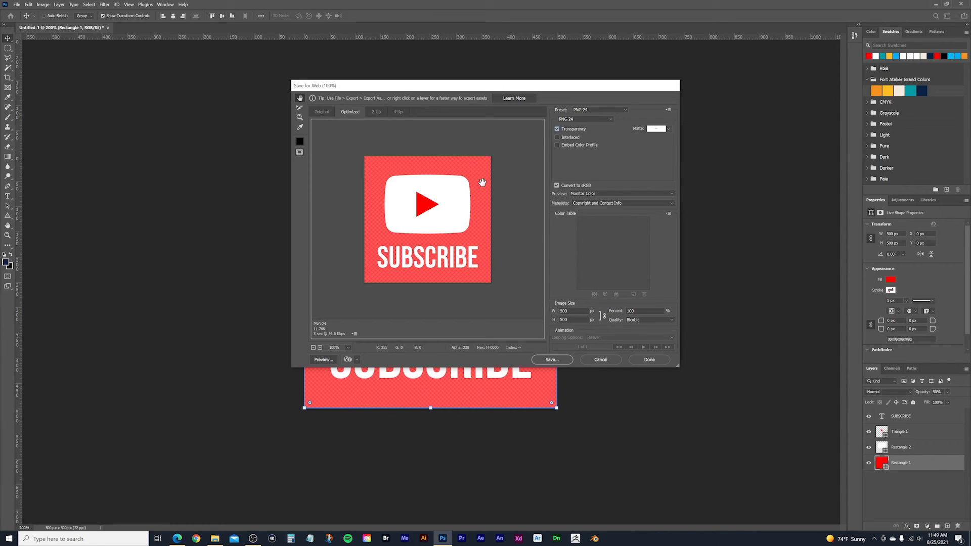
mouse_move(513, 350)
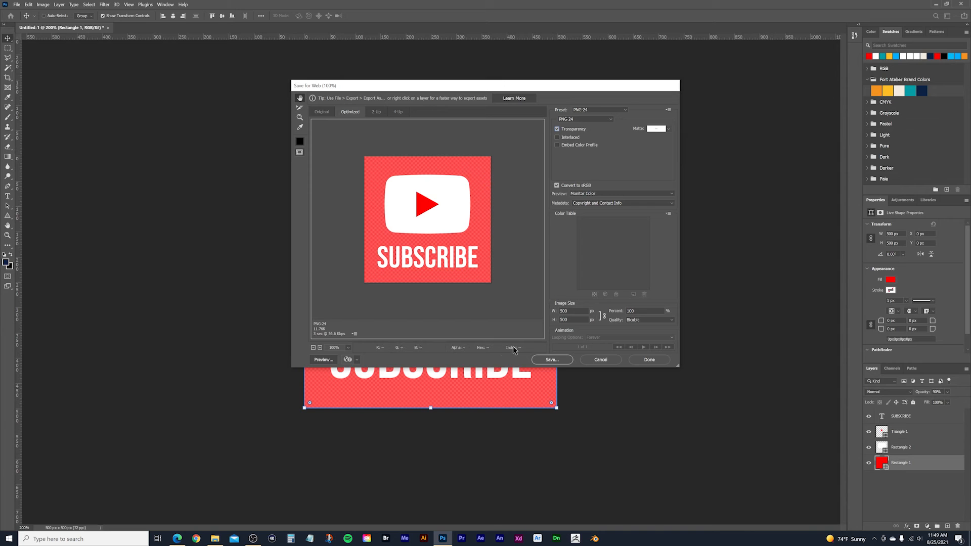
mouse_move(522, 291)
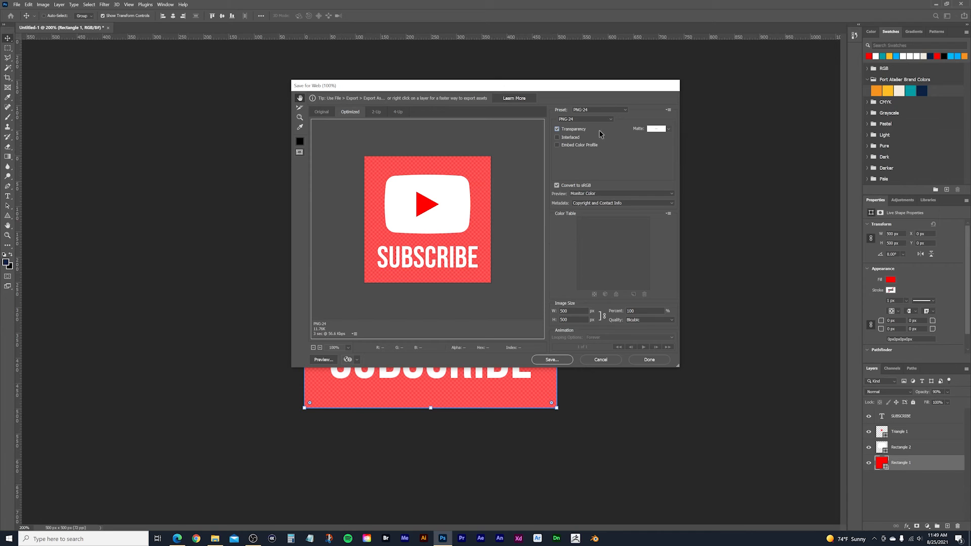
mouse_move(590, 169)
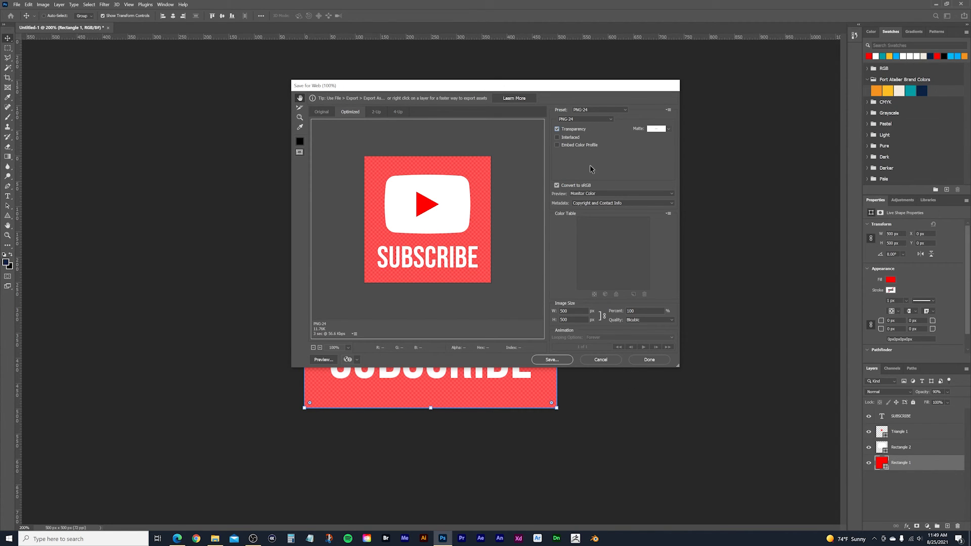
mouse_move(661, 386)
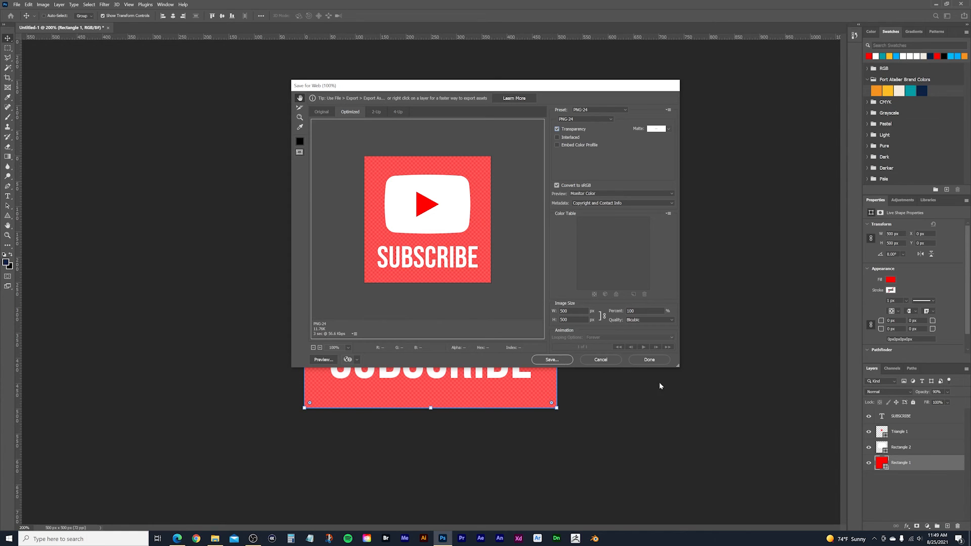
mouse_move(600, 359)
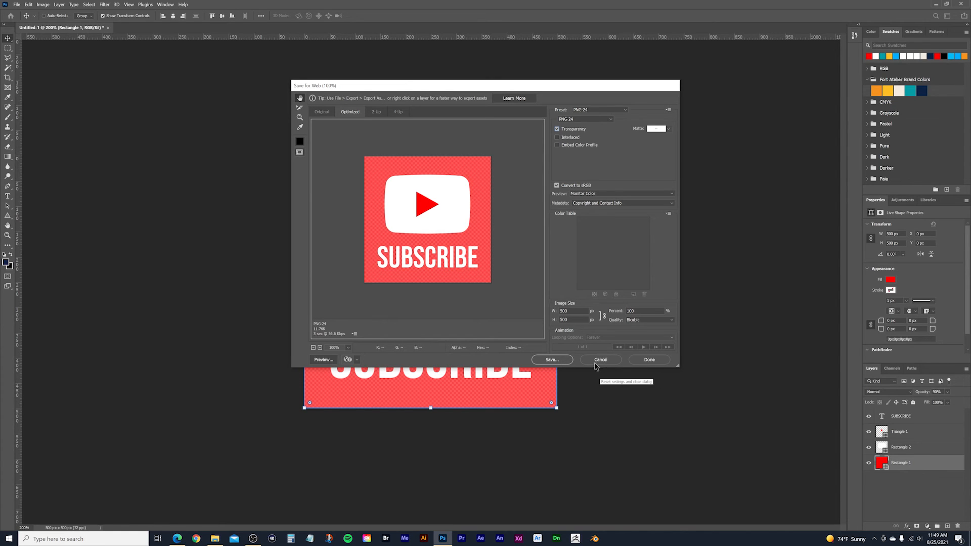
mouse_move(649, 360)
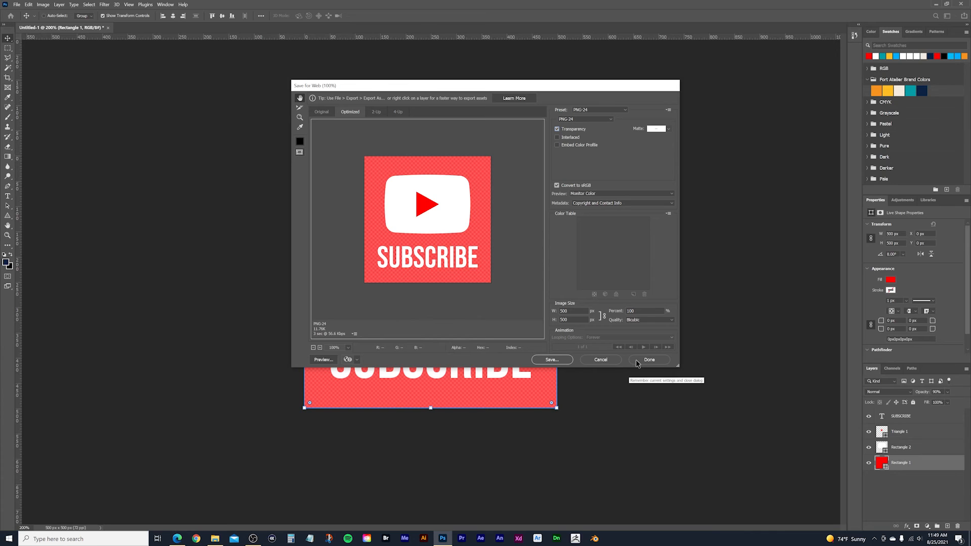
click(649, 360)
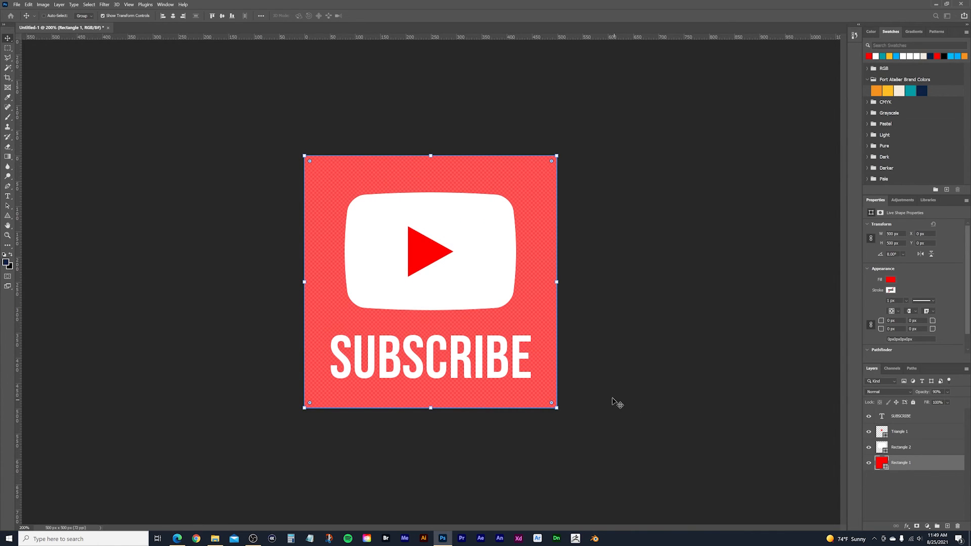
mouse_move(615, 401)
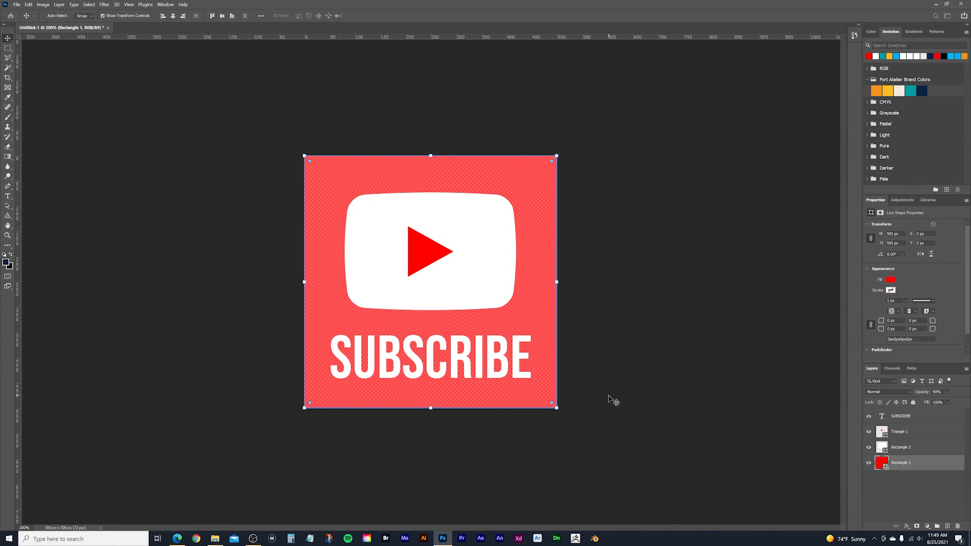
mouse_move(613, 383)
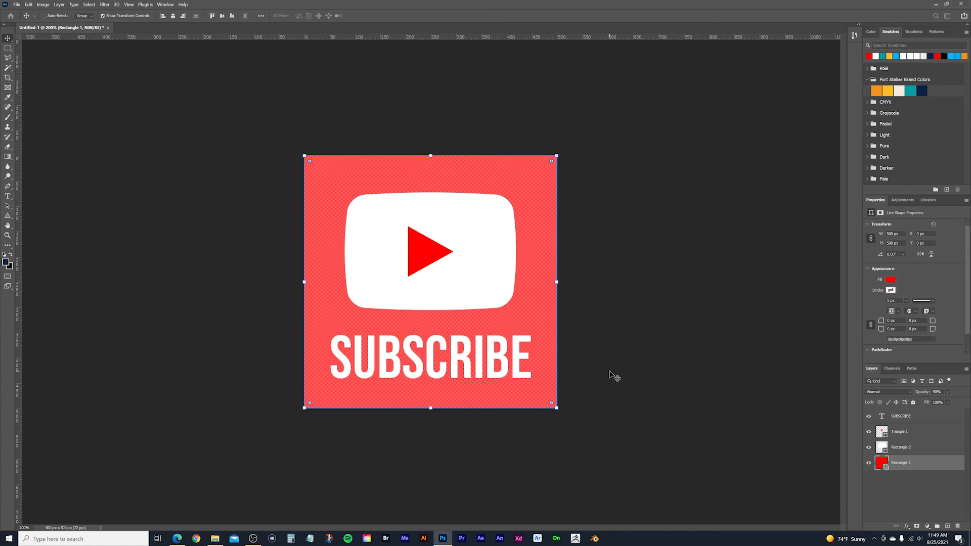
mouse_move(659, 362)
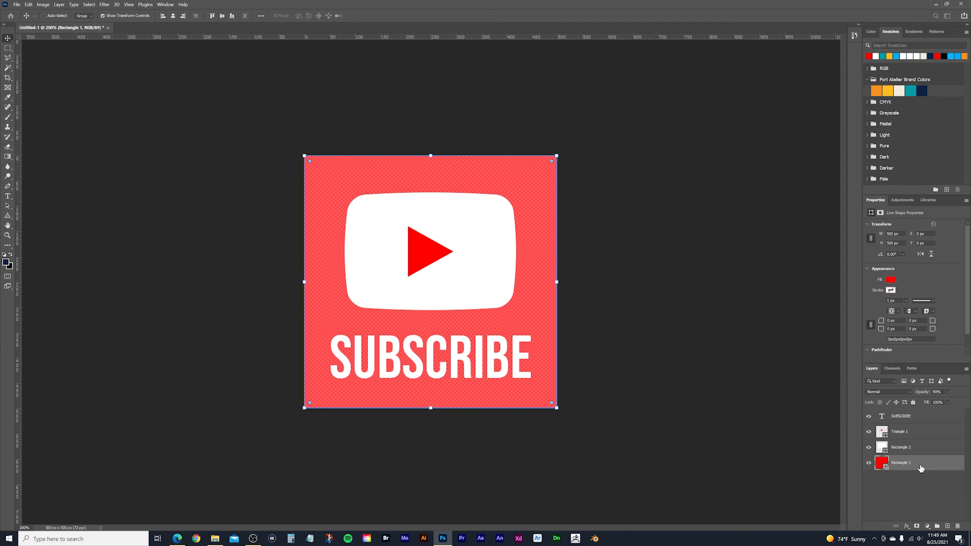
Step: Create 'Rectangle 1 copy', hide the original, and set the copy to 100% opacity
right_click(902, 463)
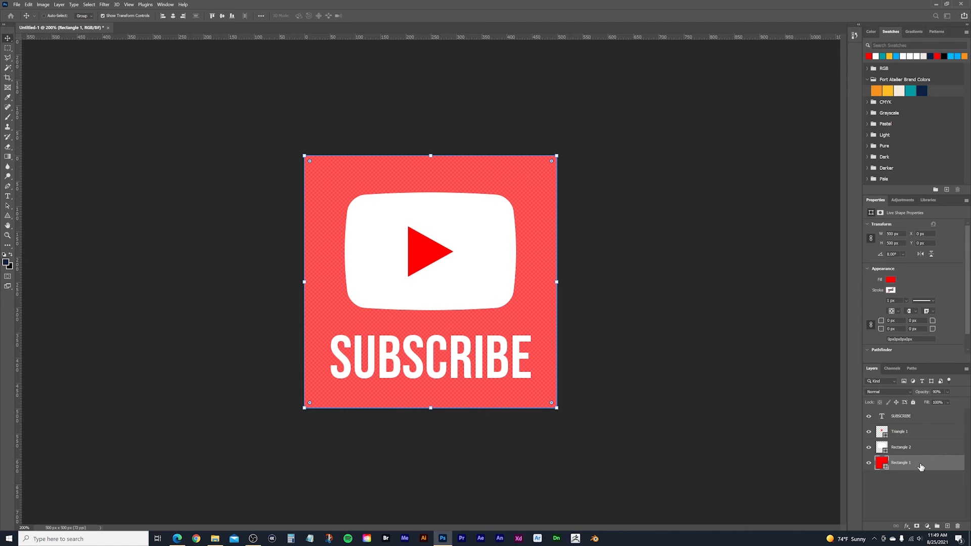
right_click(901, 463)
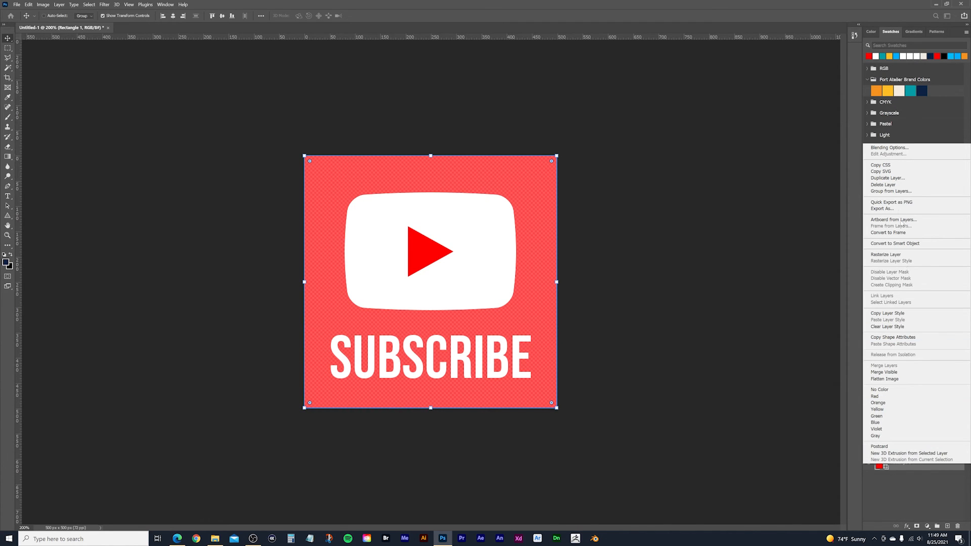
click(888, 178)
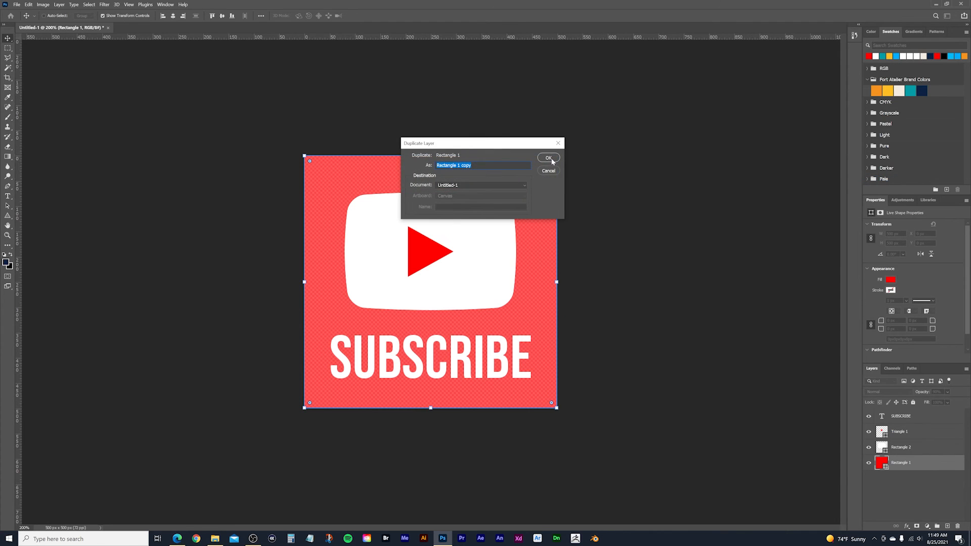
click(548, 157)
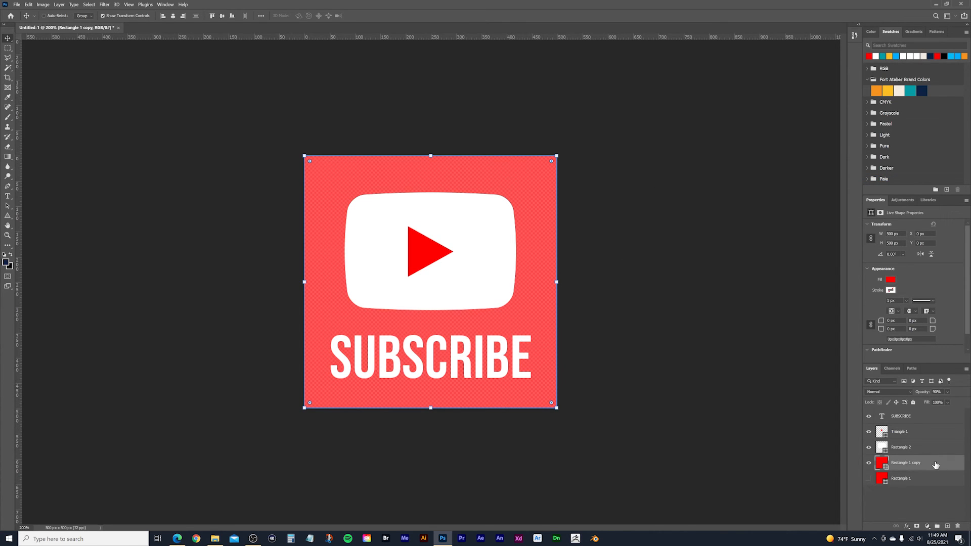
mouse_move(925, 468)
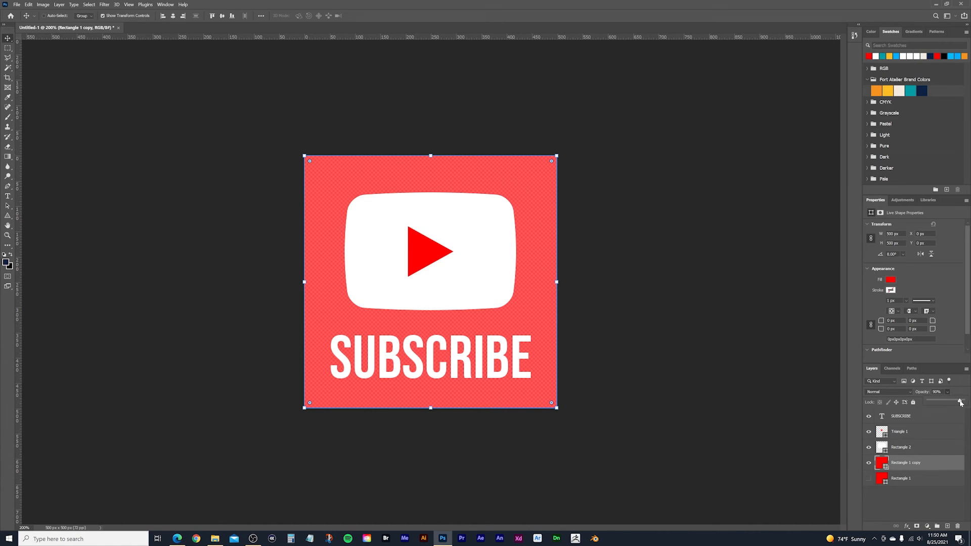
click(961, 402)
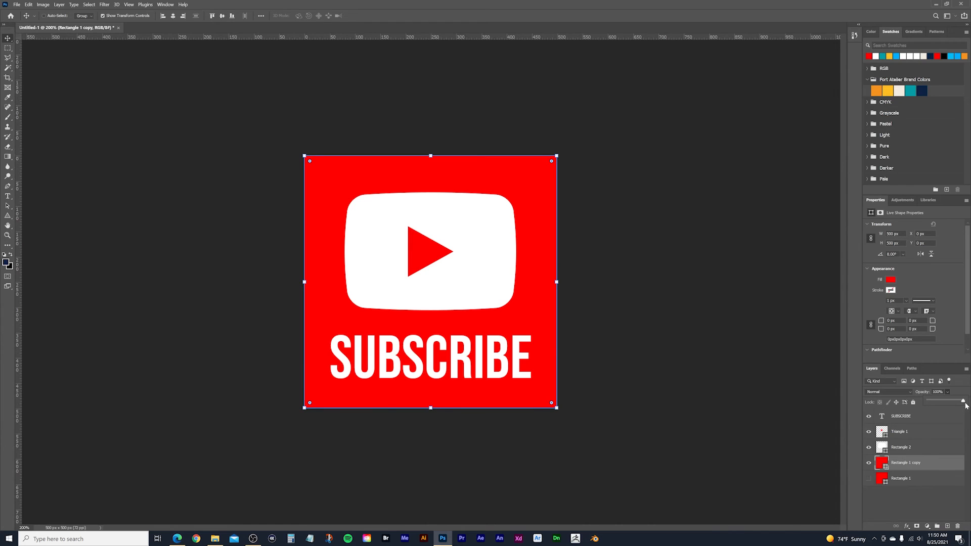
mouse_move(433, 155)
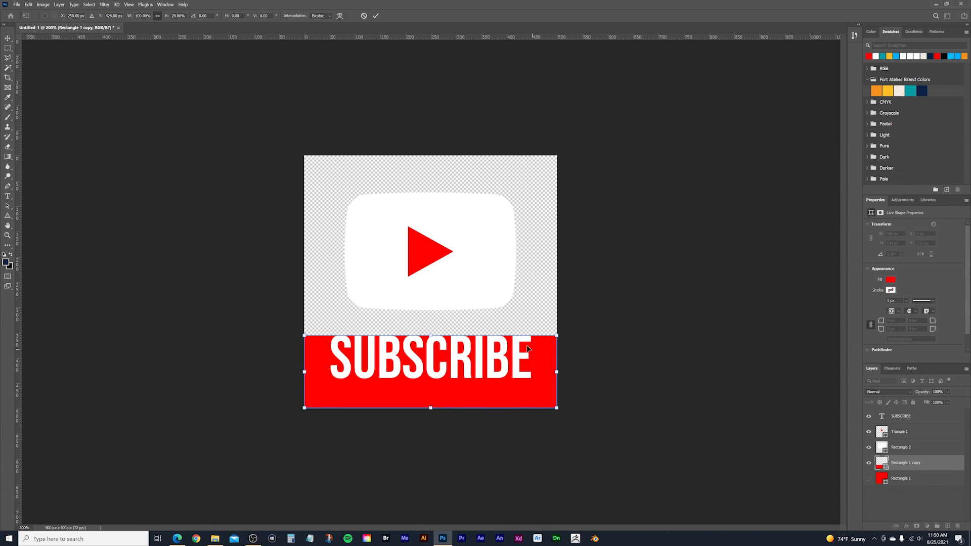
mouse_move(8, 39)
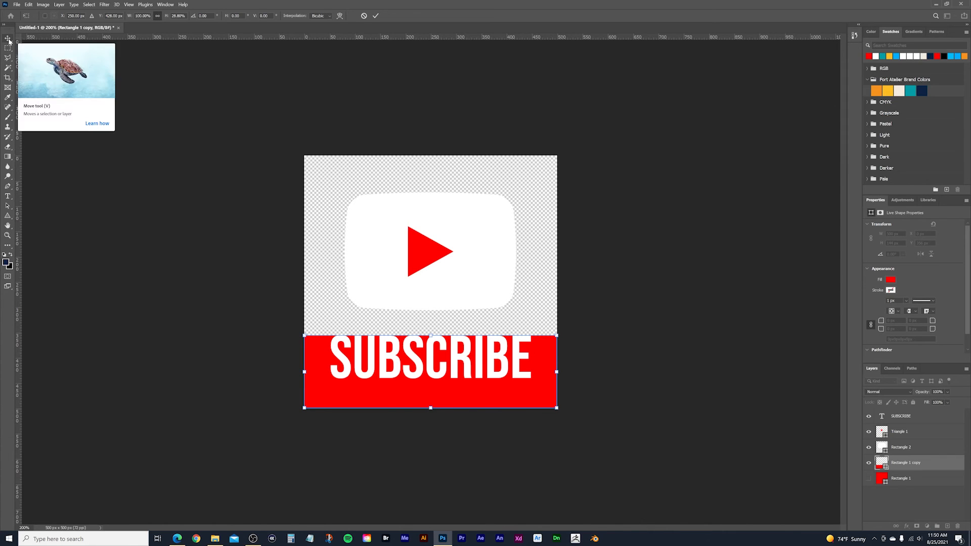
Step: Commit the 500×144 px bottom band, move SUBSCRIBE onto it, and hide Triangle 1 and Rectangle 2
click(8, 39)
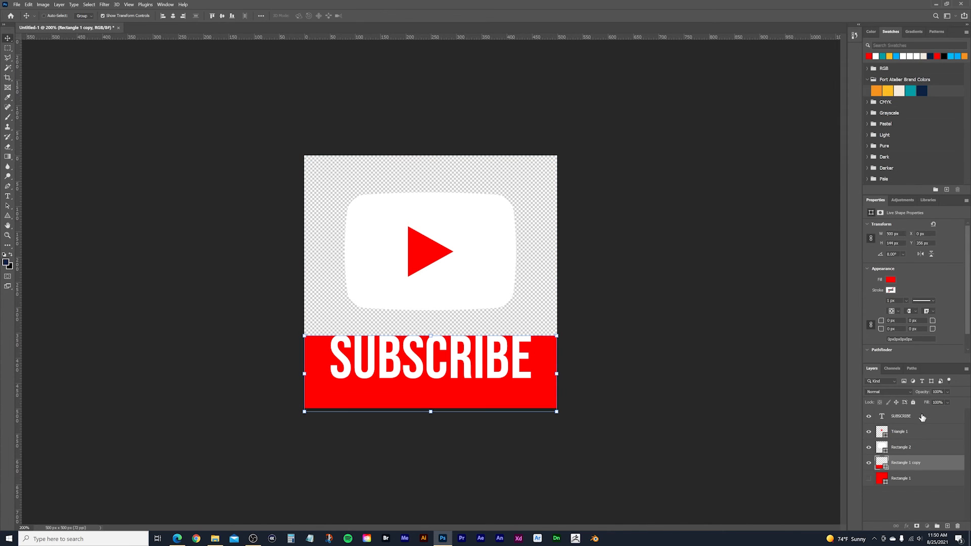
click(901, 416)
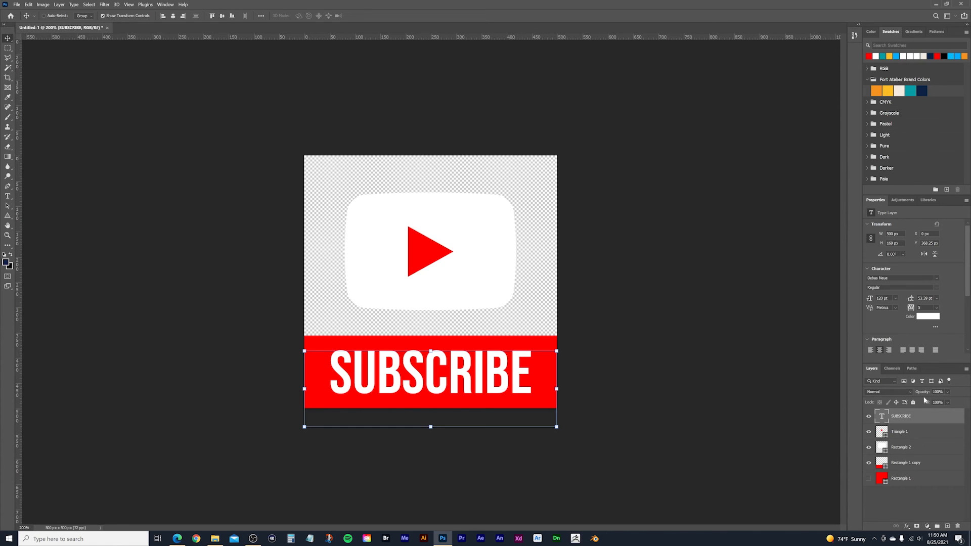
mouse_move(710, 353)
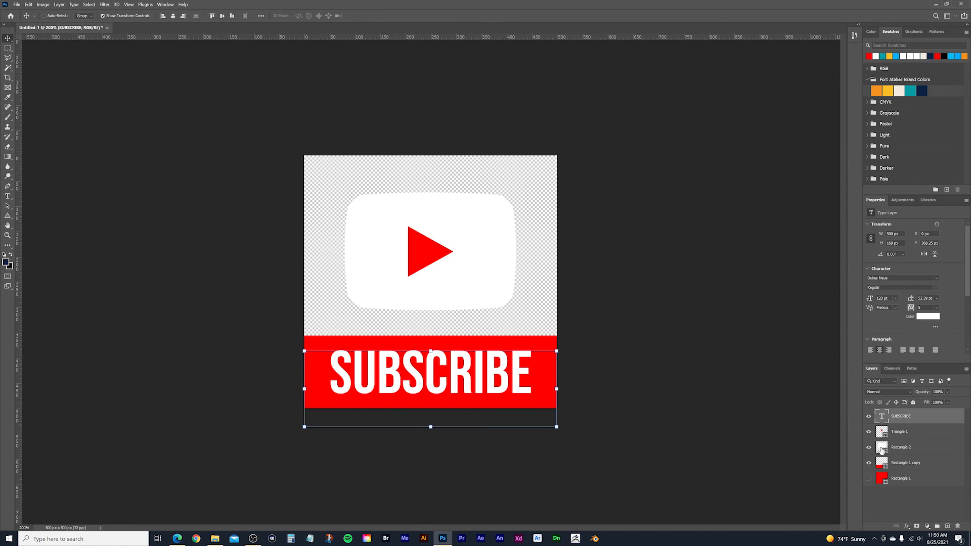
click(869, 447)
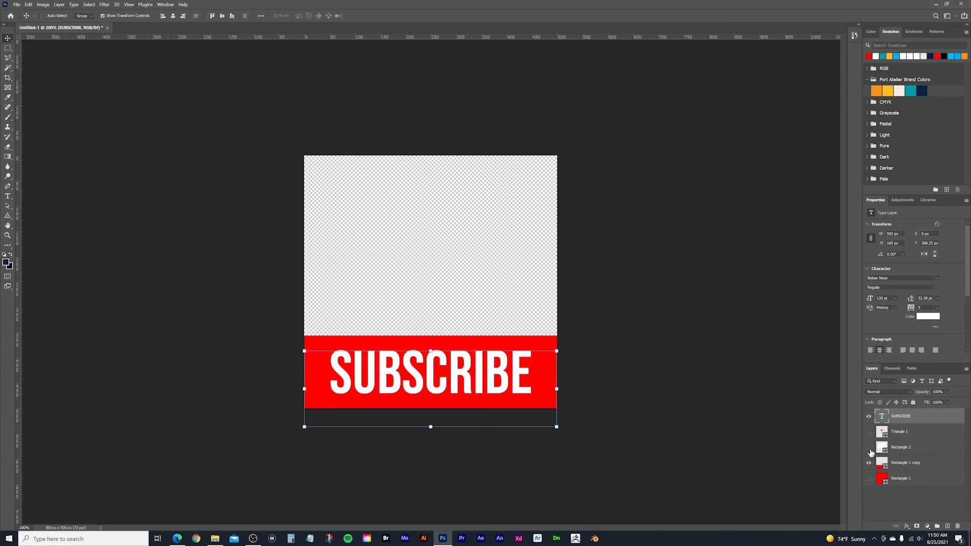
click(902, 447)
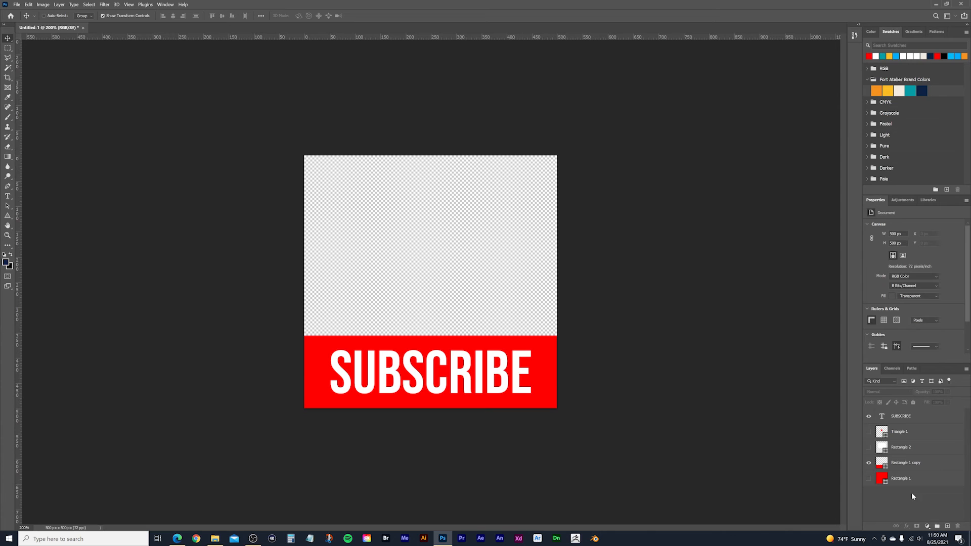
click(905, 463)
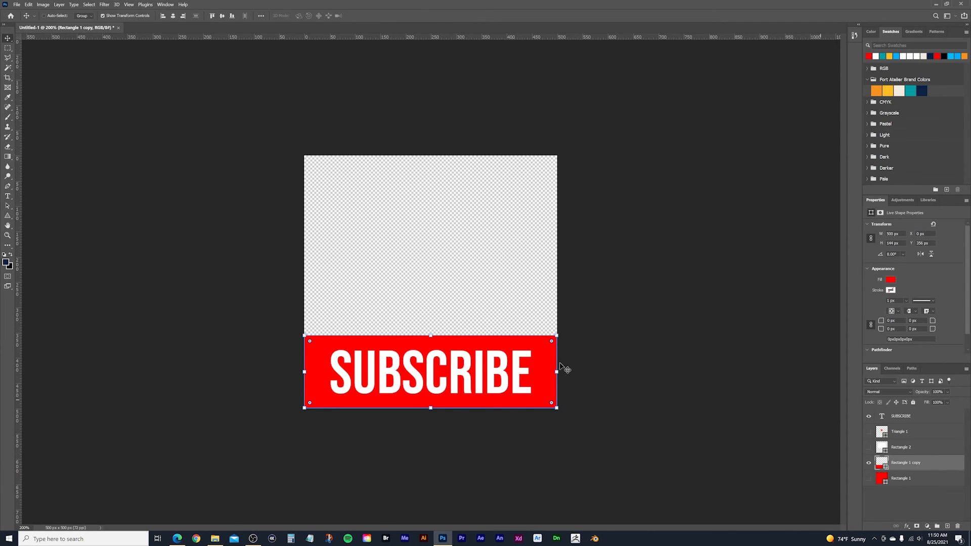
mouse_move(256, 325)
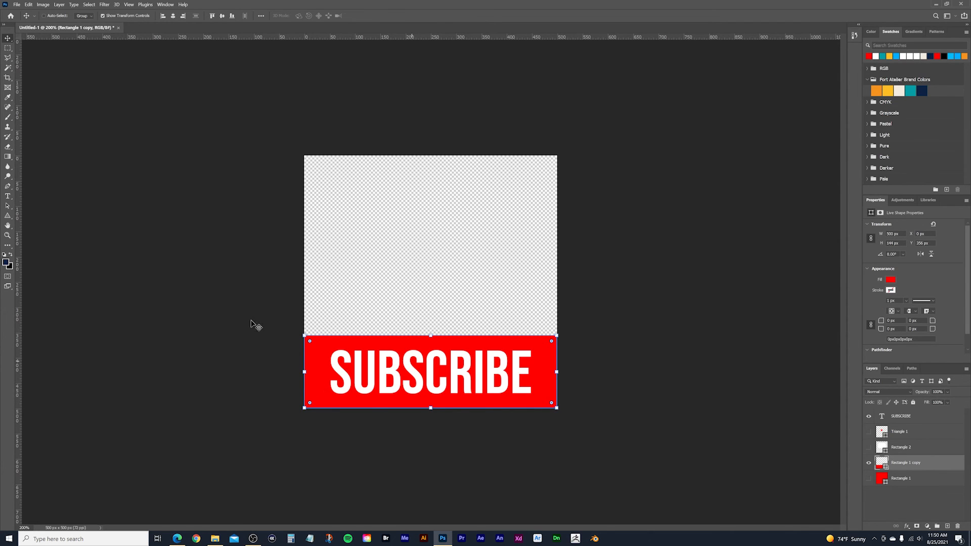
mouse_move(28, 216)
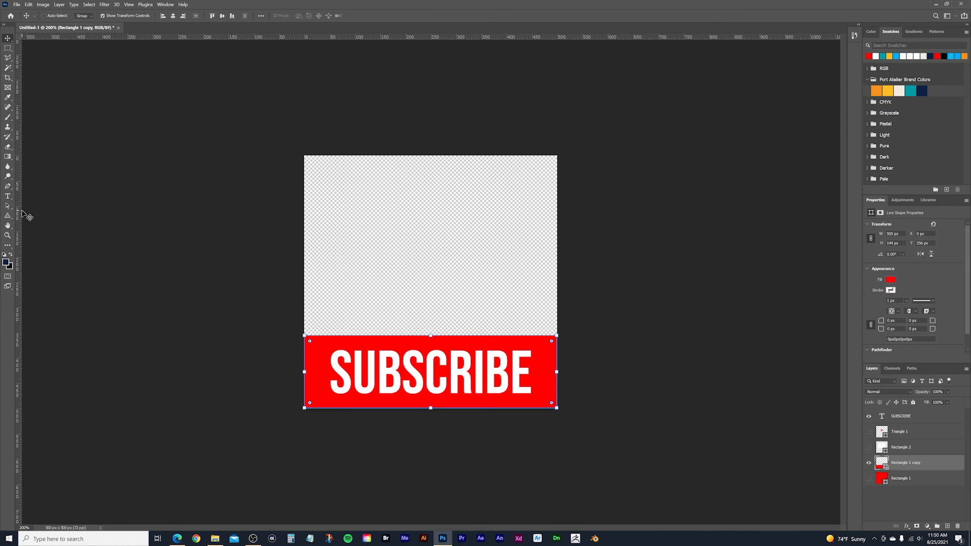
mouse_move(712, 369)
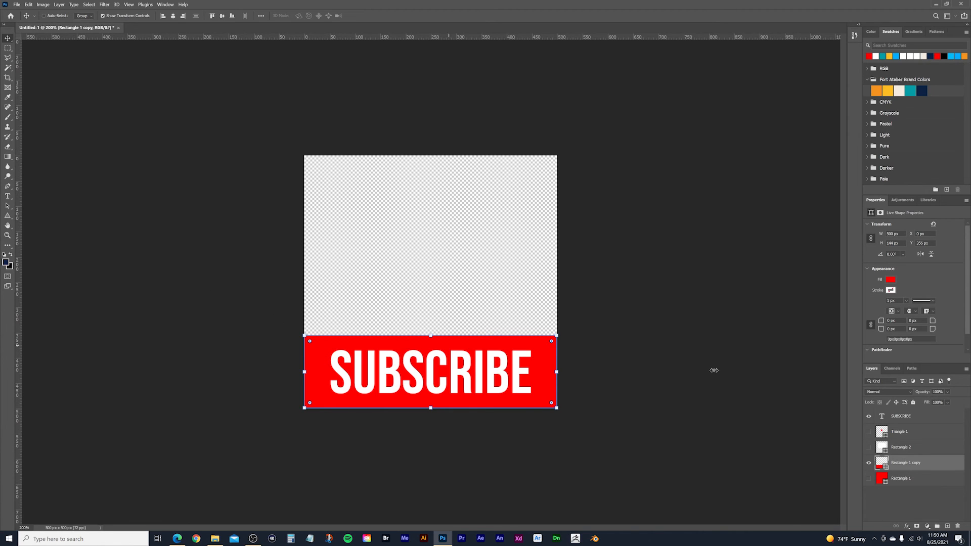
mouse_move(417, 296)
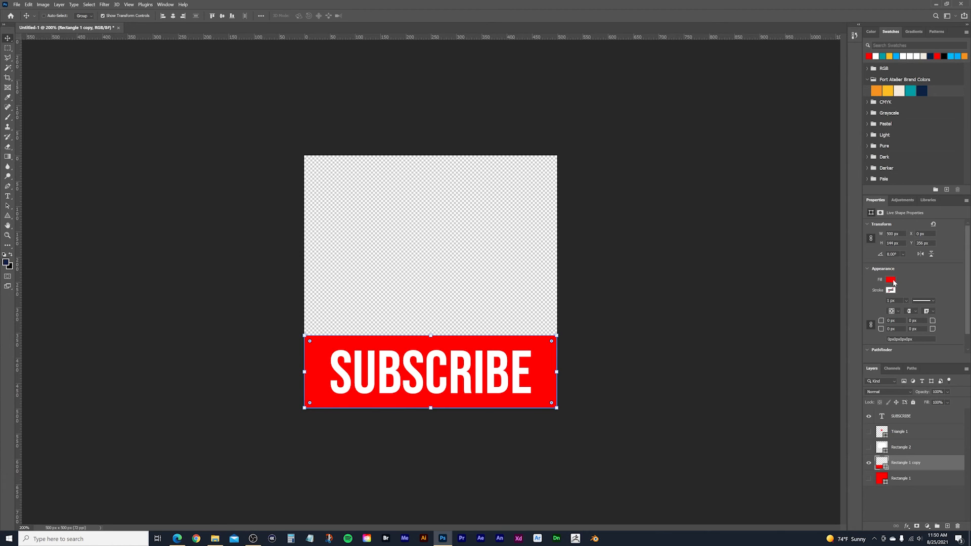
Step: Change the banner rectangle's fill from red to teal 059DA5
click(891, 279)
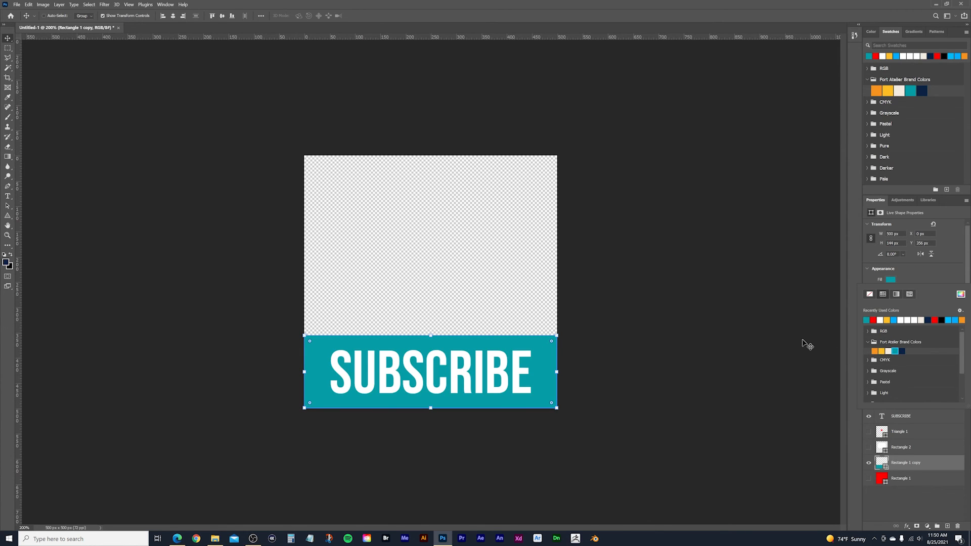
click(891, 279)
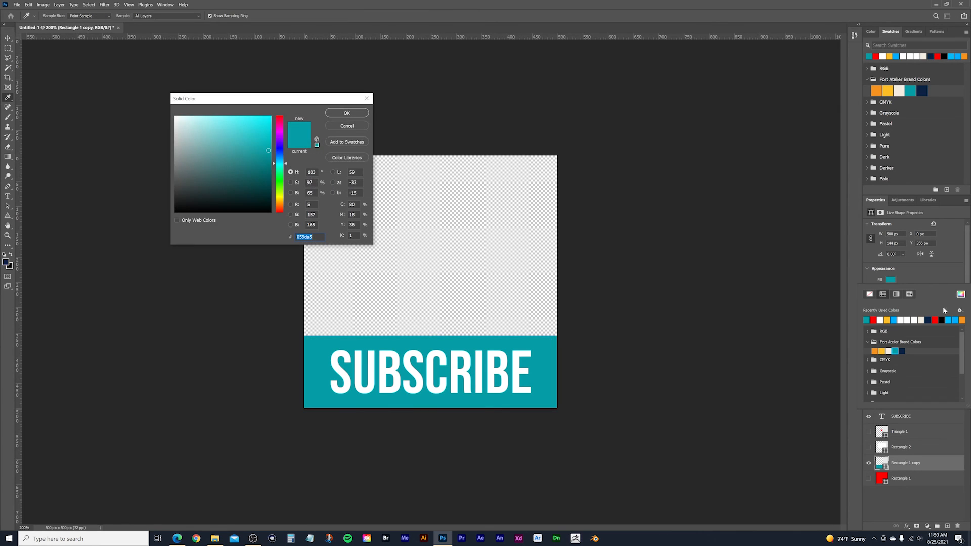
click(346, 113)
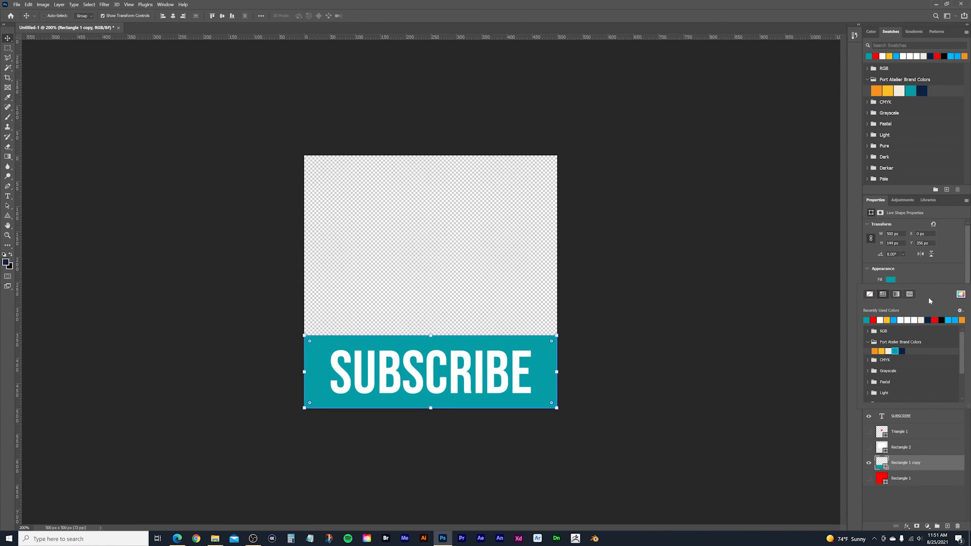
mouse_move(824, 488)
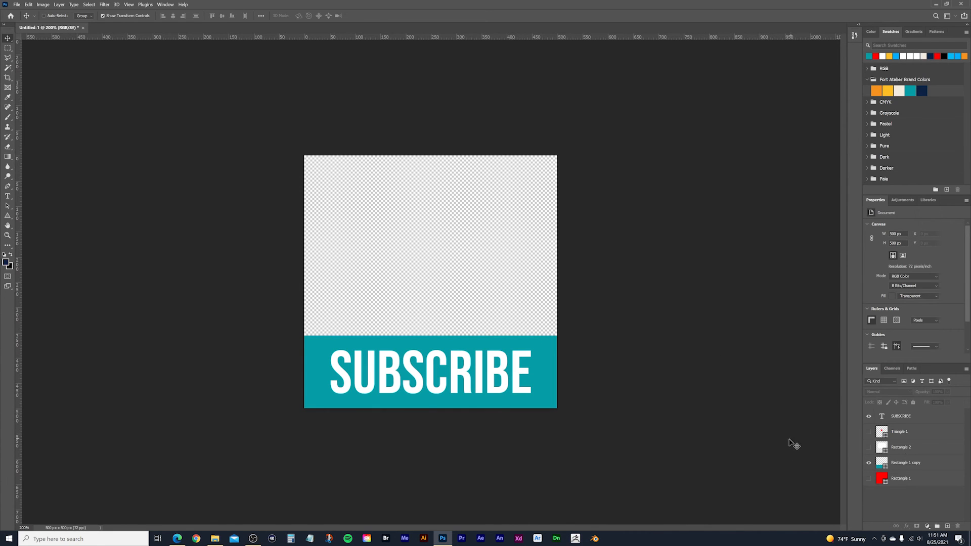
mouse_move(549, 271)
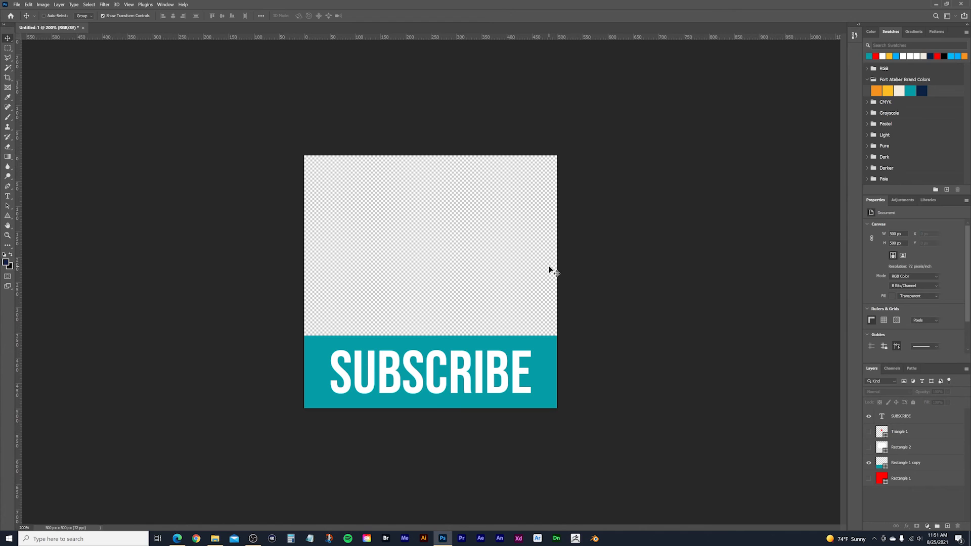
mouse_move(570, 270)
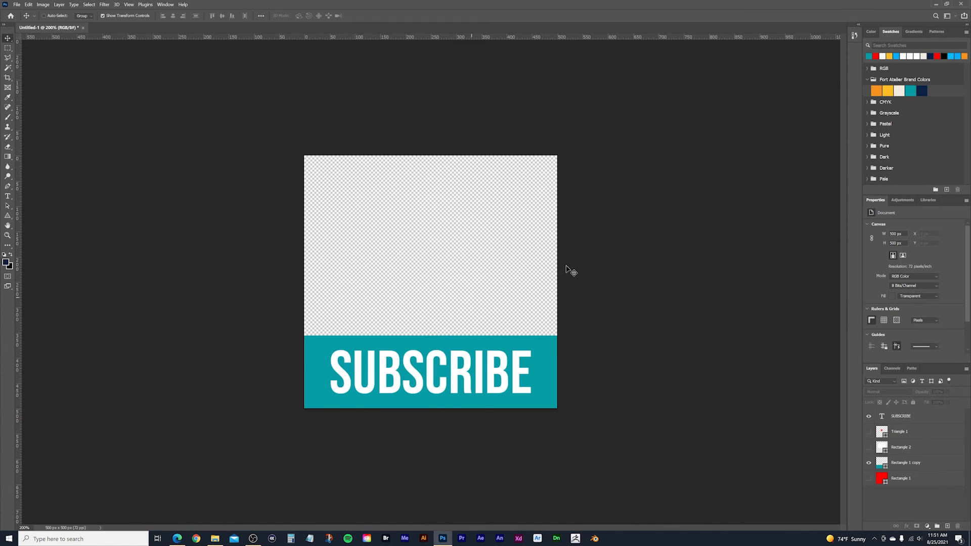
mouse_move(369, 199)
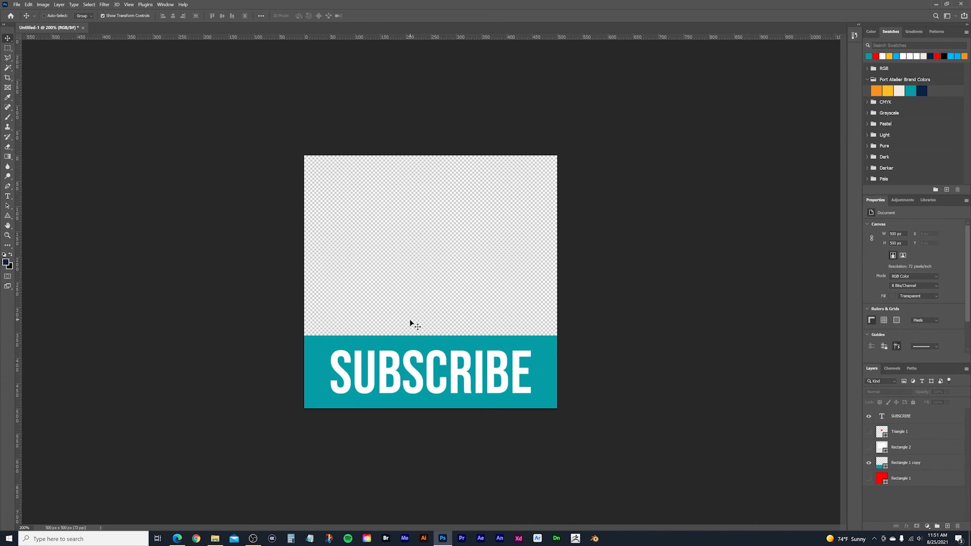
mouse_move(443, 265)
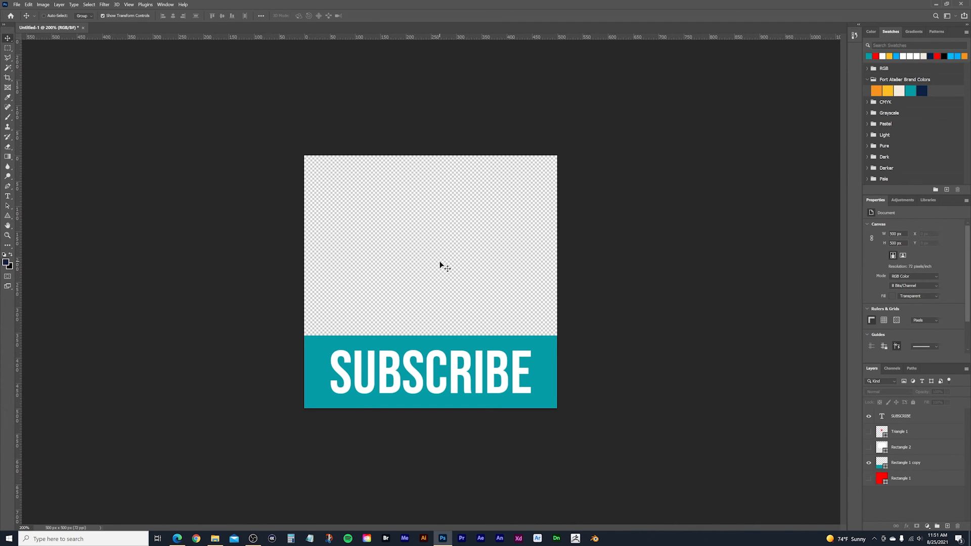
mouse_move(401, 257)
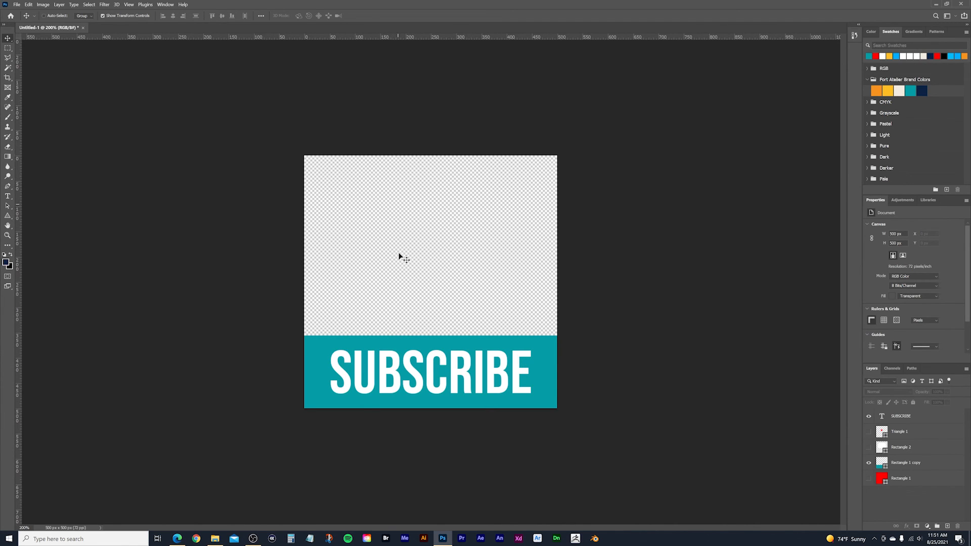
mouse_move(504, 419)
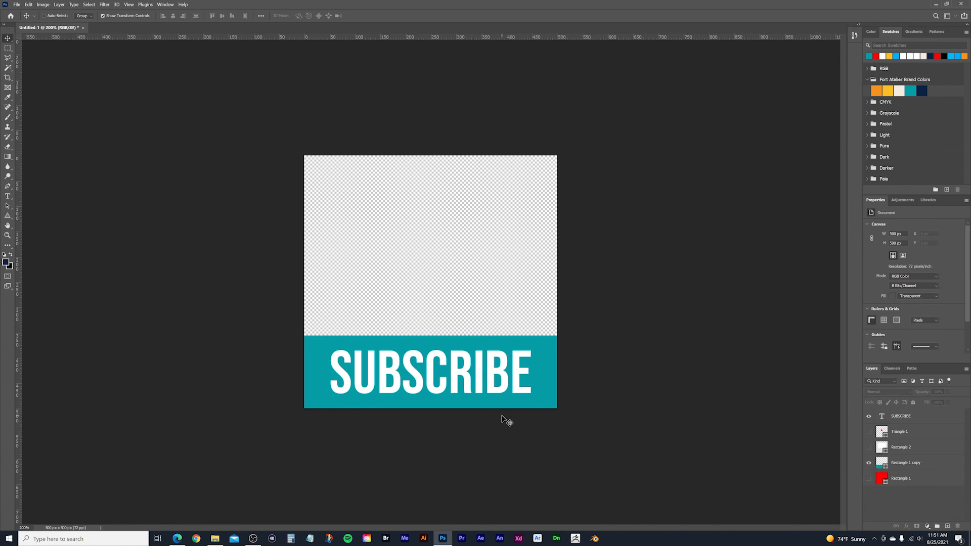
mouse_move(492, 386)
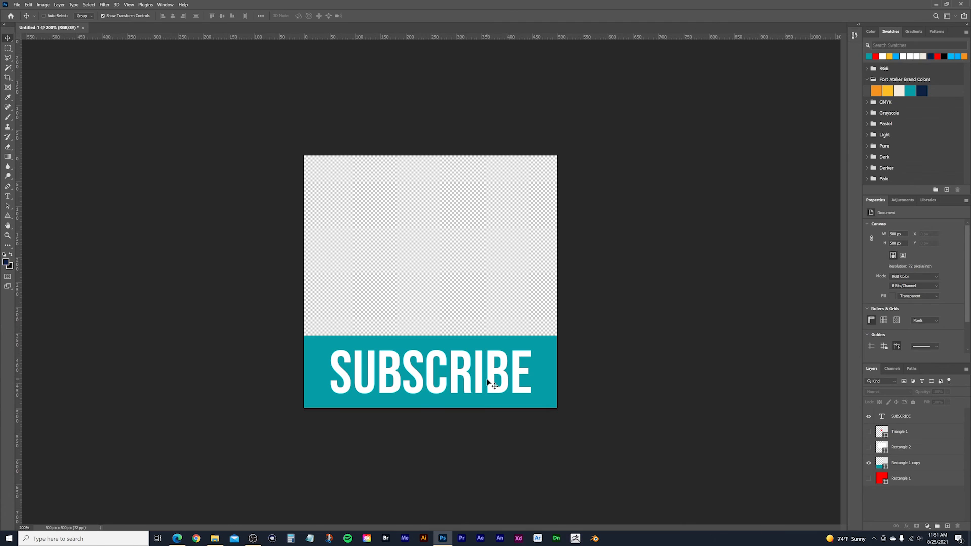
mouse_move(460, 205)
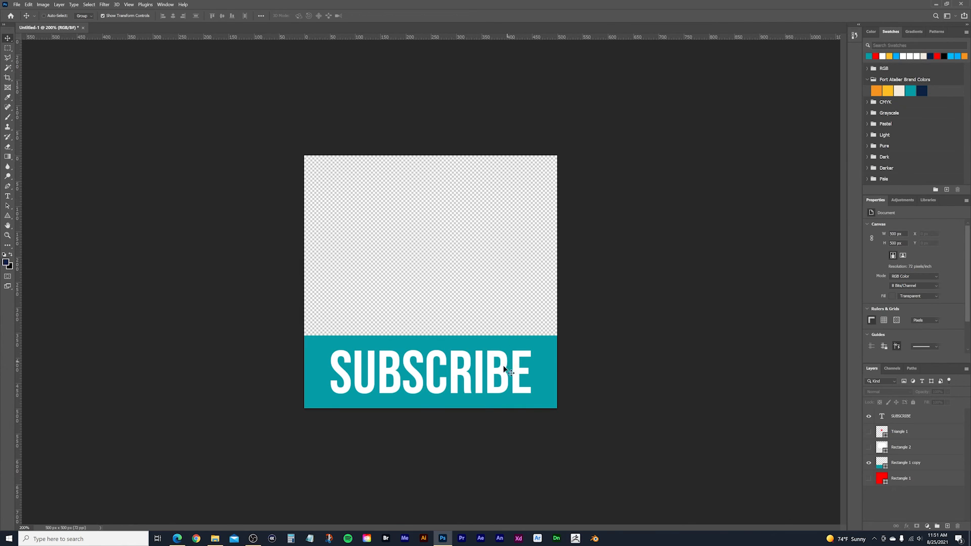
mouse_move(566, 344)
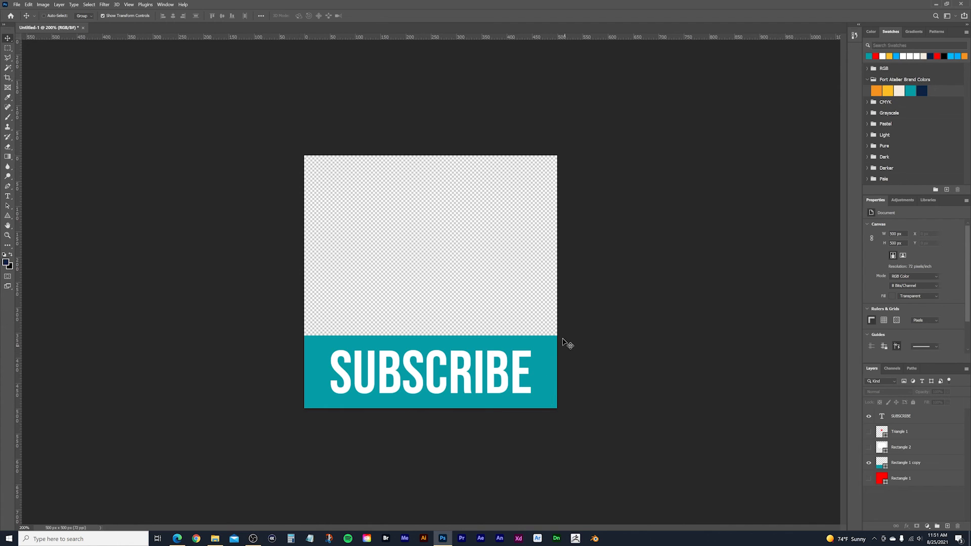
mouse_move(474, 357)
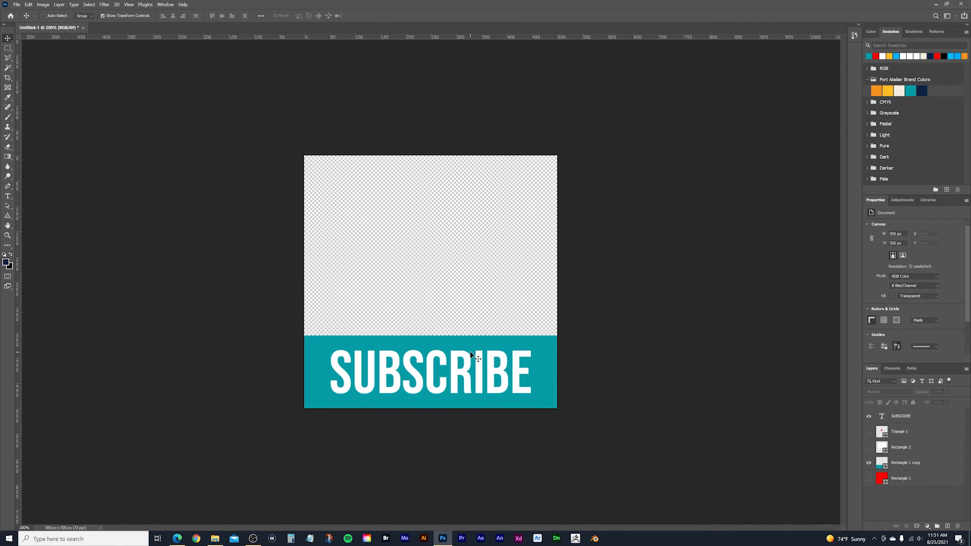
mouse_move(466, 232)
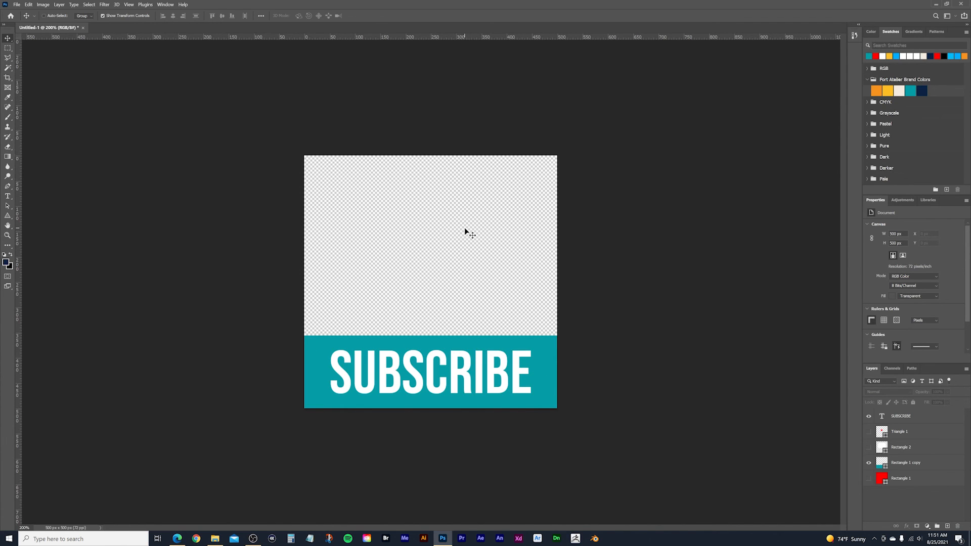
mouse_move(426, 267)
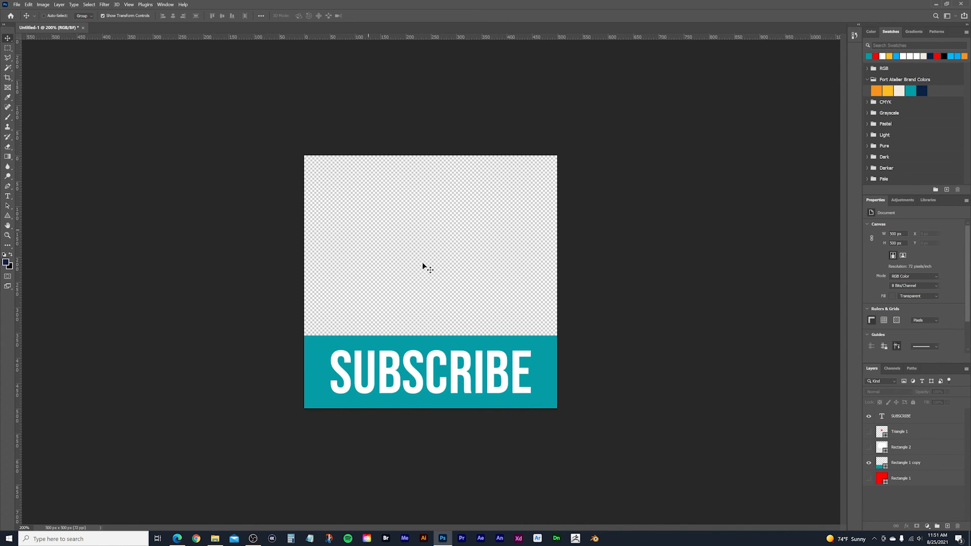
mouse_move(414, 234)
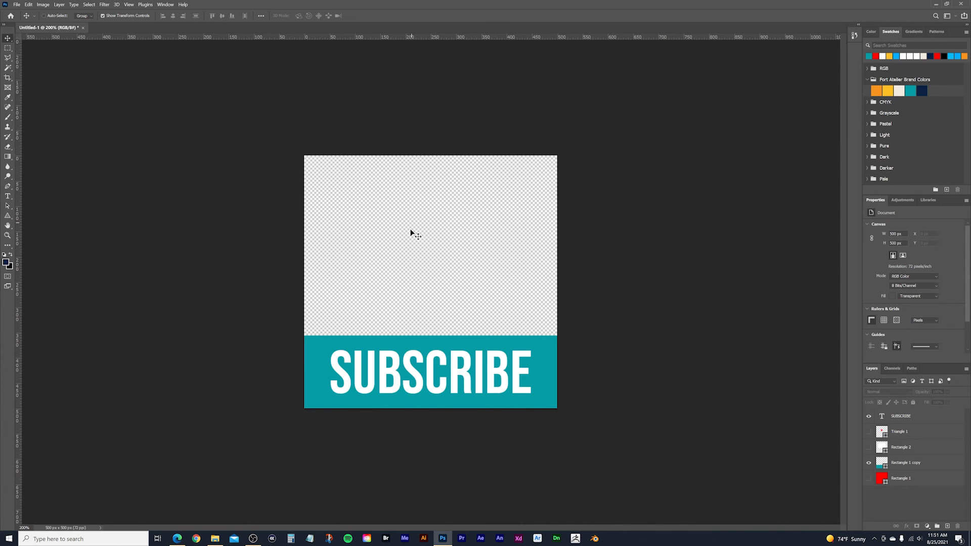
mouse_move(419, 206)
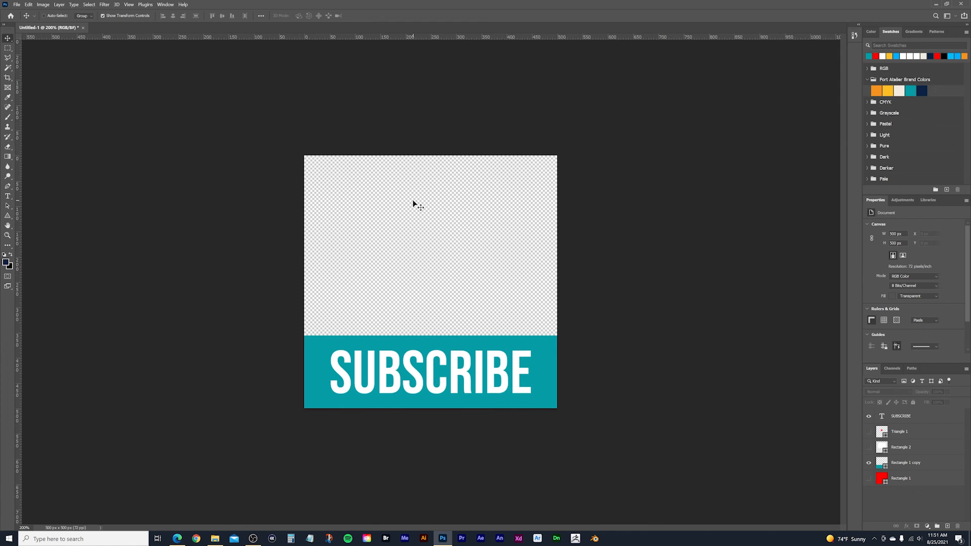
mouse_move(111, 65)
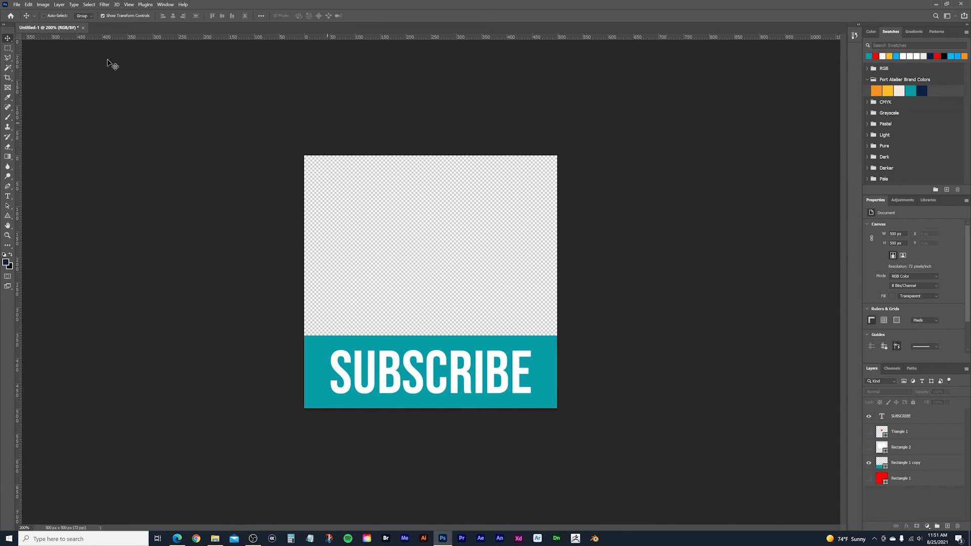
Step: Open the File menu to start exporting the teal SUBSCRIBE band
click(17, 5)
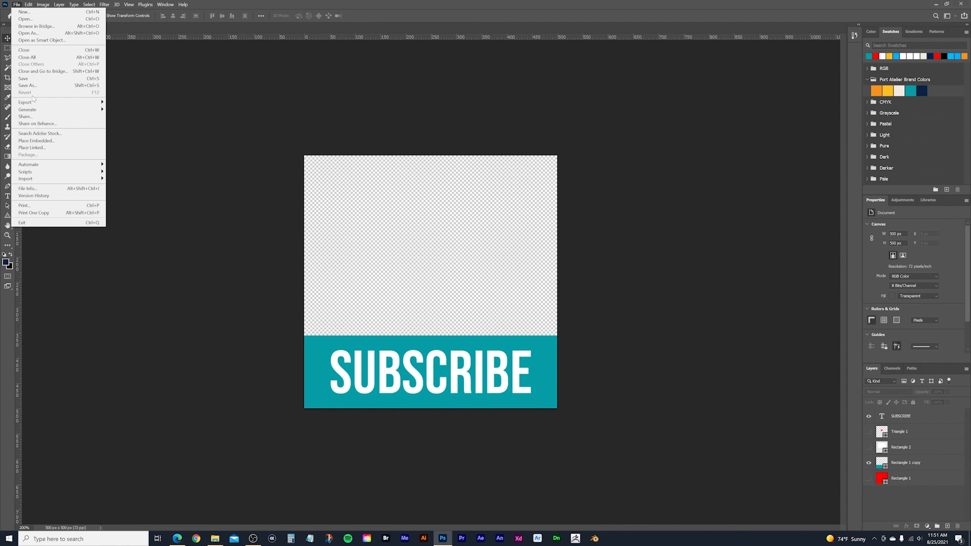
mouse_move(25, 102)
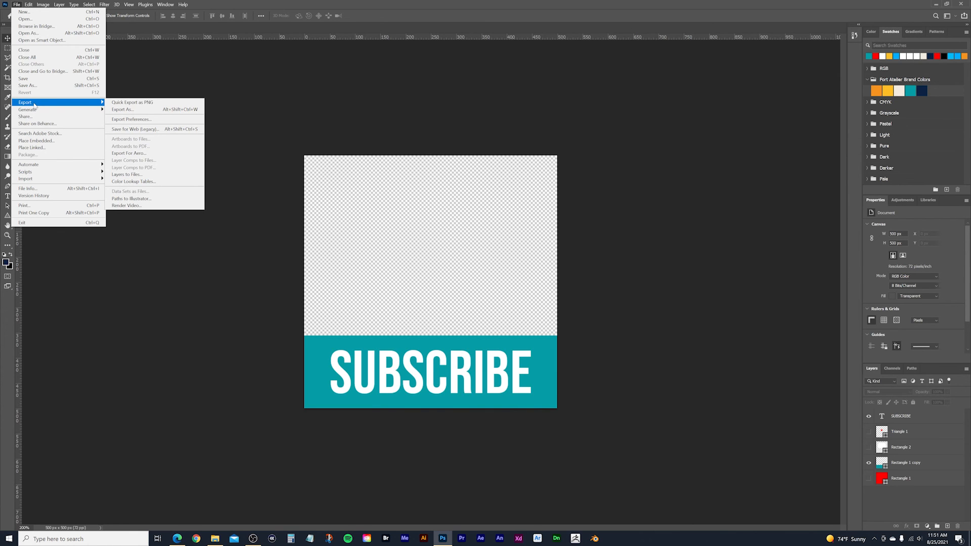
mouse_move(149, 129)
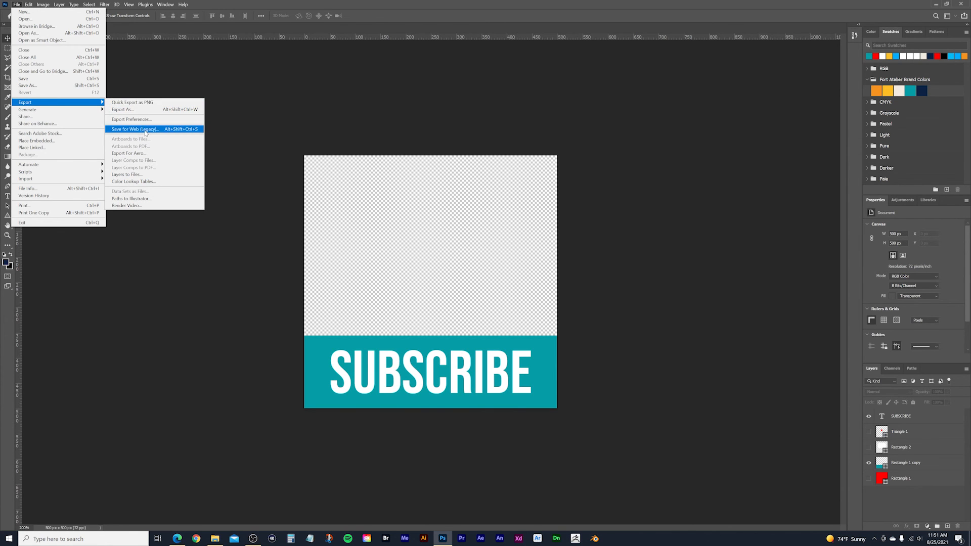
Step: Export the teal band via Save for Web as transparent PNG-24, then switch to YouTube Studio
click(134, 129)
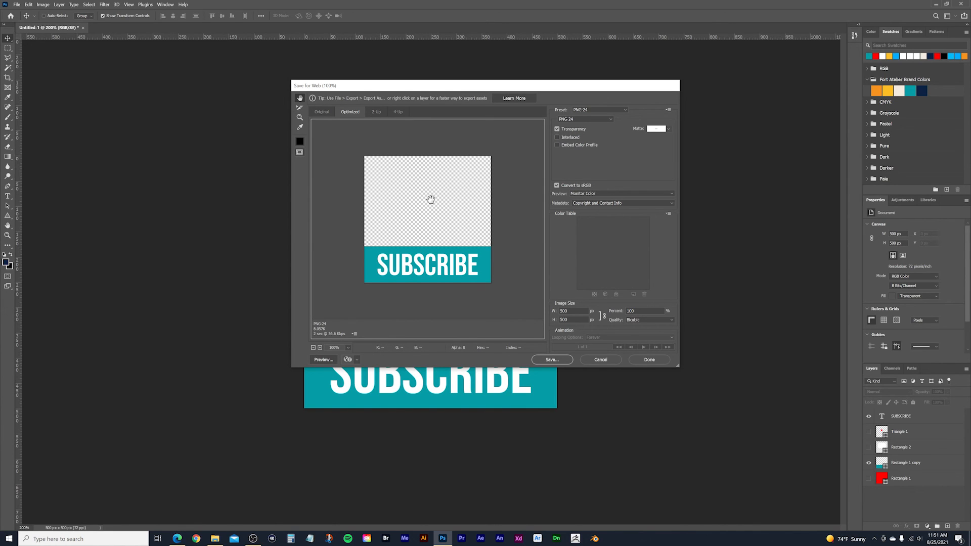
mouse_move(434, 185)
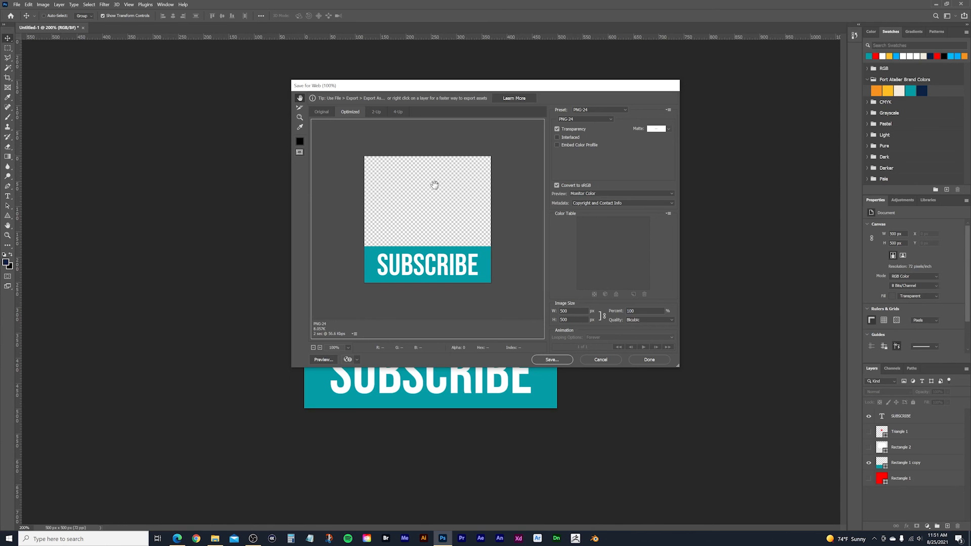
click(557, 129)
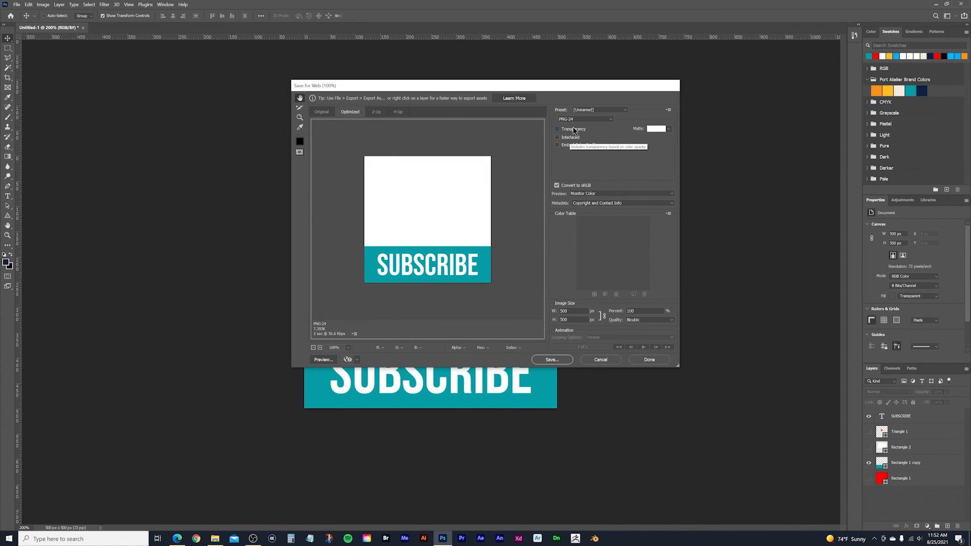
click(557, 129)
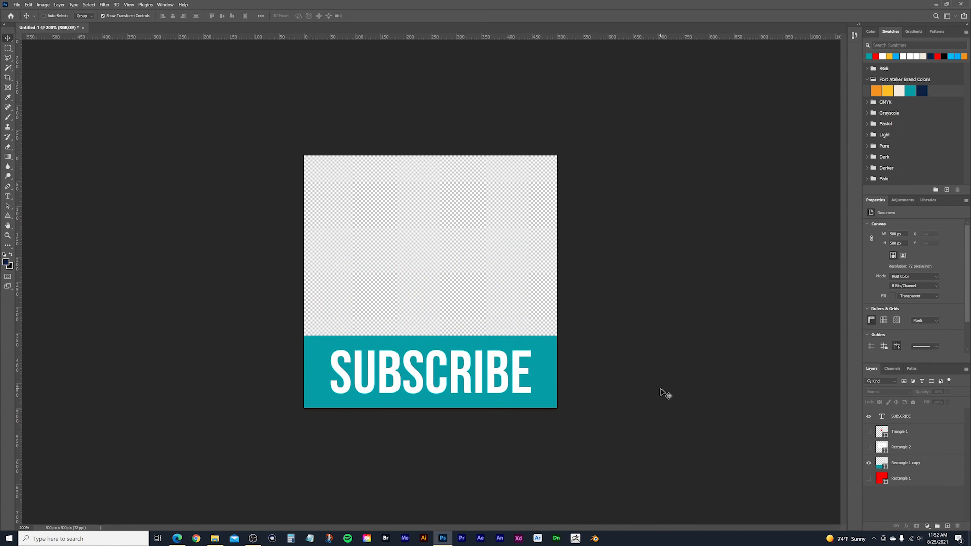
mouse_move(687, 327)
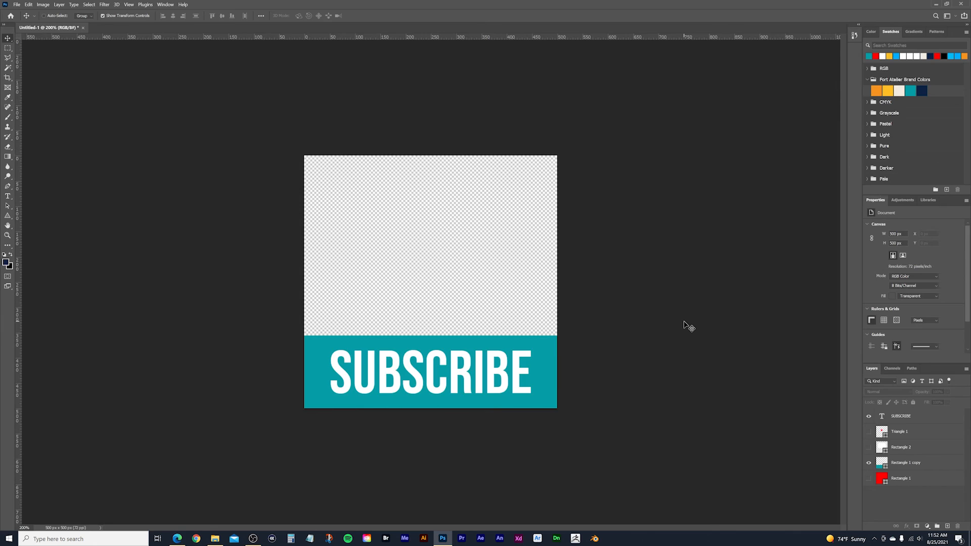
click(177, 538)
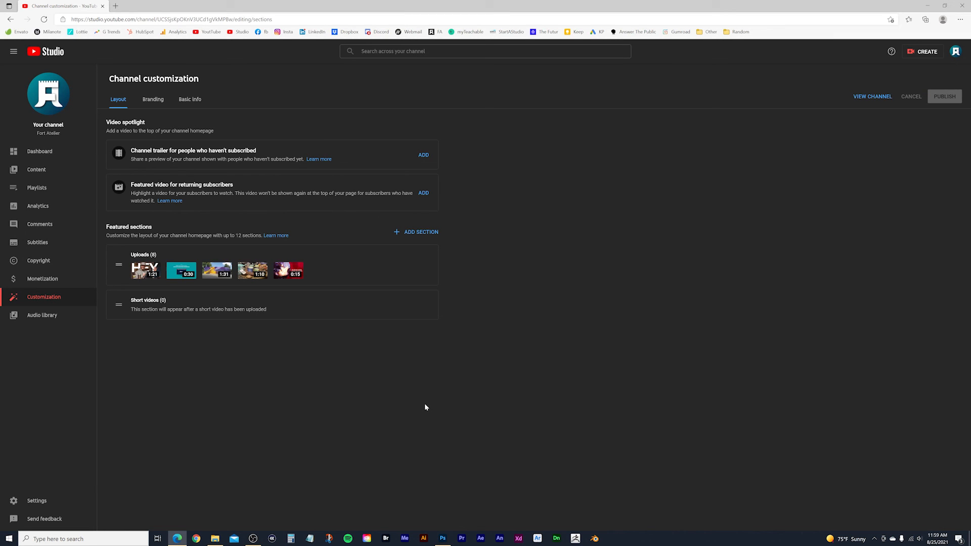
mouse_move(391, 402)
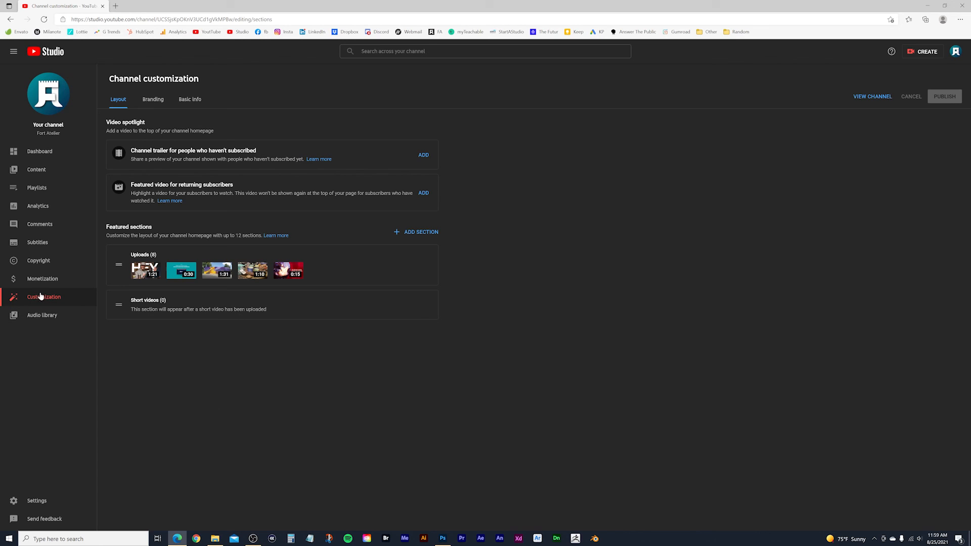
mouse_move(75, 298)
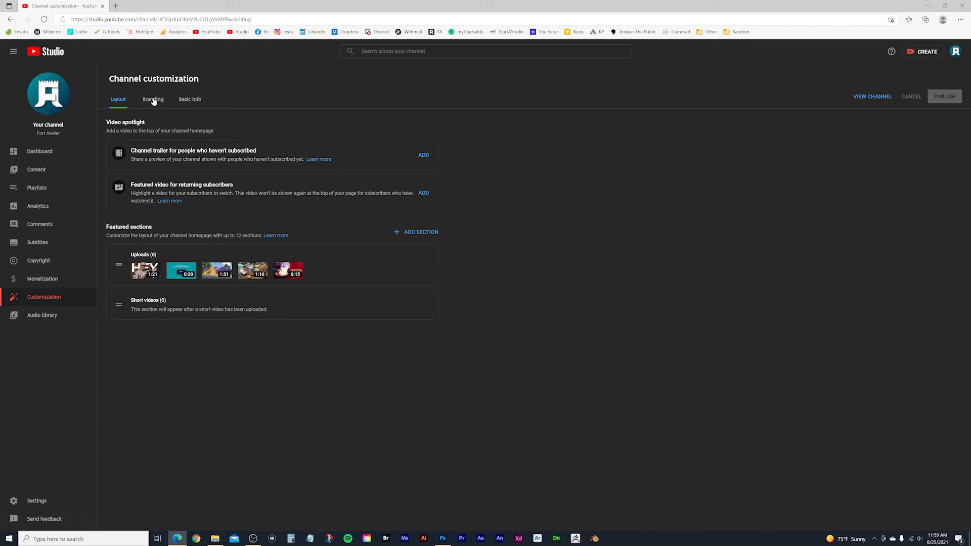
Step: Open the Branding tab and start uploading a Video watermark image
click(153, 99)
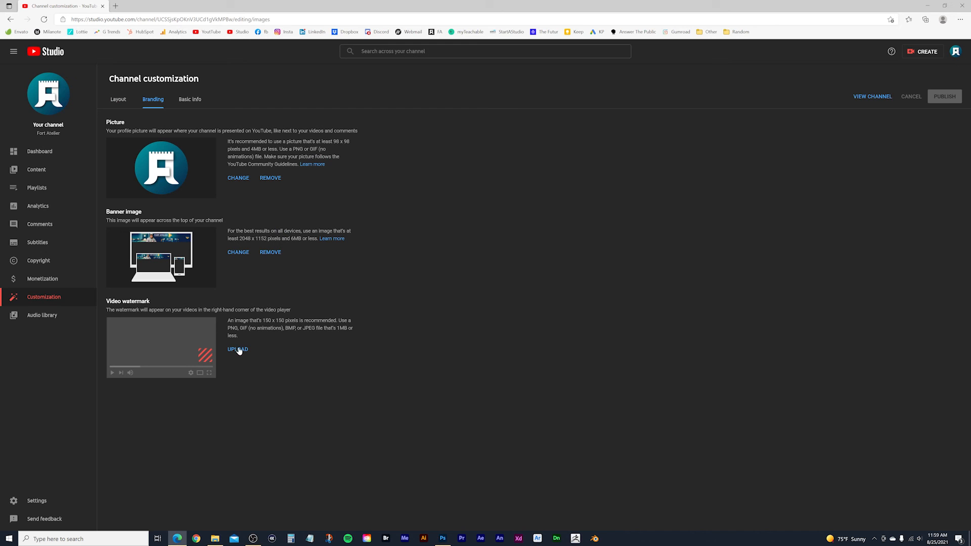
mouse_move(238, 352)
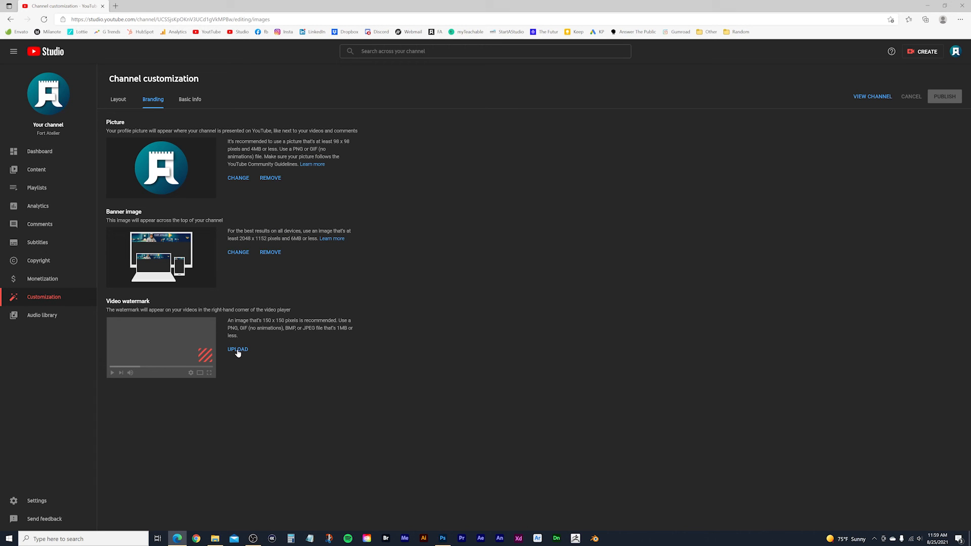
click(238, 349)
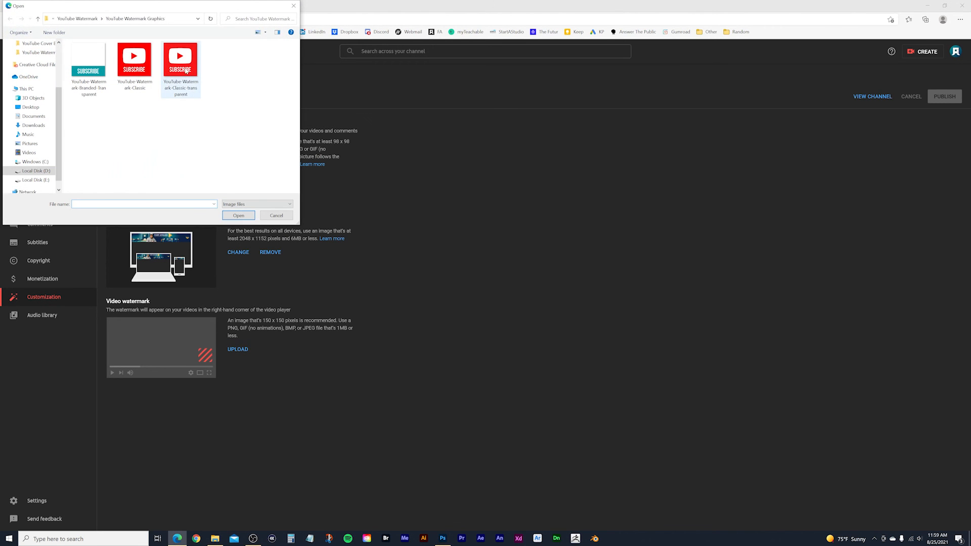
Step: Upload 'YouTube Watermark Classic transparent' as the channel's video watermark and confirm with DONE
click(181, 59)
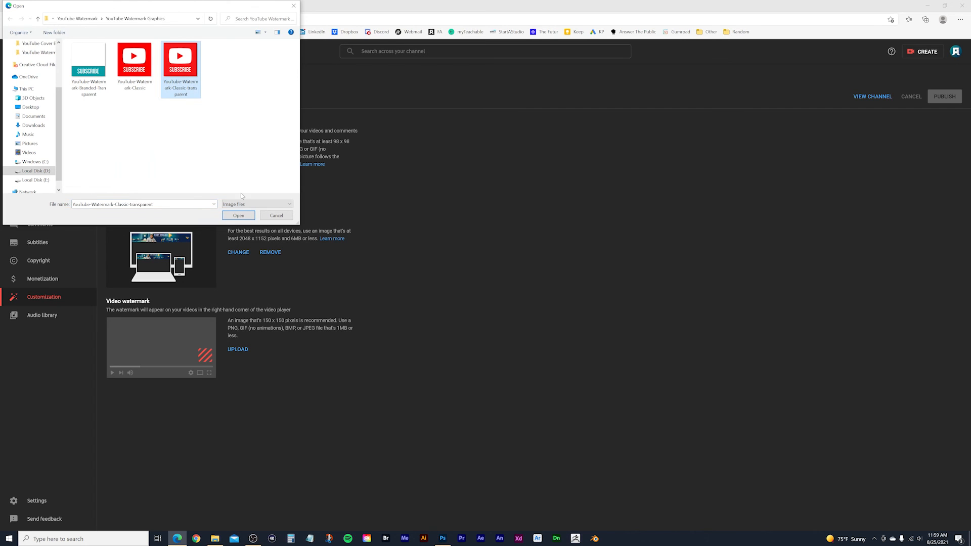
click(238, 216)
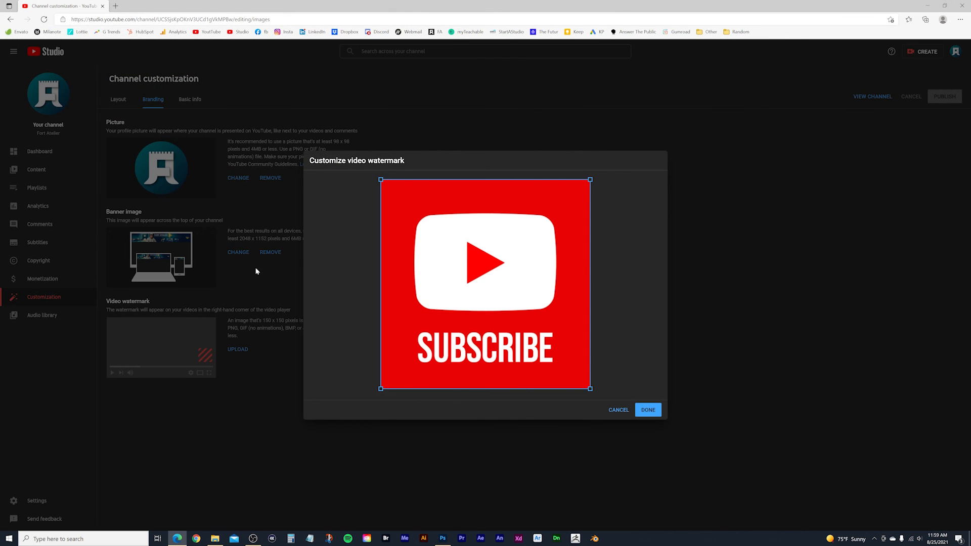
mouse_move(512, 262)
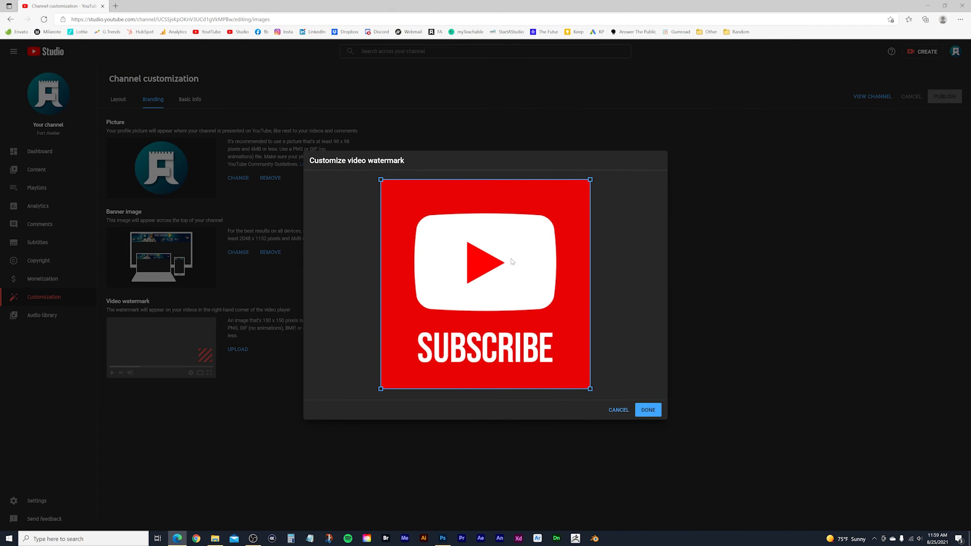
mouse_move(542, 204)
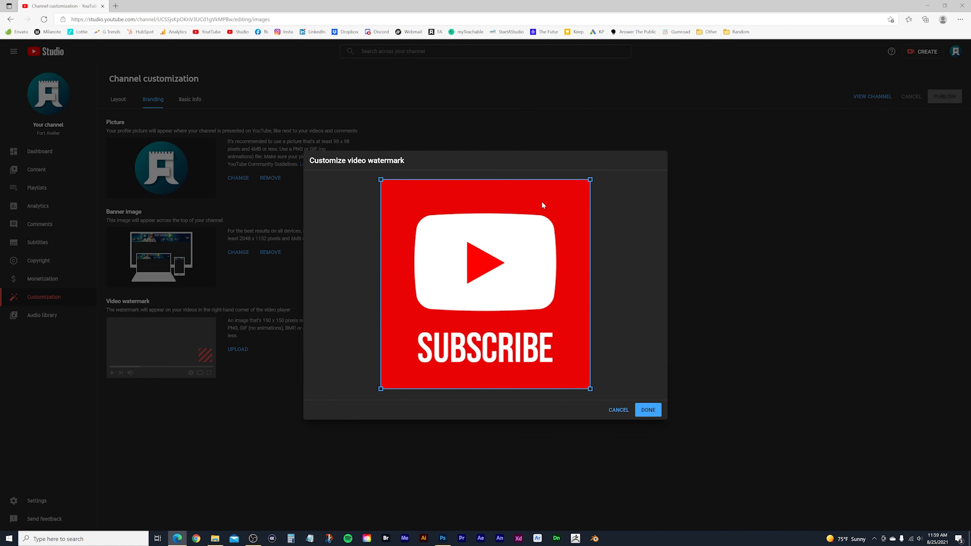
mouse_move(623, 210)
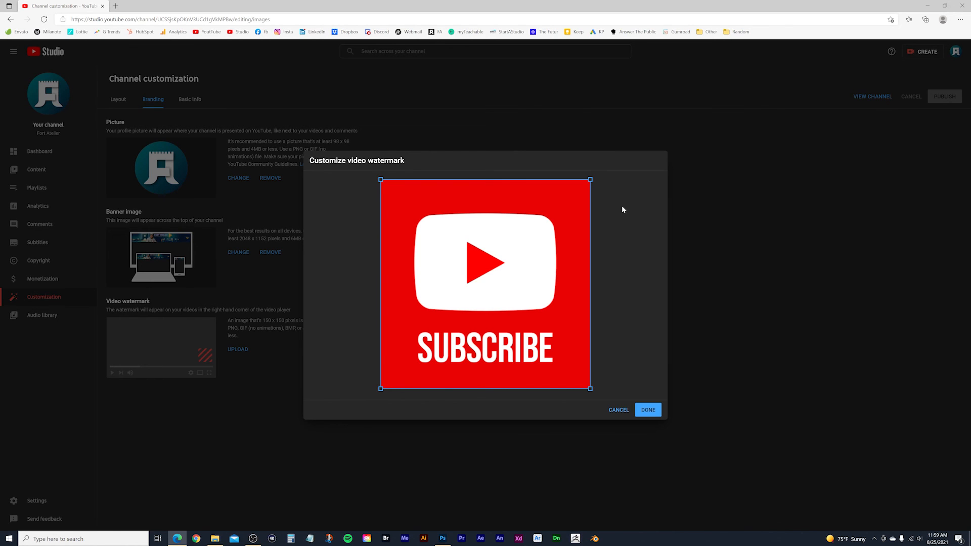
mouse_move(549, 246)
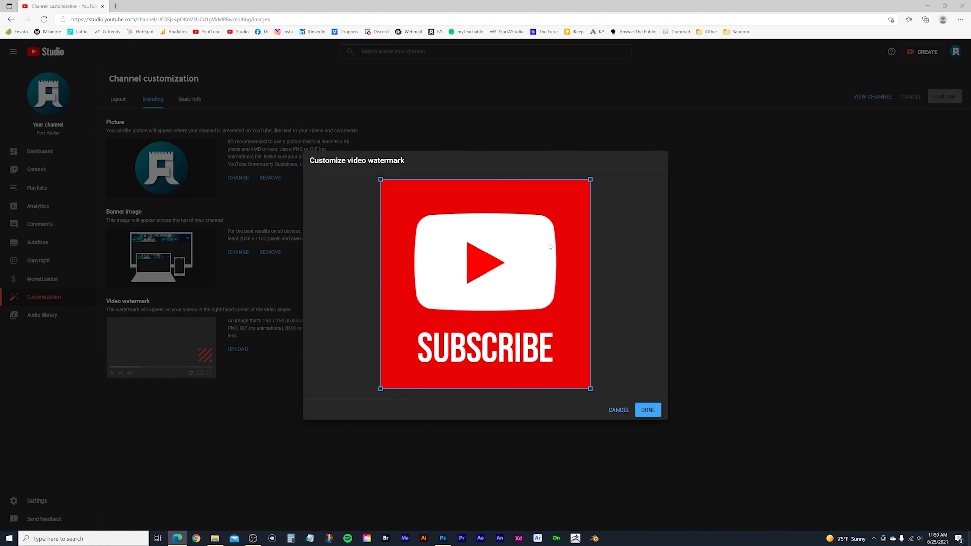
mouse_move(580, 245)
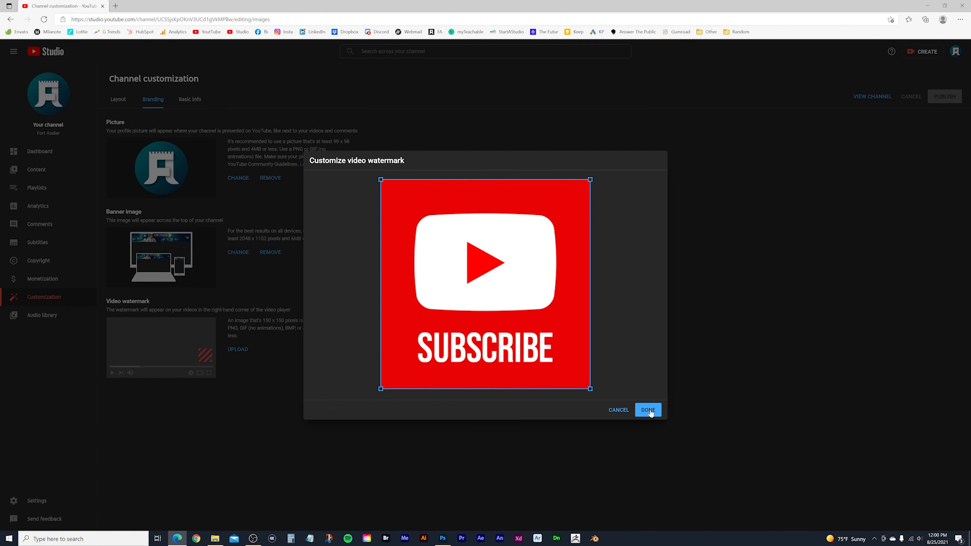
click(647, 410)
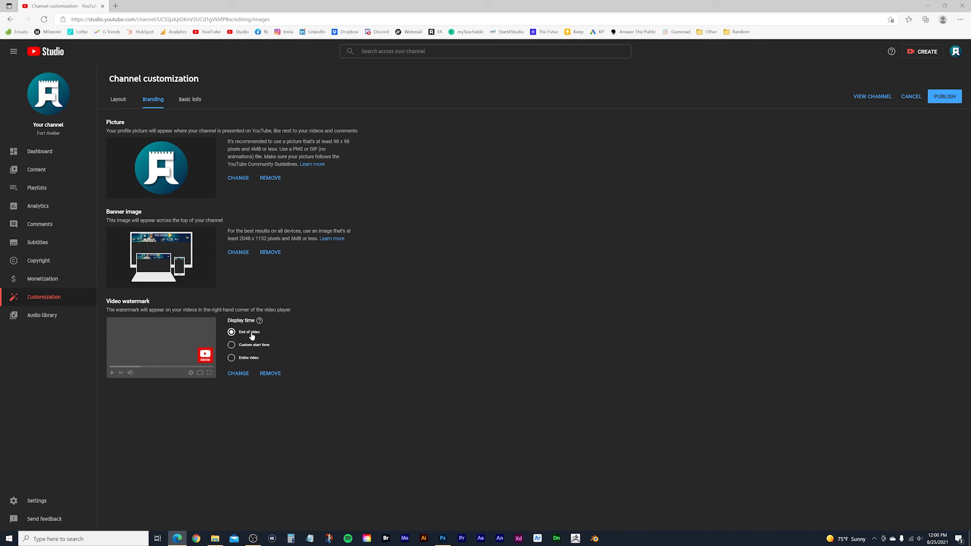
mouse_move(243, 361)
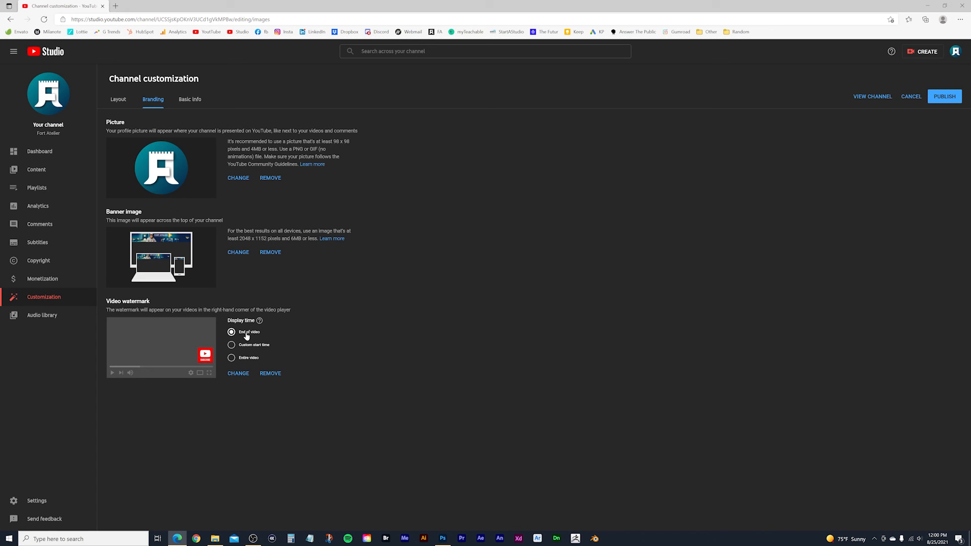
mouse_move(205, 356)
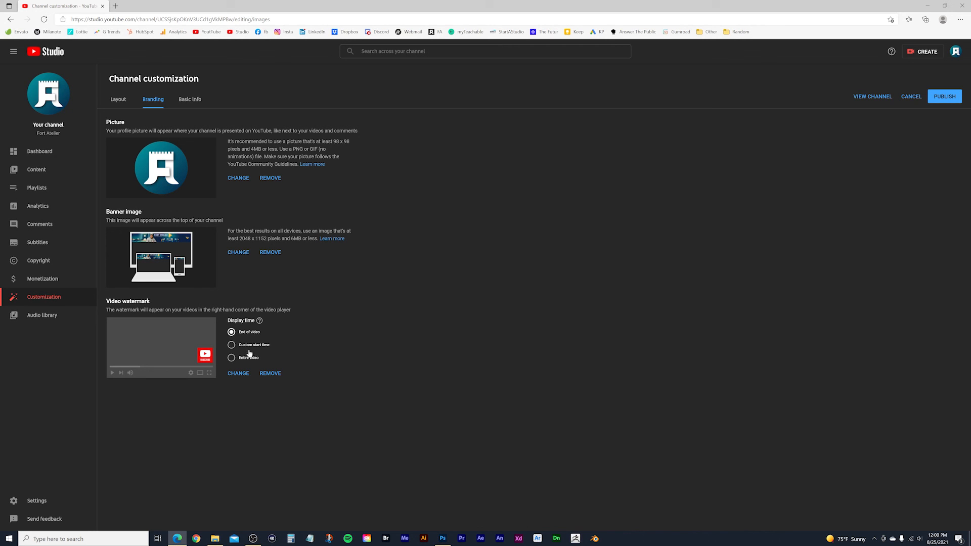
Step: Set the watermark display time to a custom start time of 00:10
click(231, 345)
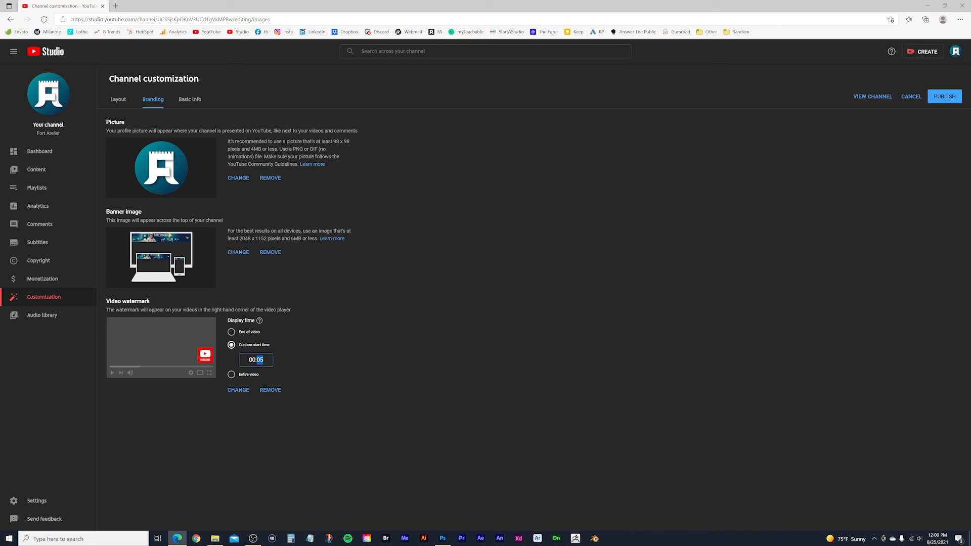
text(00:10)
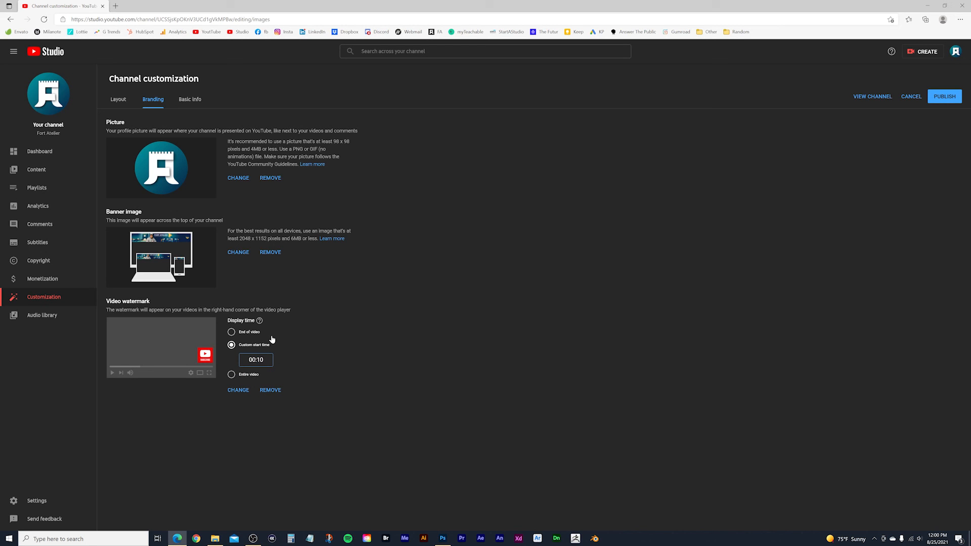
mouse_move(275, 376)
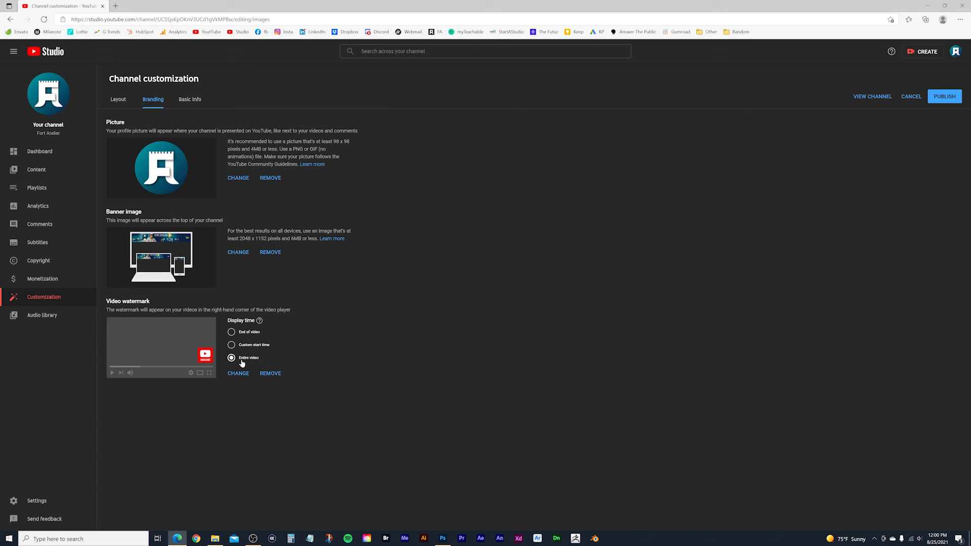
mouse_move(261, 360)
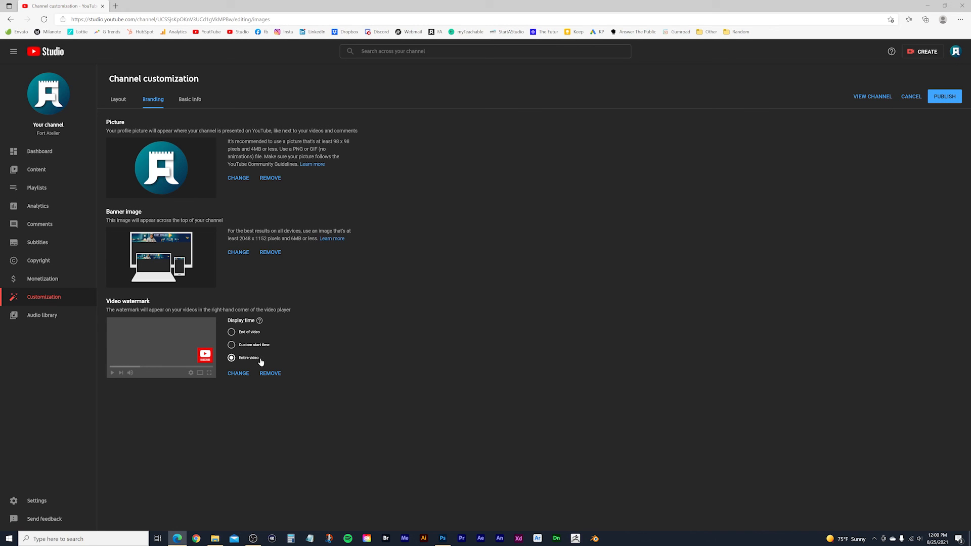
mouse_move(262, 360)
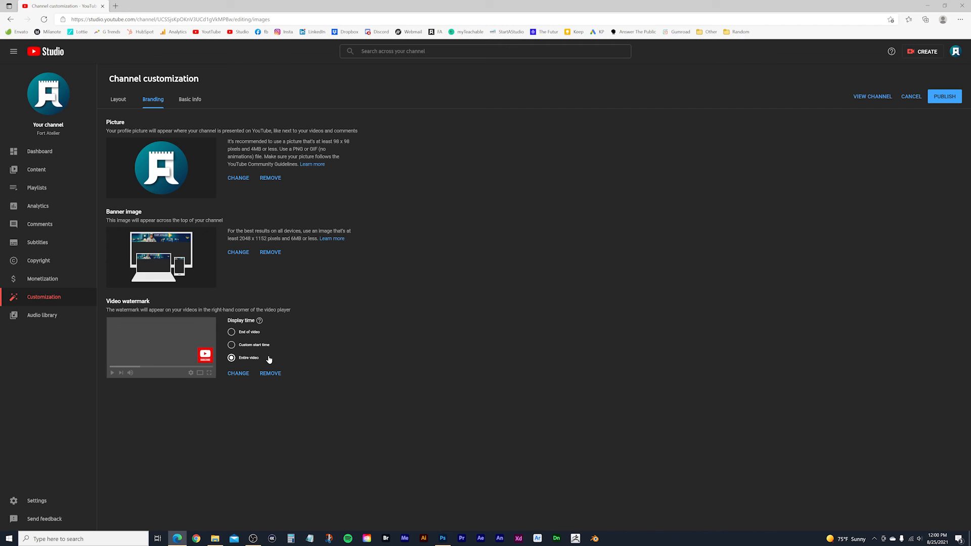
mouse_move(309, 394)
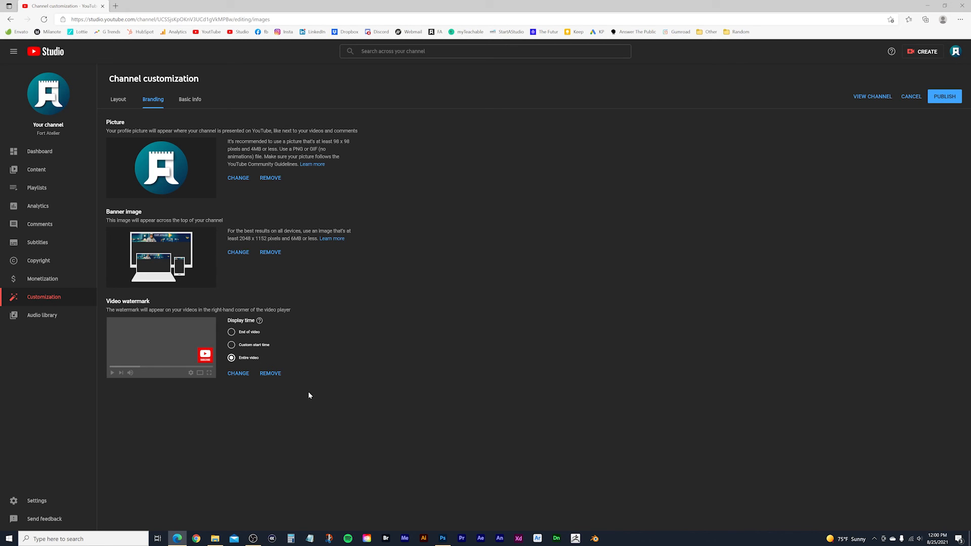
mouse_move(924, 121)
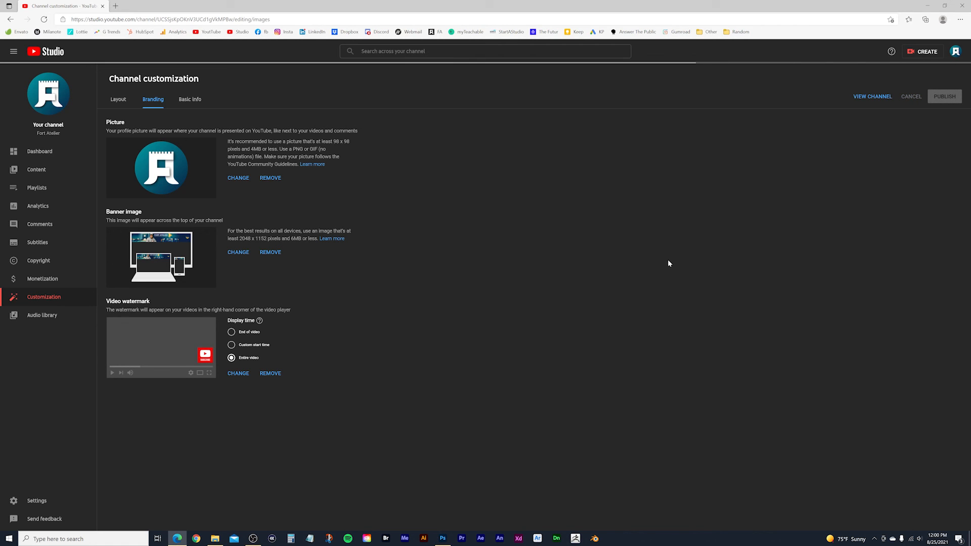
click(944, 97)
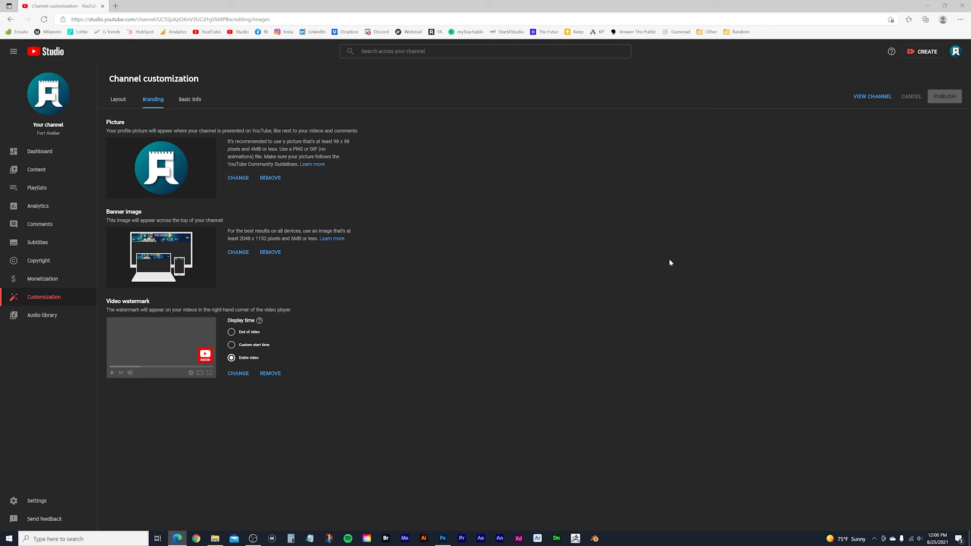
mouse_move(301, 359)
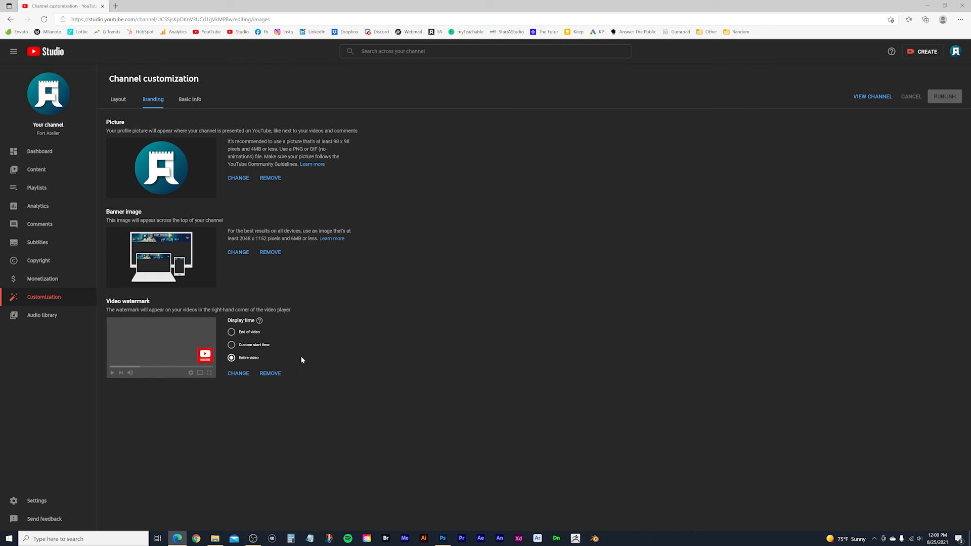
mouse_move(253, 340)
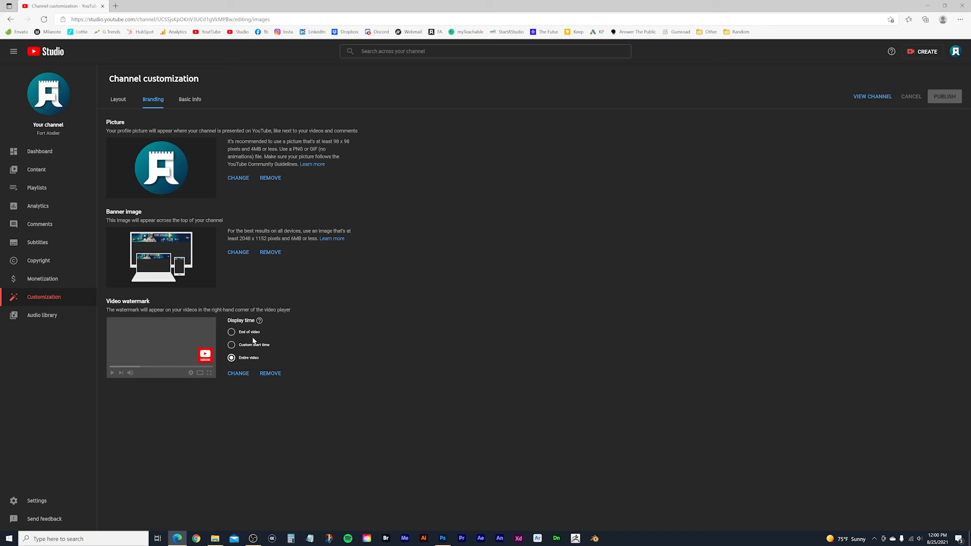
mouse_move(301, 438)
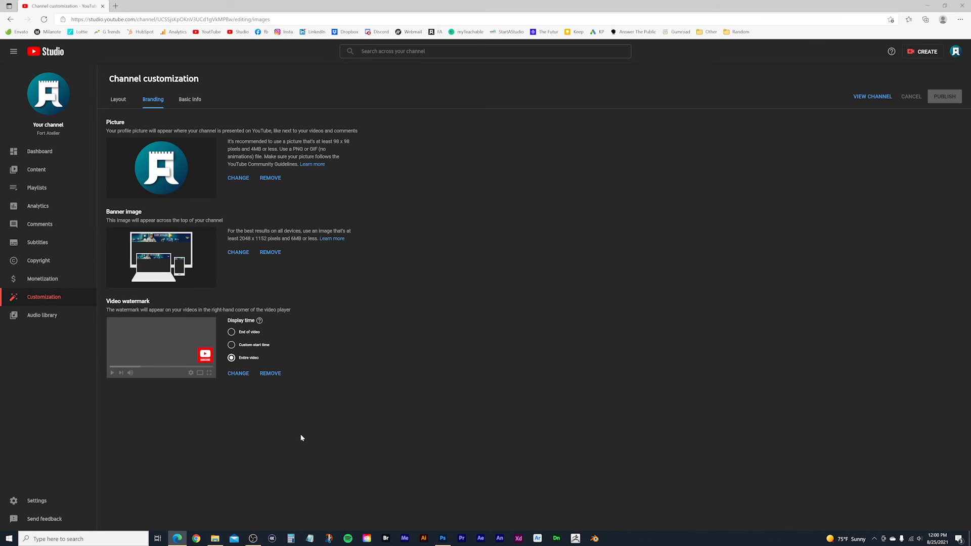